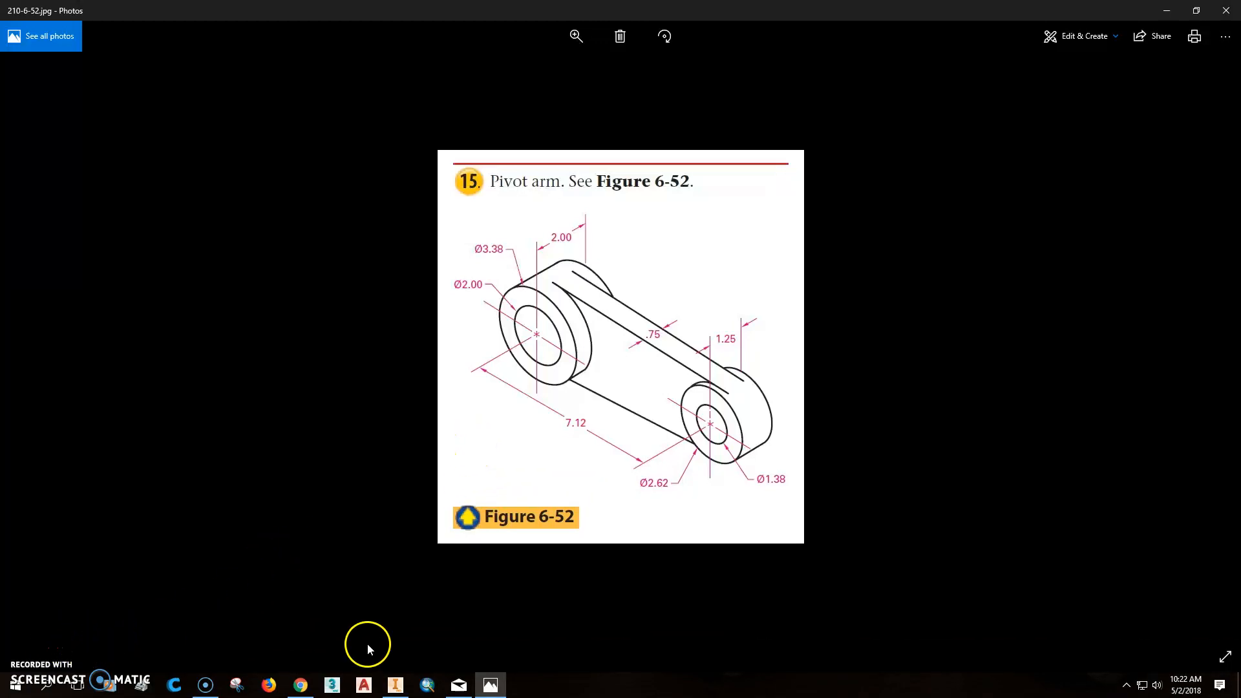
pyautogui.moveTo(246, 674)
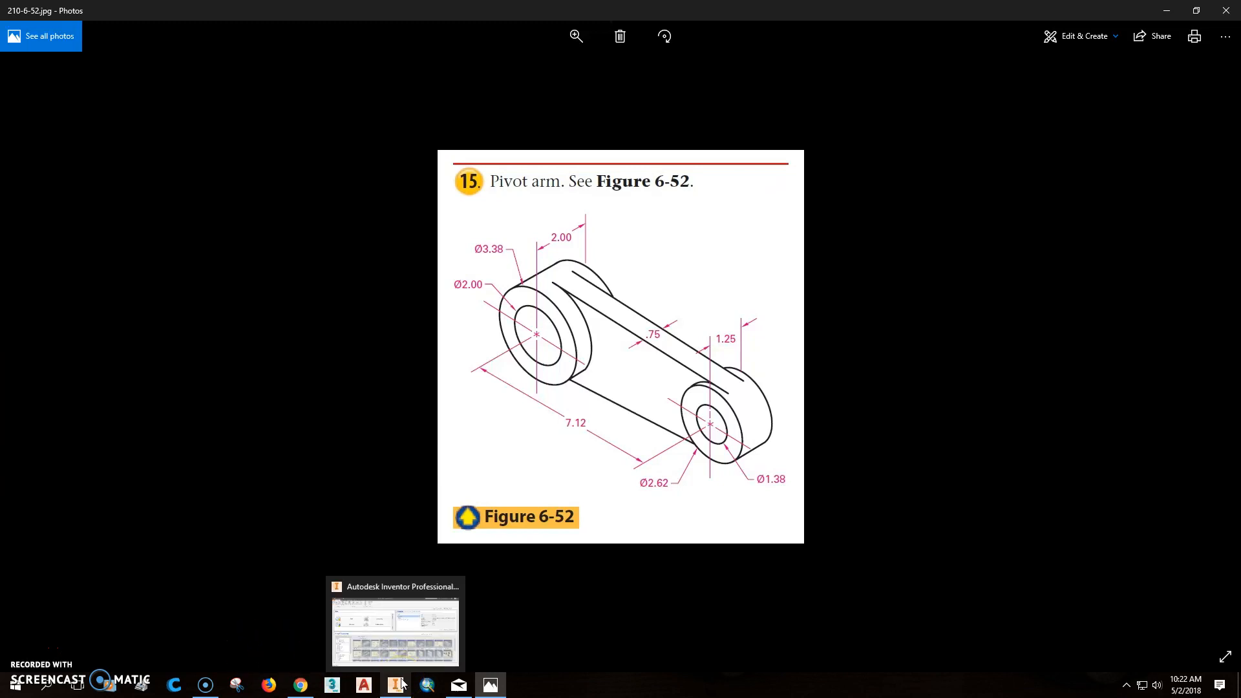
pyautogui.moveTo(395, 684)
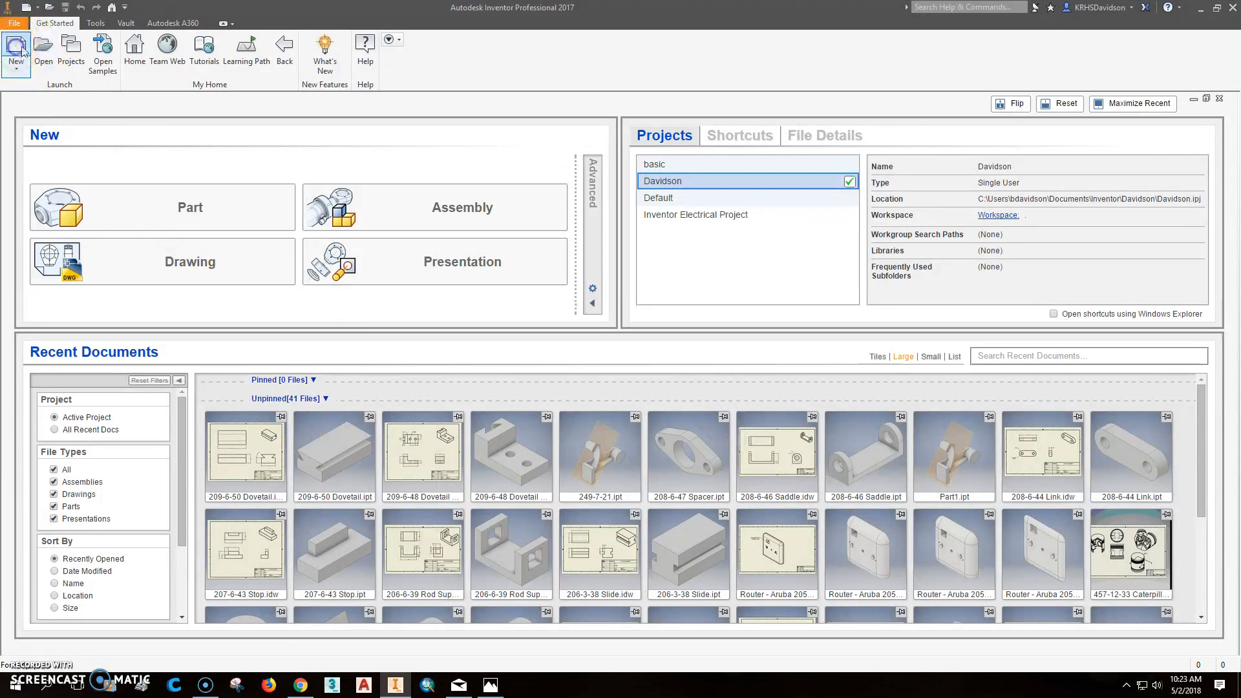
# Create a new part from the Standard (in).ipt template and start a sketch on the front plane.
pyautogui.click(16, 52)
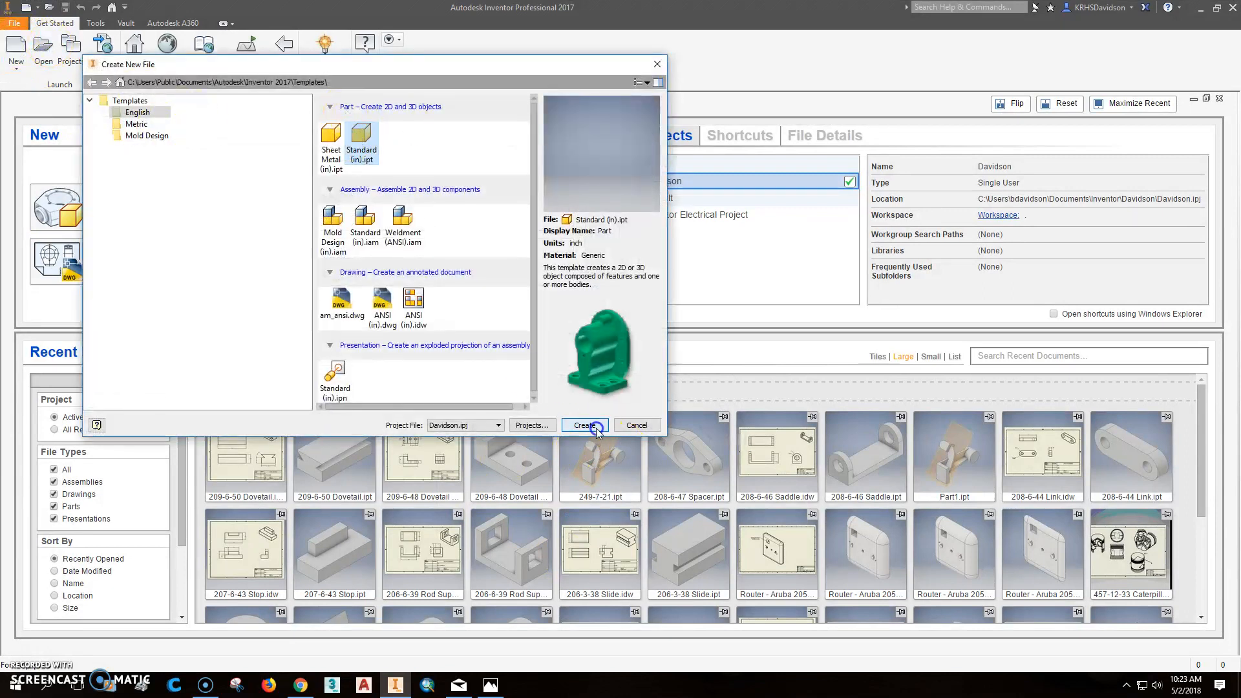
pyautogui.click(584, 425)
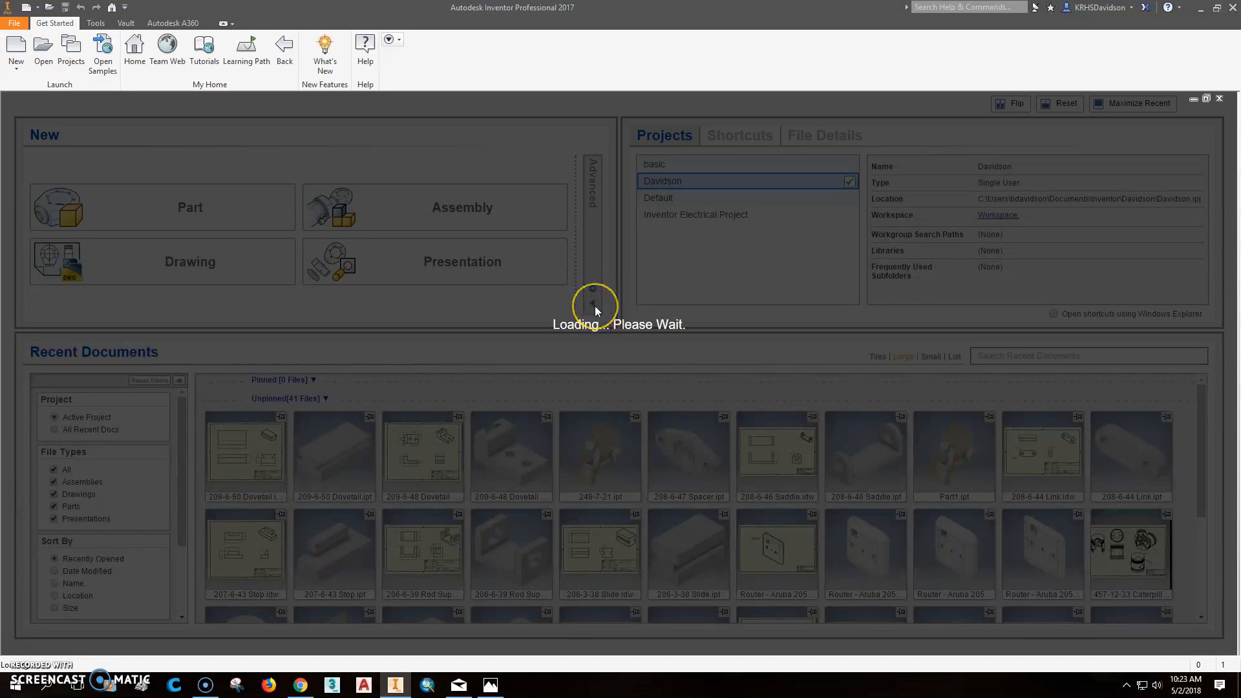
pyautogui.click(190, 207)
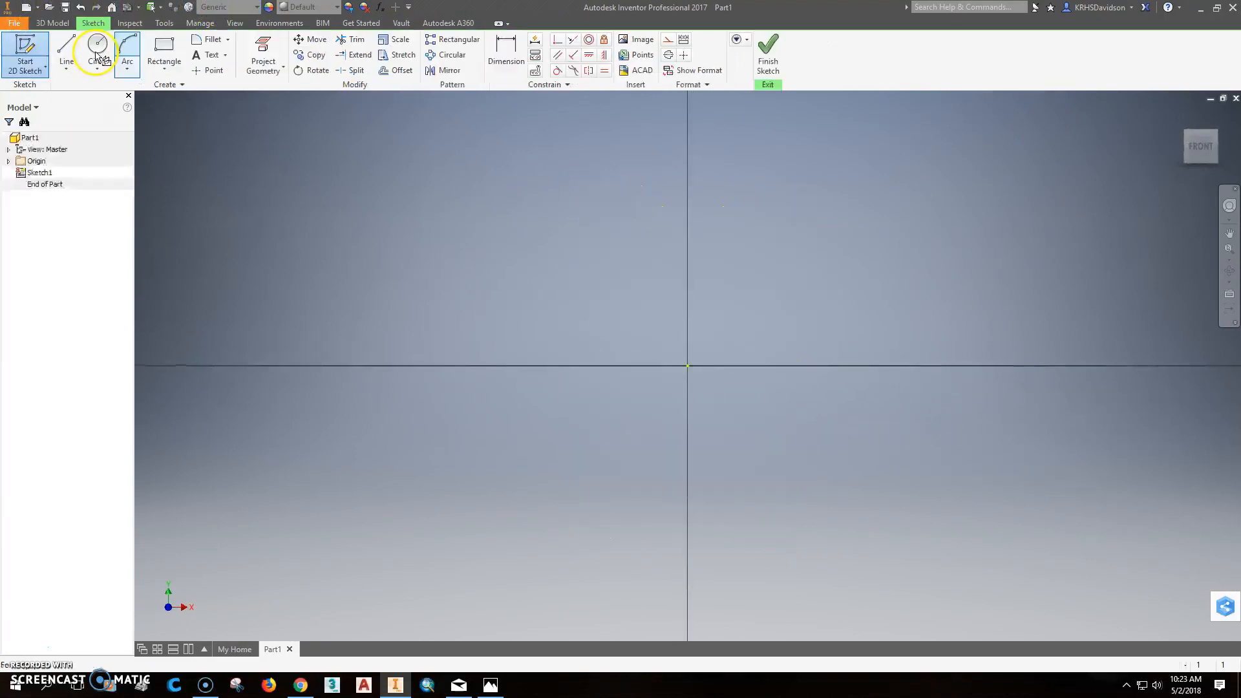
# Draw two circles at the origin and dimension their diameters 2.000 and 3.380.
pyautogui.click(97, 54)
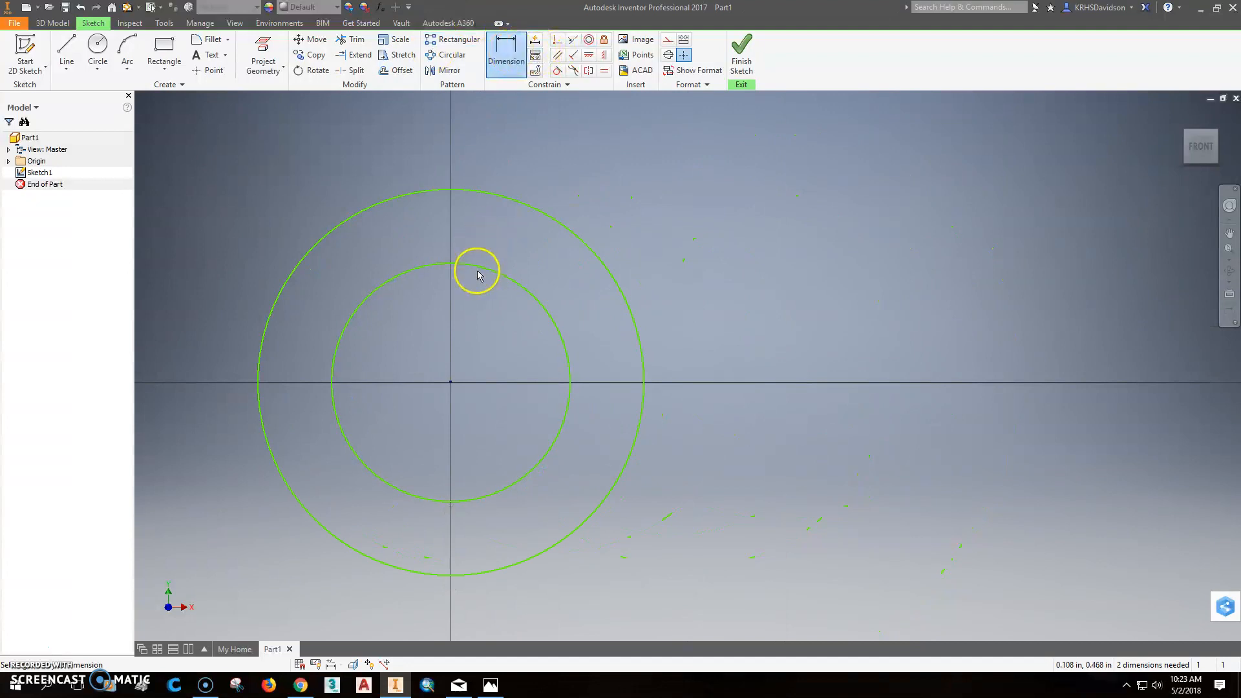
pyautogui.click(476, 274)
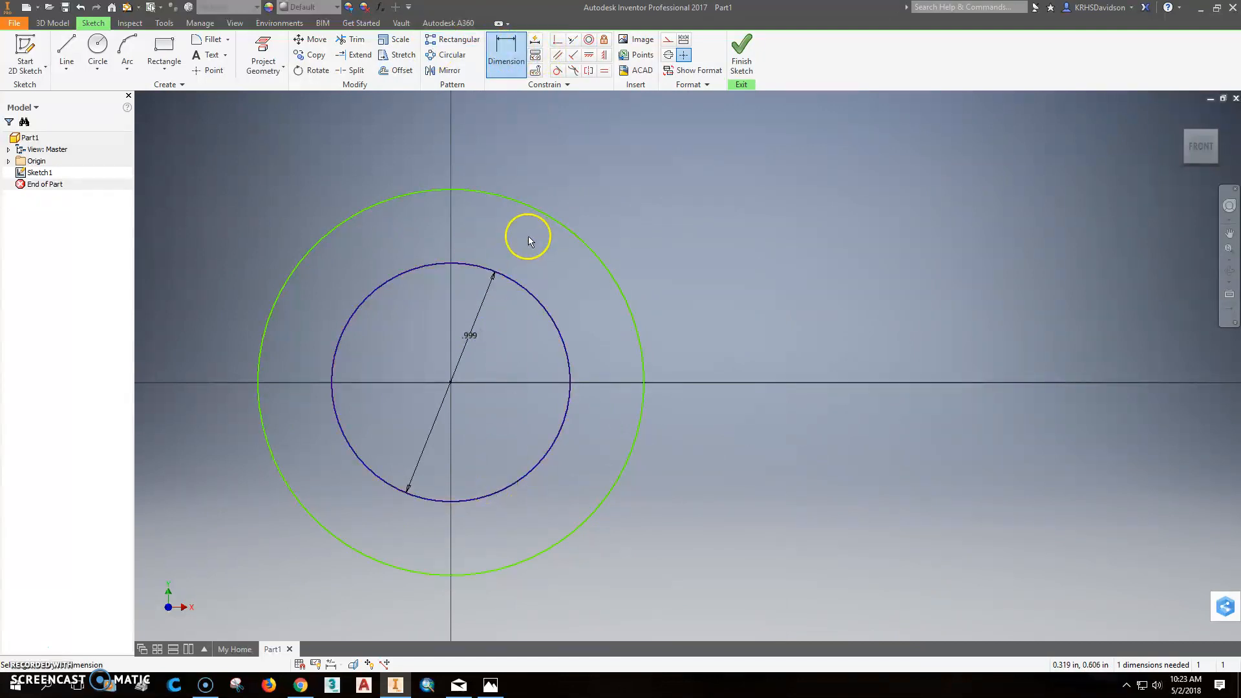
pyautogui.click(489, 684)
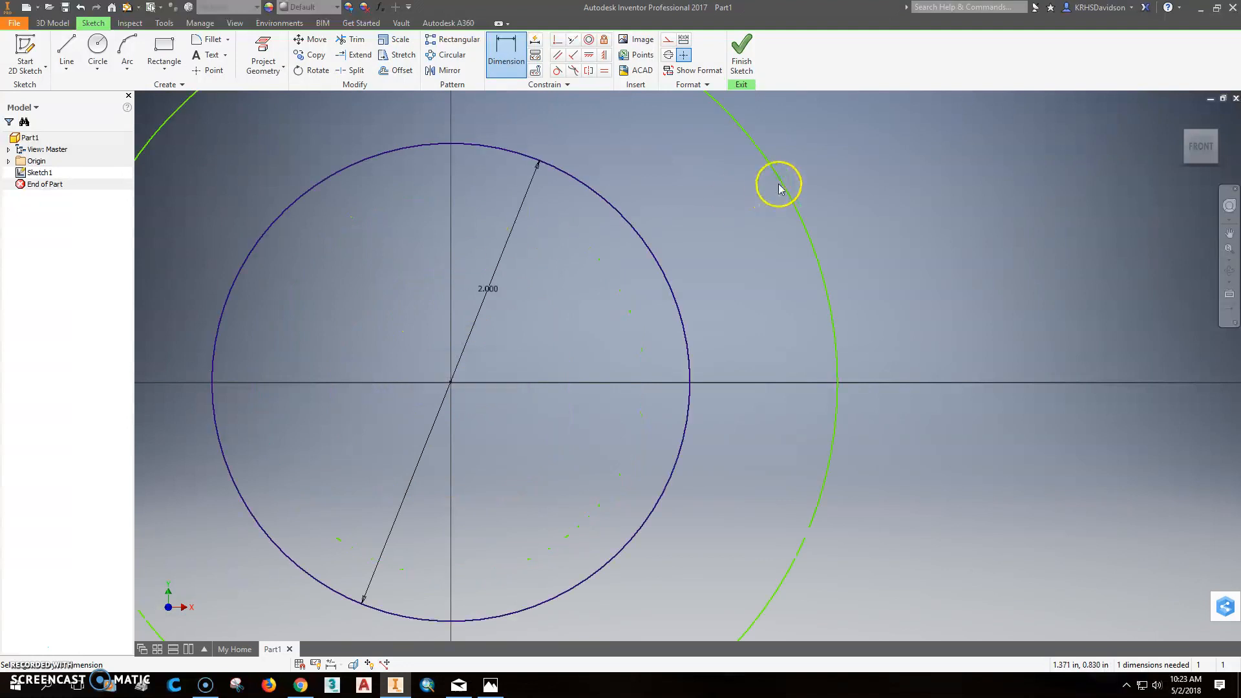
pyautogui.click(778, 183)
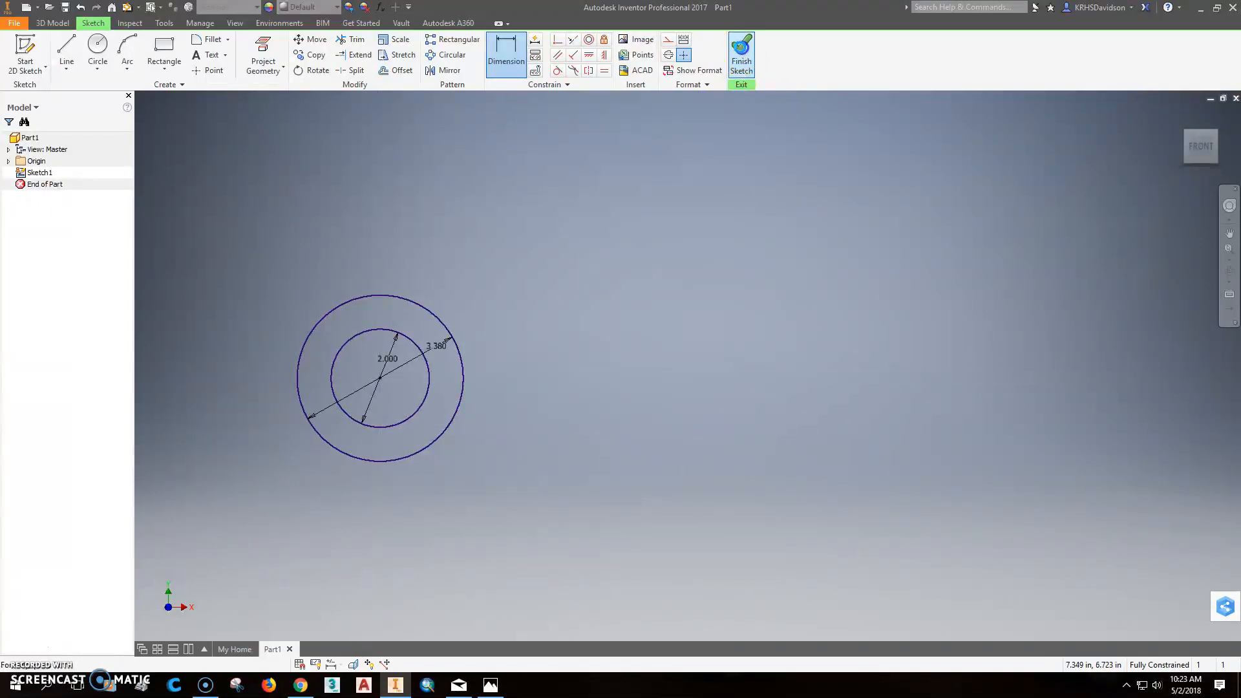
# Finish the sketch and extrude the ring 2 in symmetrically into Extrusion1.
pyautogui.click(741, 56)
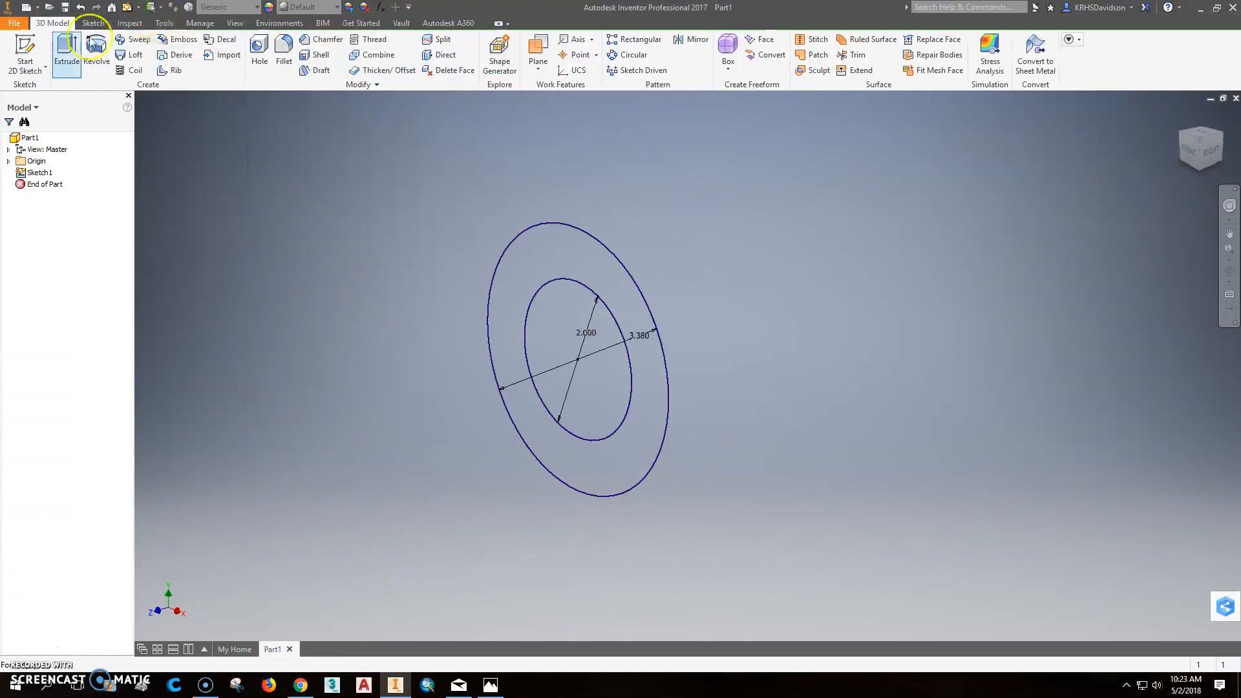
pyautogui.click(66, 49)
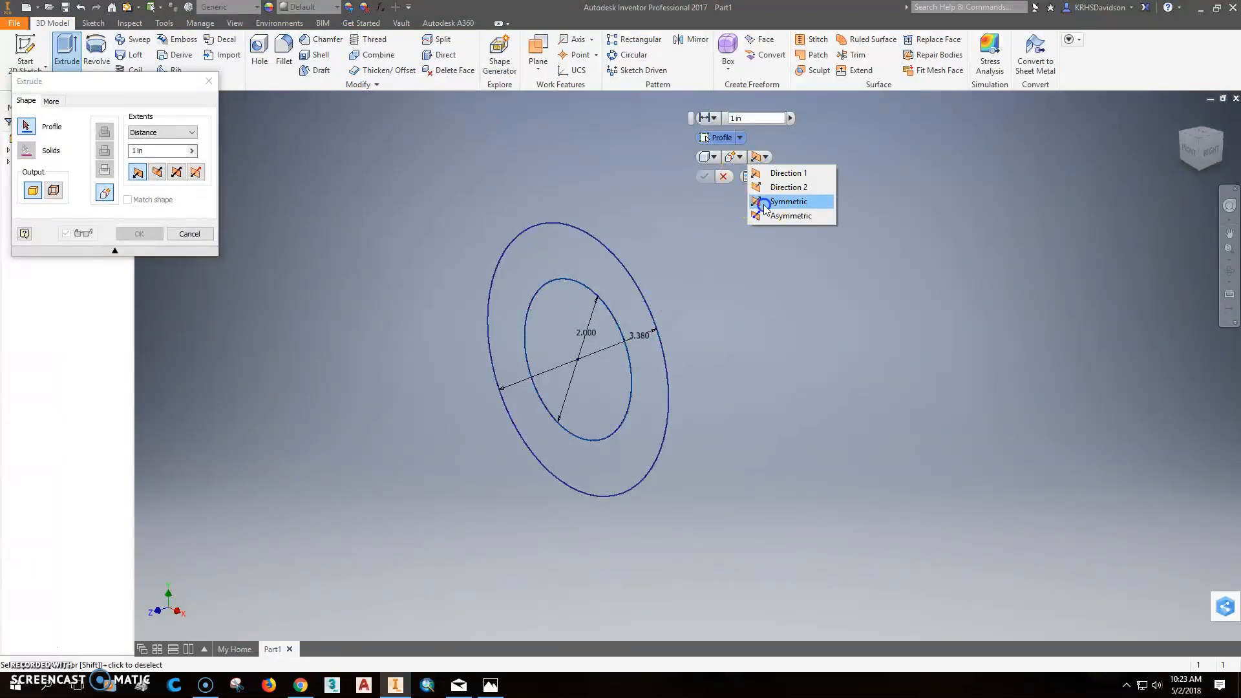
pyautogui.click(788, 201)
pyautogui.write('2')
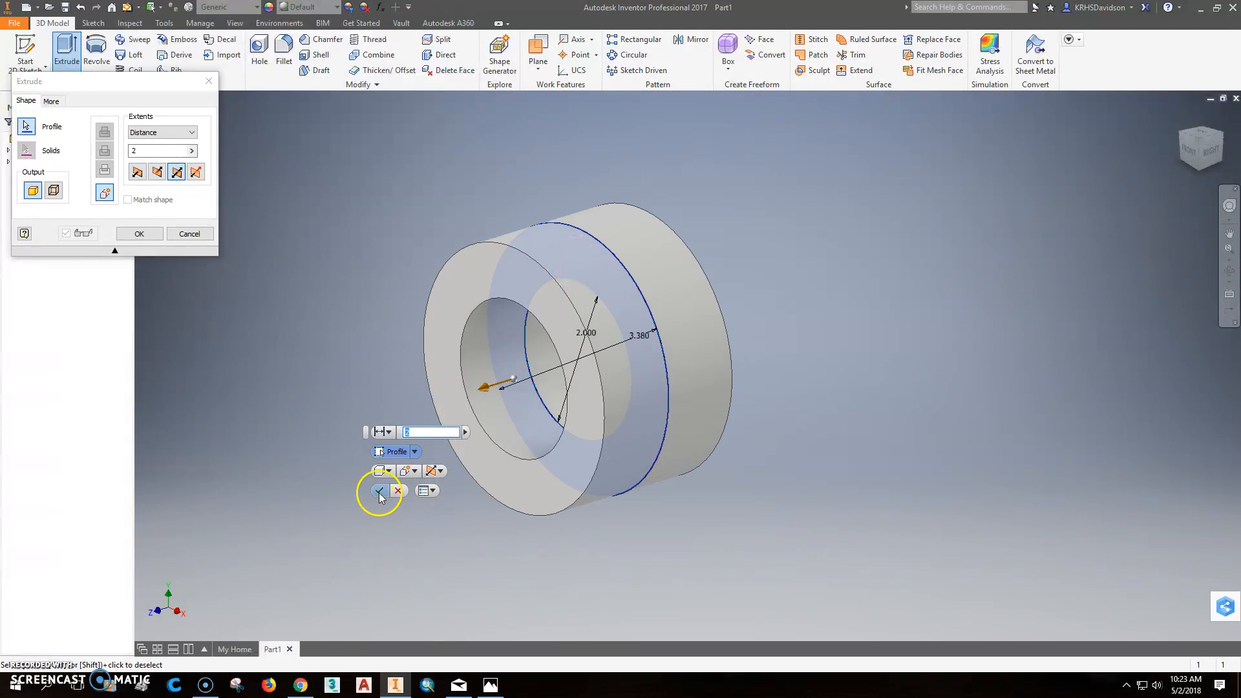
pyautogui.click(380, 490)
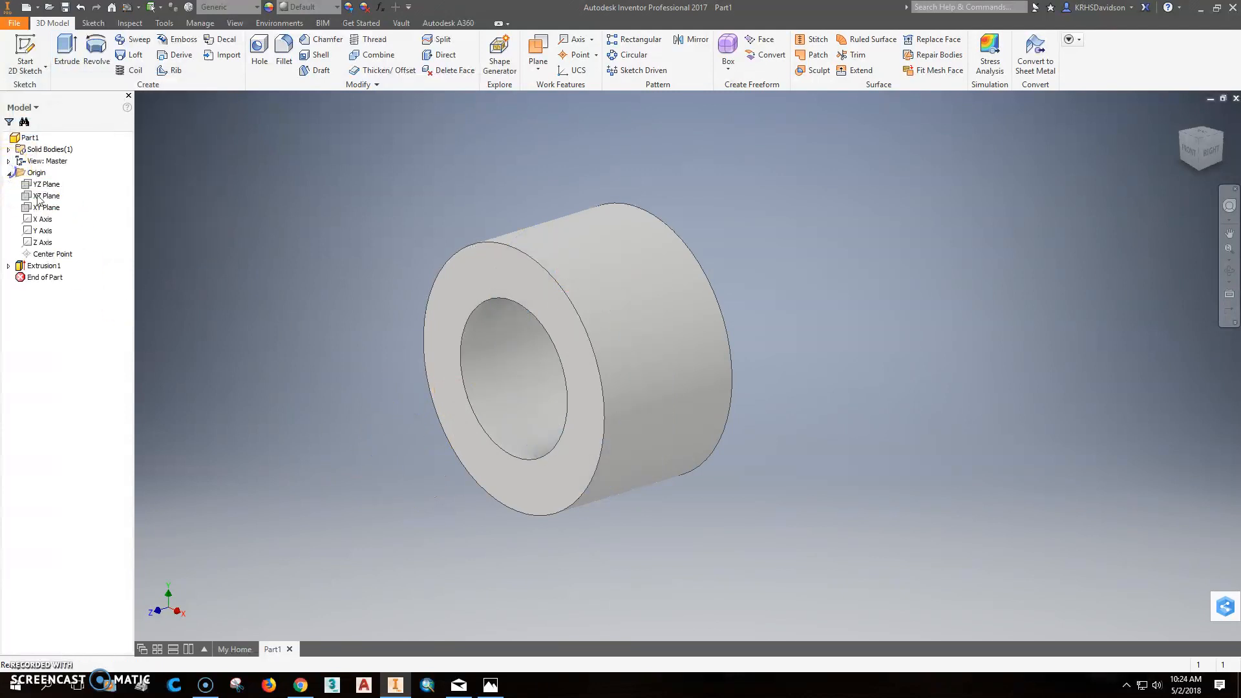
# Start a new sketch on the XY Plane with two circles constrained concentric and horizontal.
pyautogui.rightClick(43, 207)
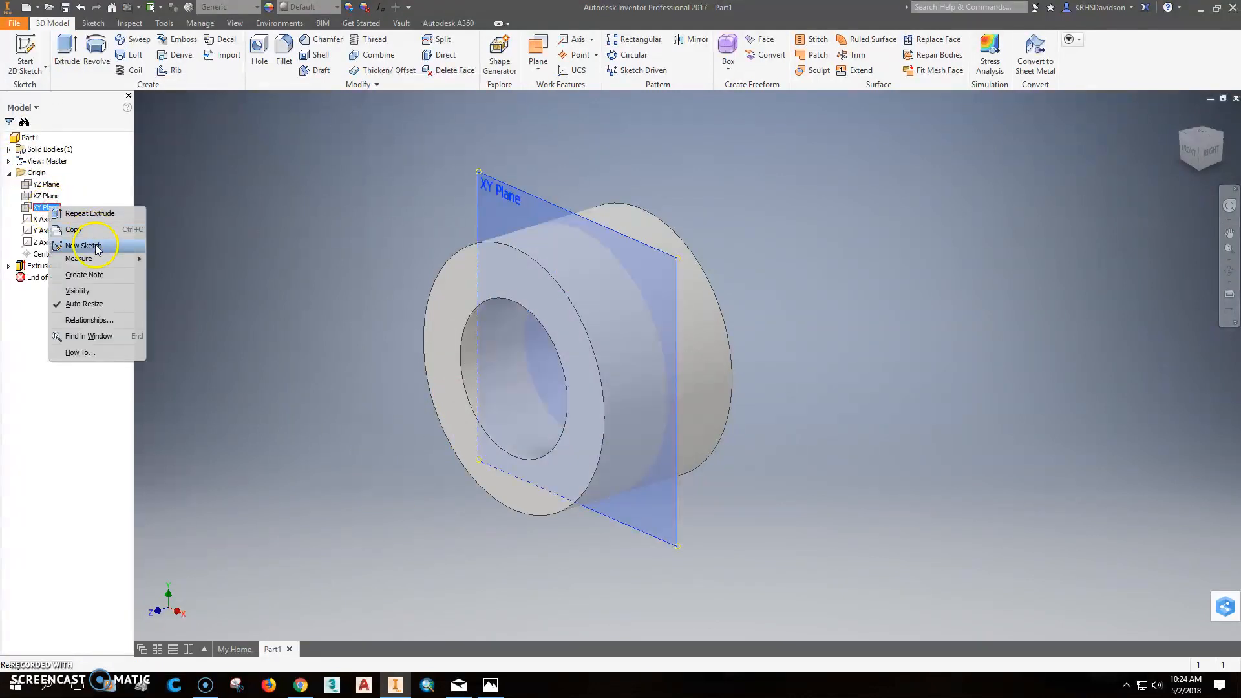
pyautogui.click(84, 246)
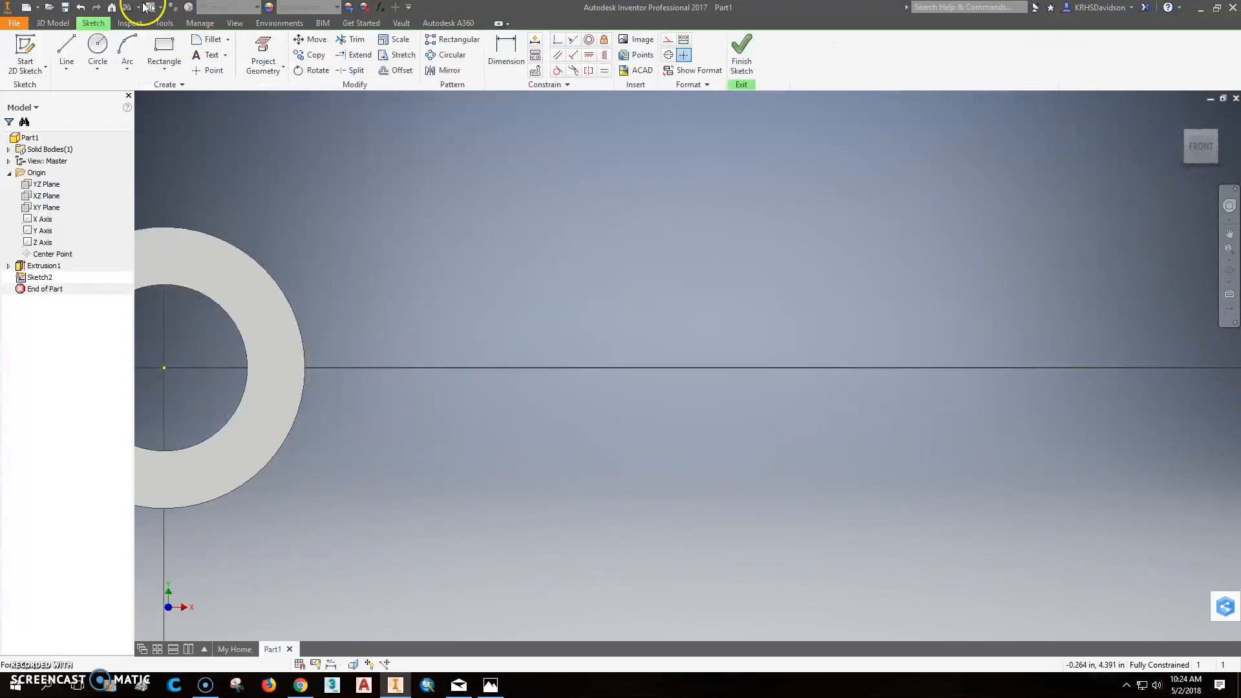
pyautogui.click(98, 49)
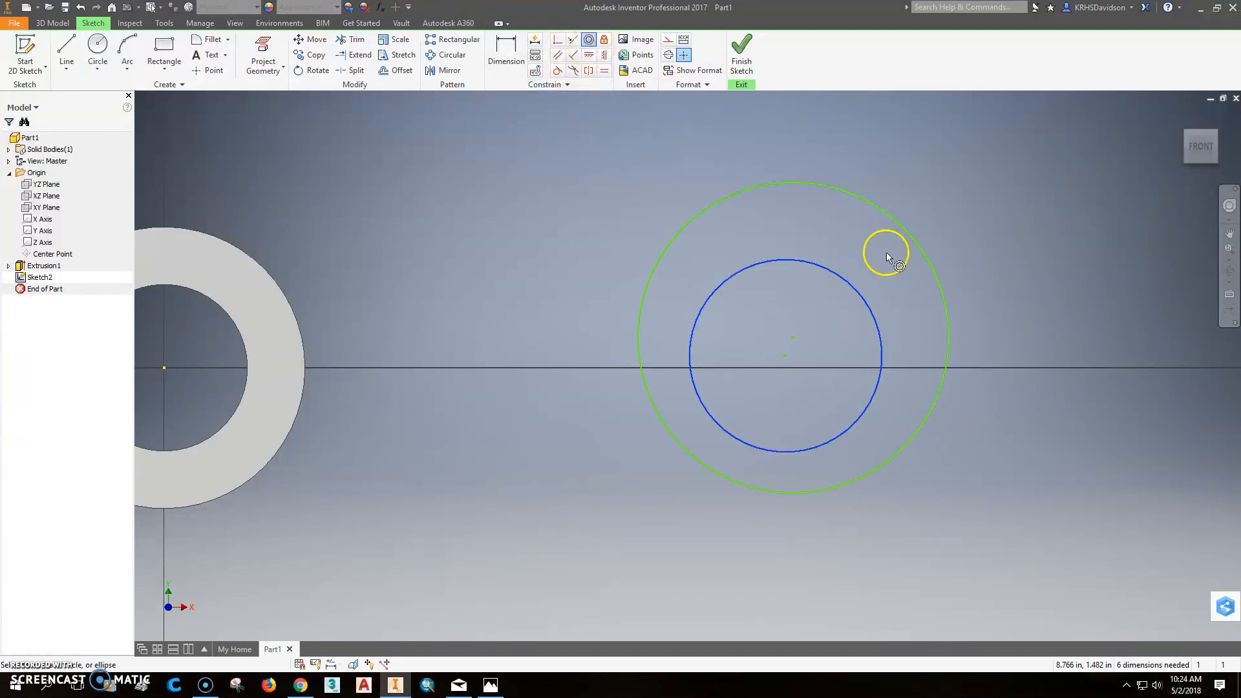
pyautogui.click(588, 55)
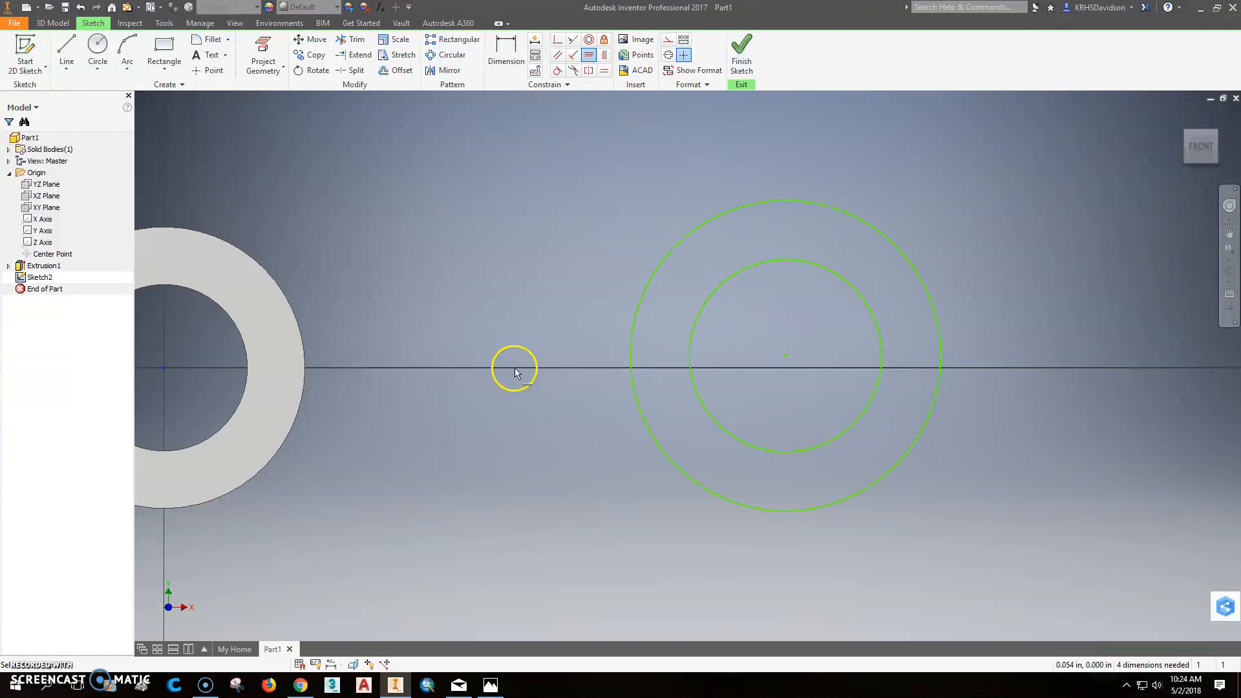
pyautogui.click(506, 47)
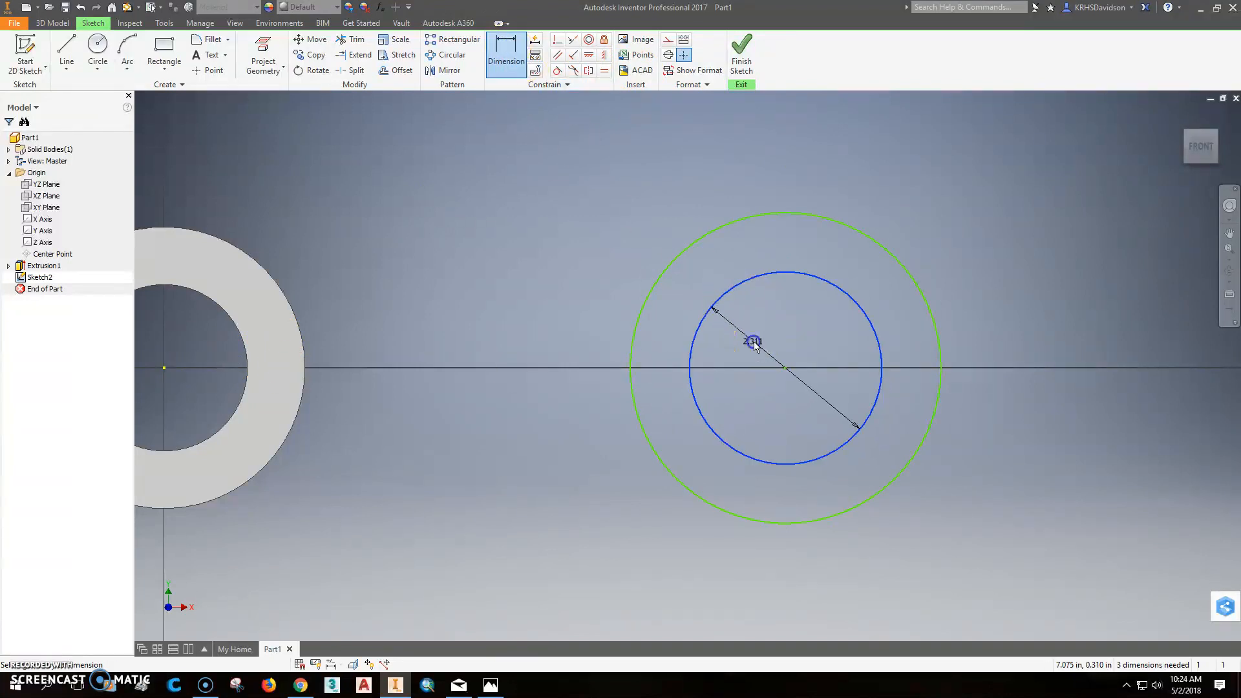
# Dimension the circles 1.380 and 2.620 and set the centre distance to 7.125.
pyautogui.click(489, 684)
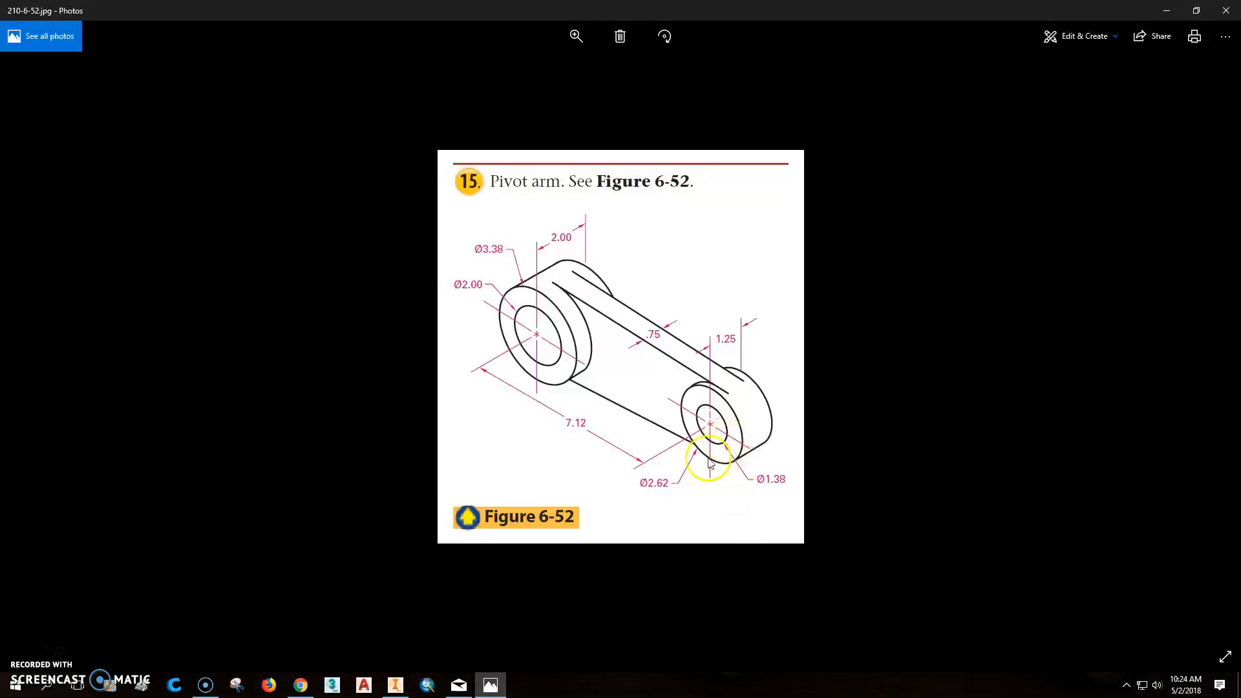
pyautogui.moveTo(653, 490)
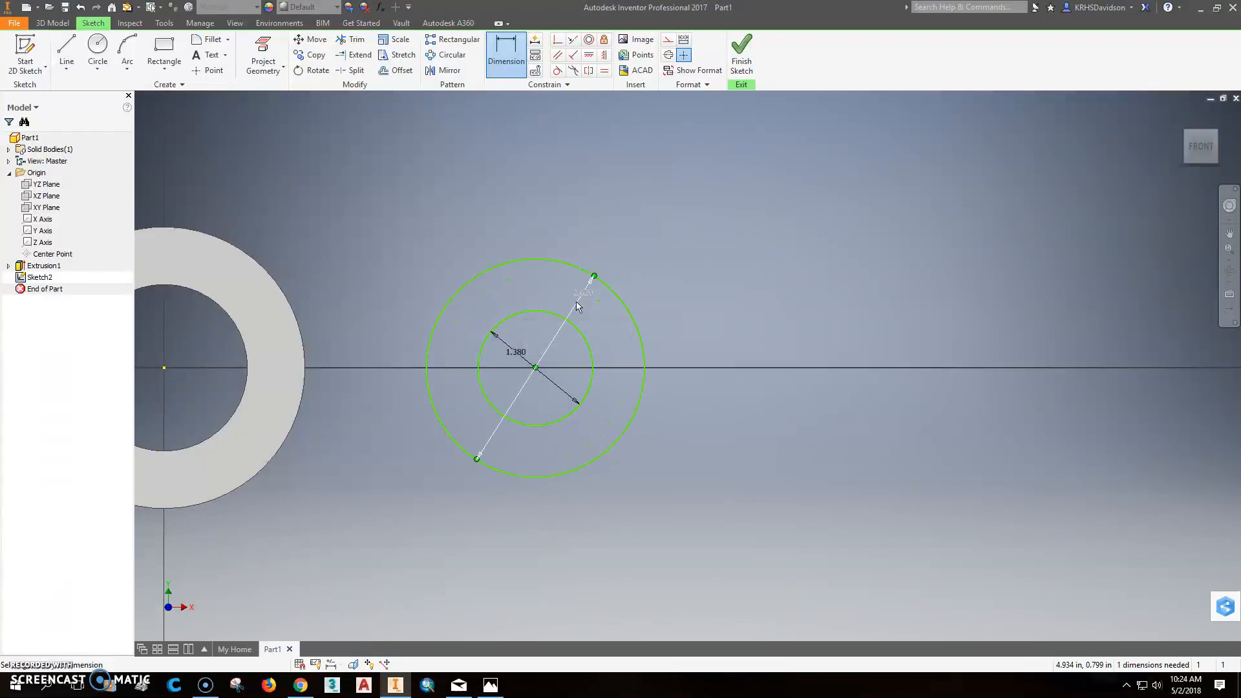
pyautogui.click(489, 684)
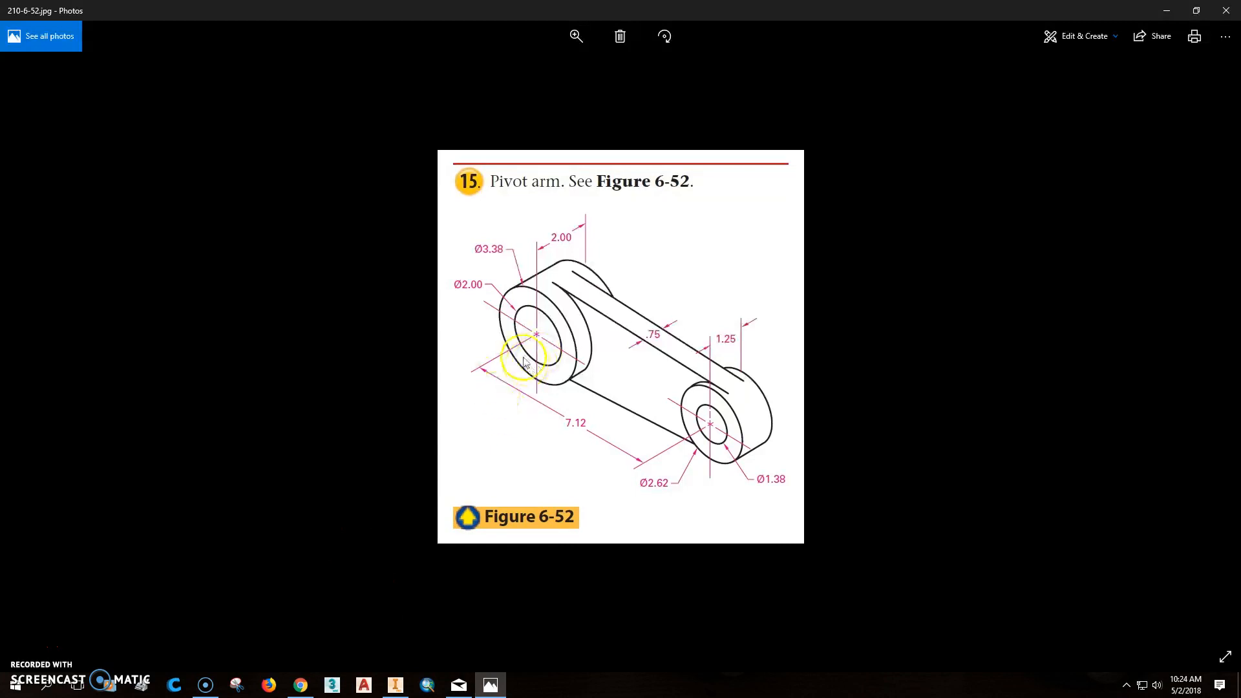
pyautogui.click(395, 685)
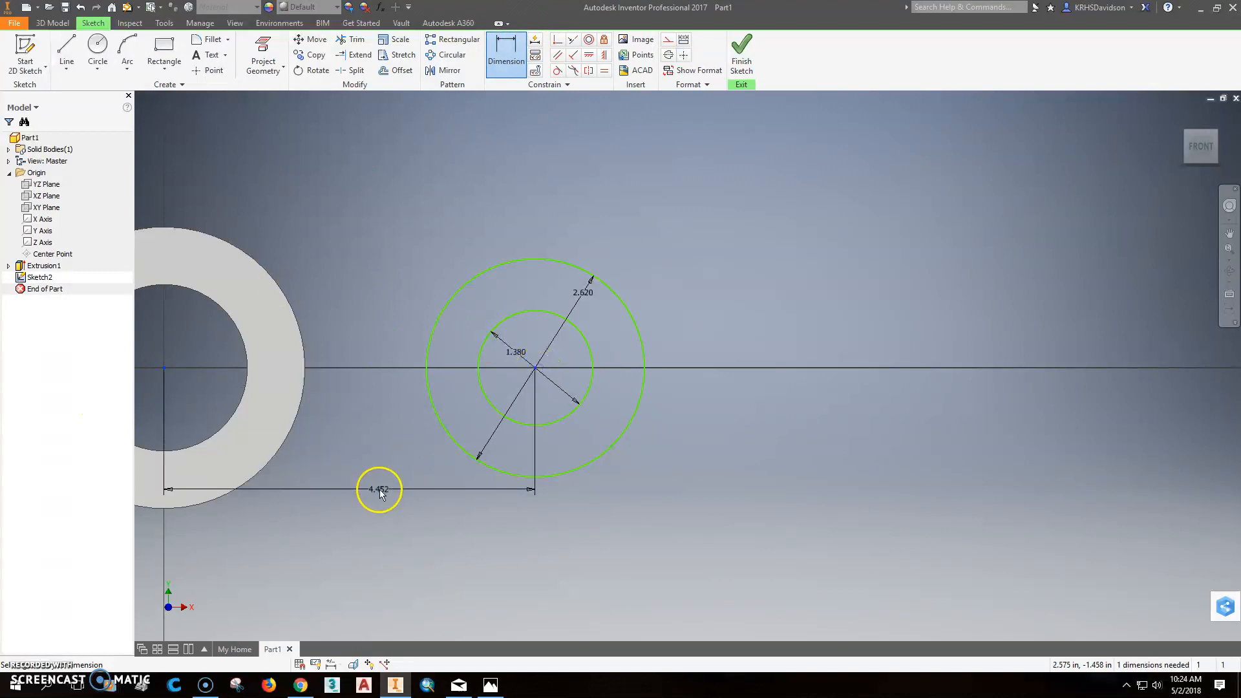
pyautogui.doubleClick(380, 489)
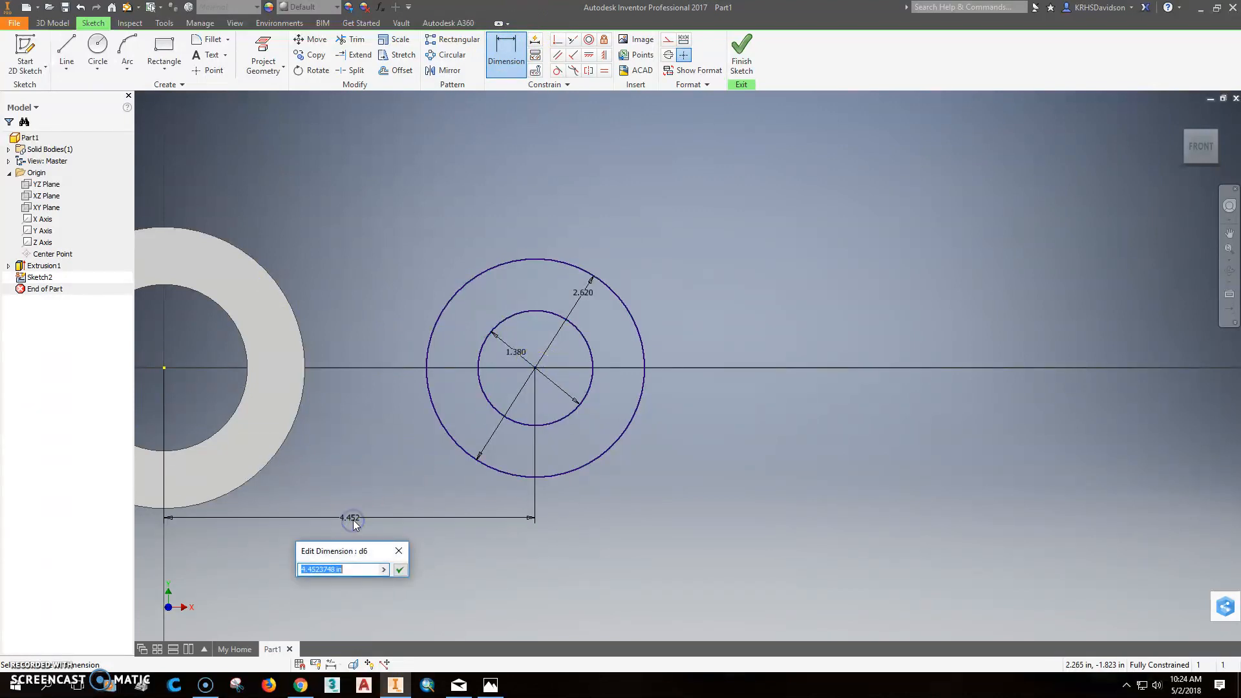
pyautogui.write('7.125')
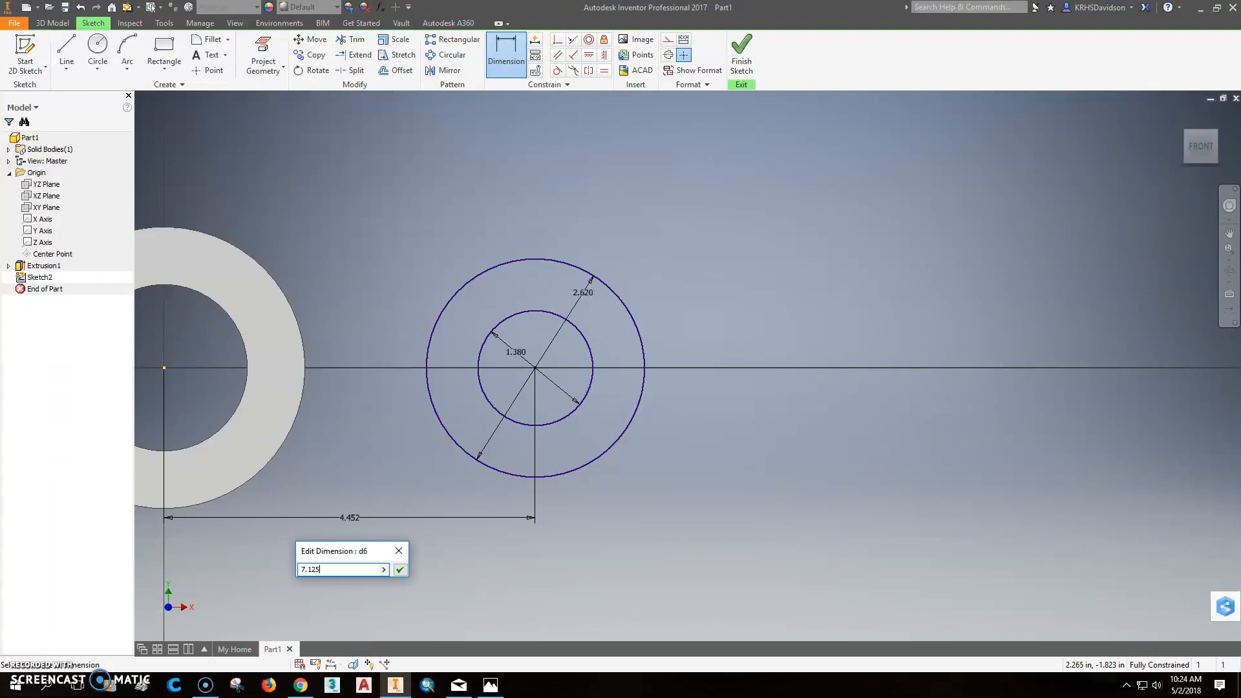
pyautogui.press('backspace')
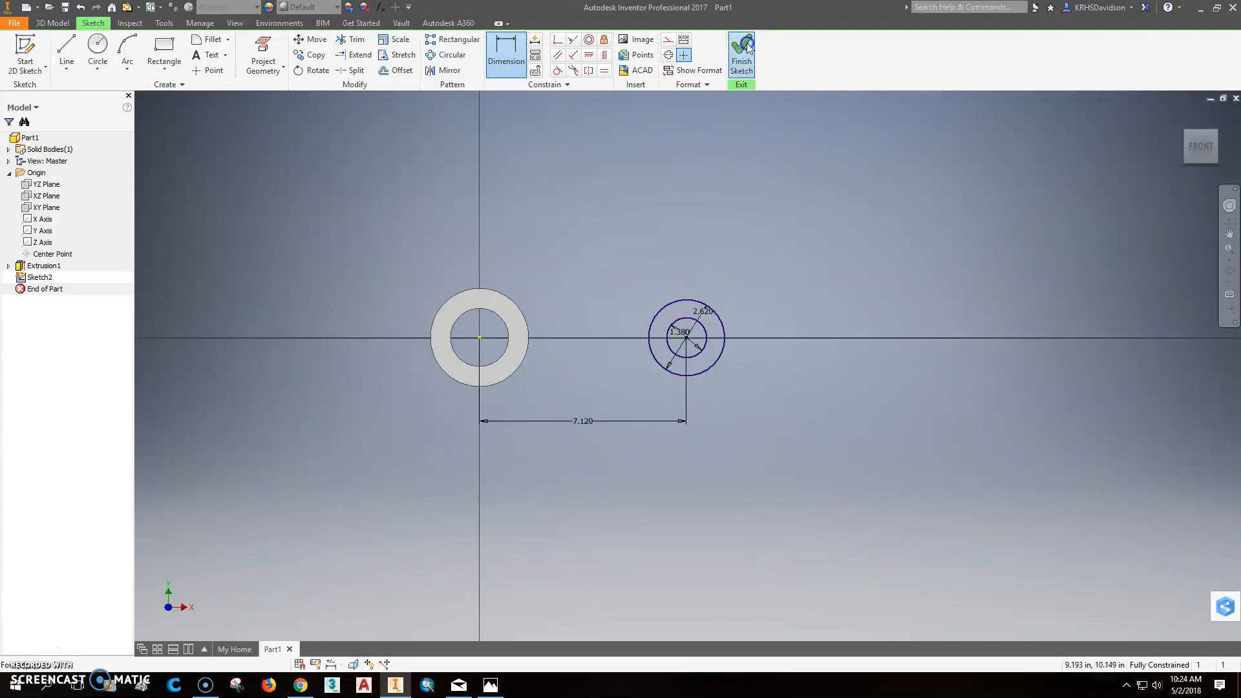
# Finish the sketch and extrude the second ring 1.25 in symmetrically as Extrusion2.
pyautogui.click(740, 55)
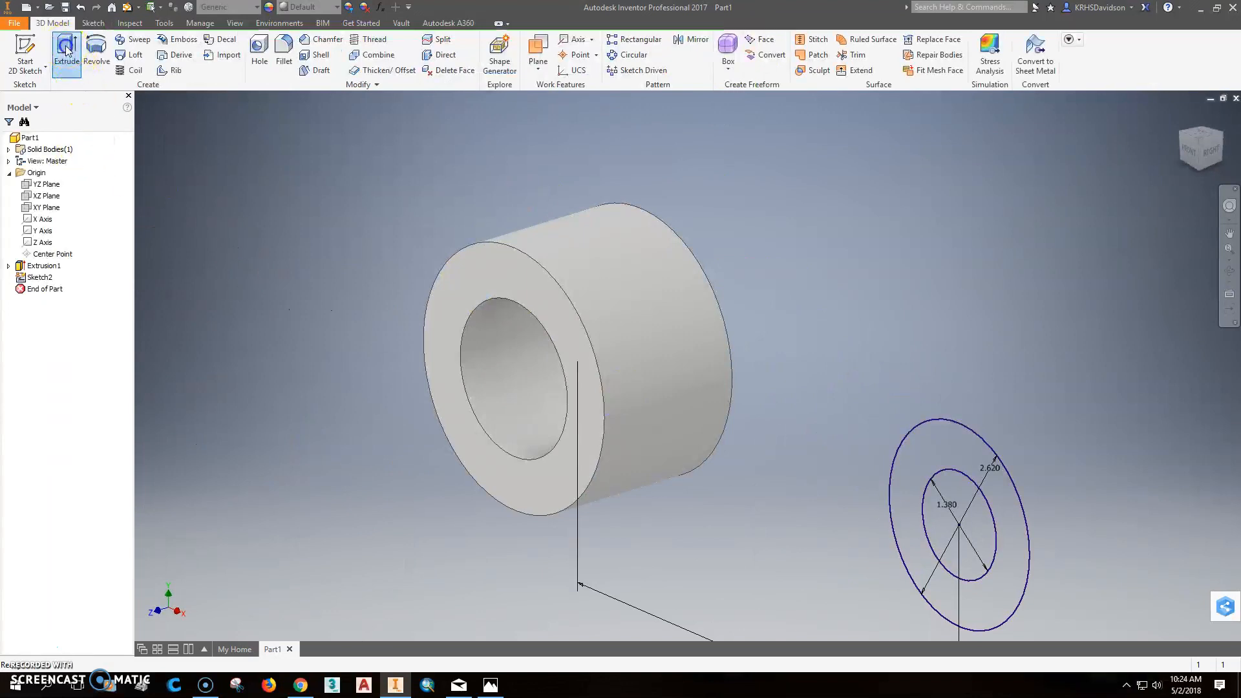
pyautogui.click(66, 54)
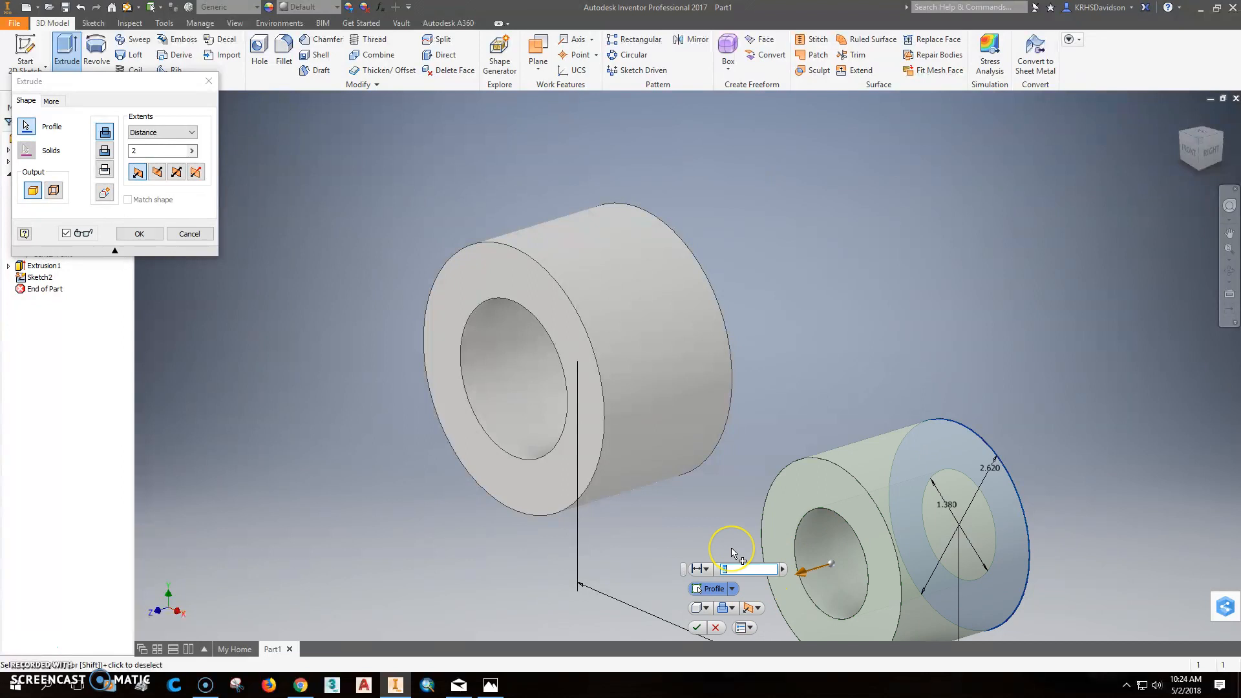
pyautogui.write('1.25')
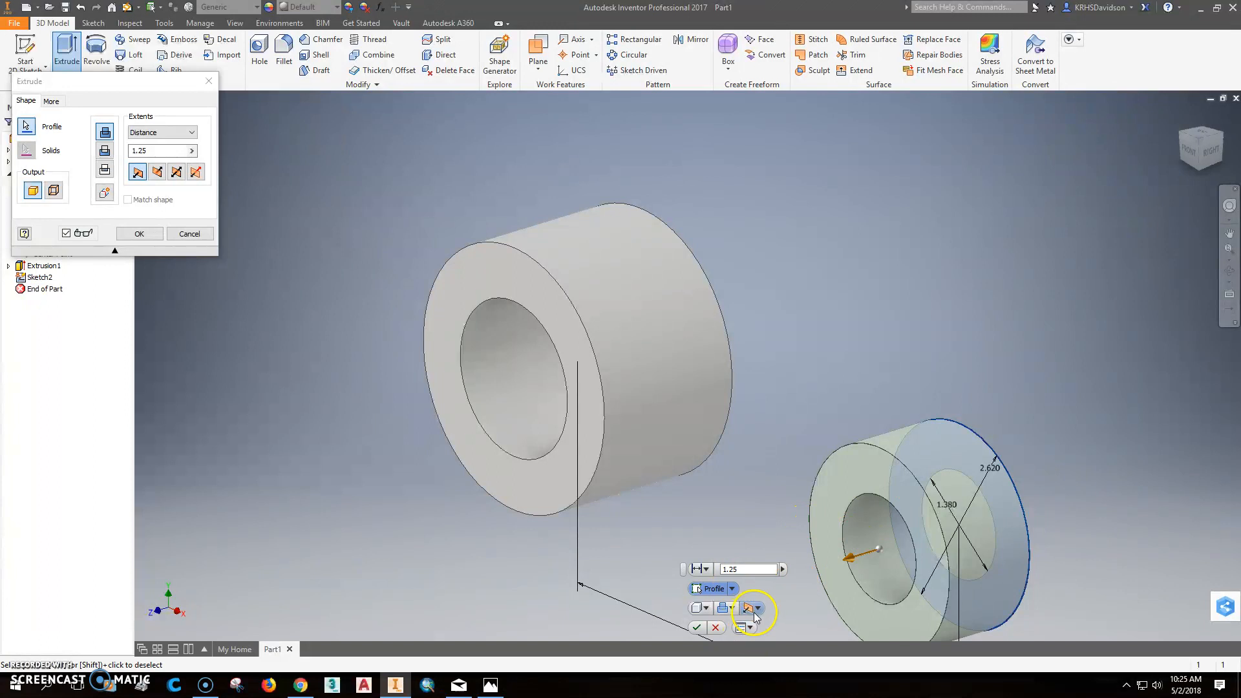
pyautogui.click(748, 608)
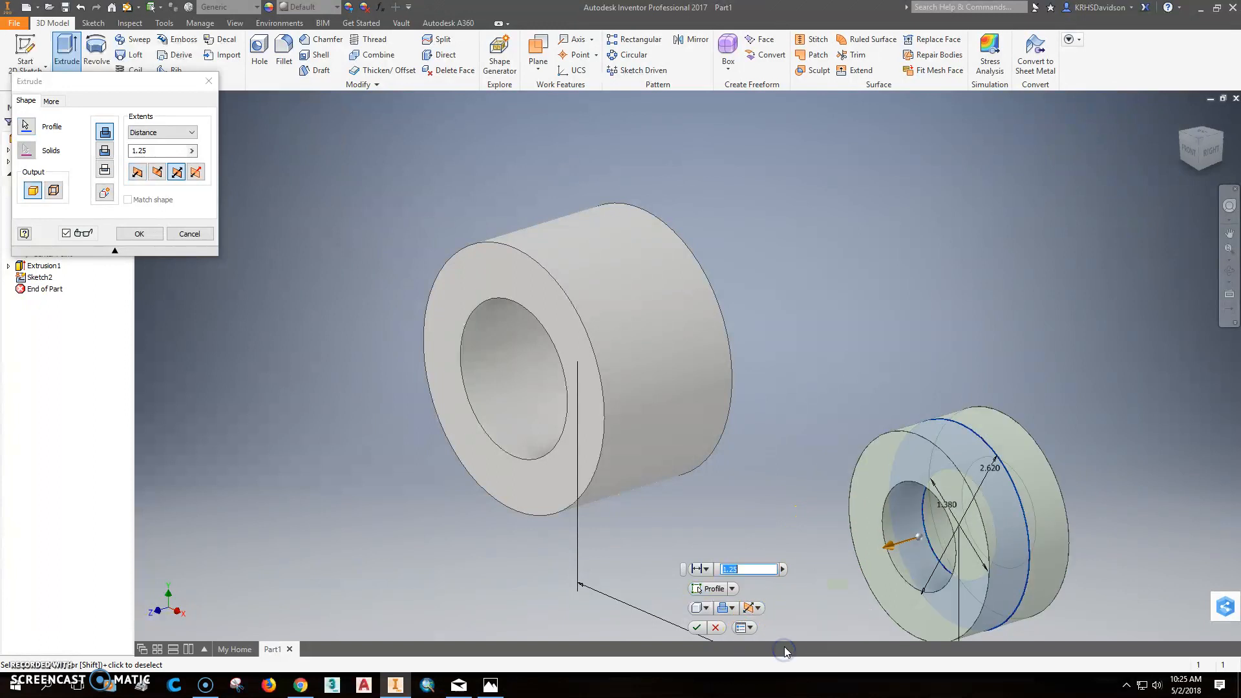
pyautogui.click(140, 233)
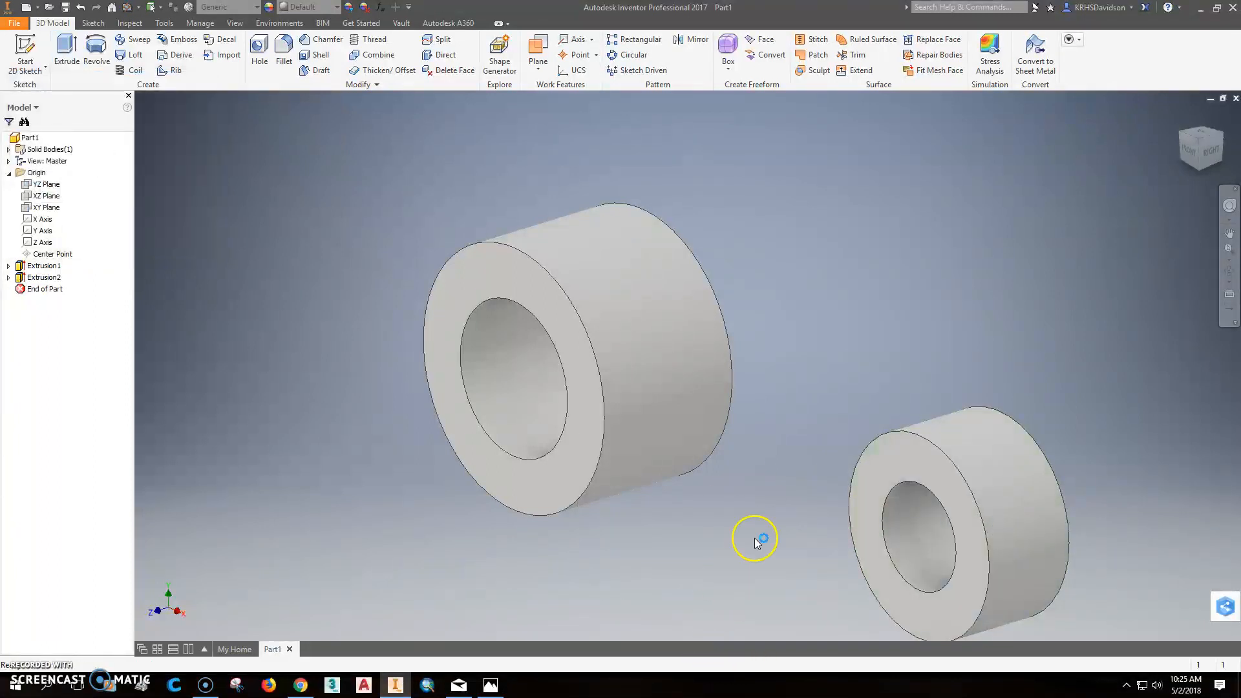
# Sketch two lines on the boss face tangent to both outer circles, then finish the sketch.
pyautogui.click(45, 207)
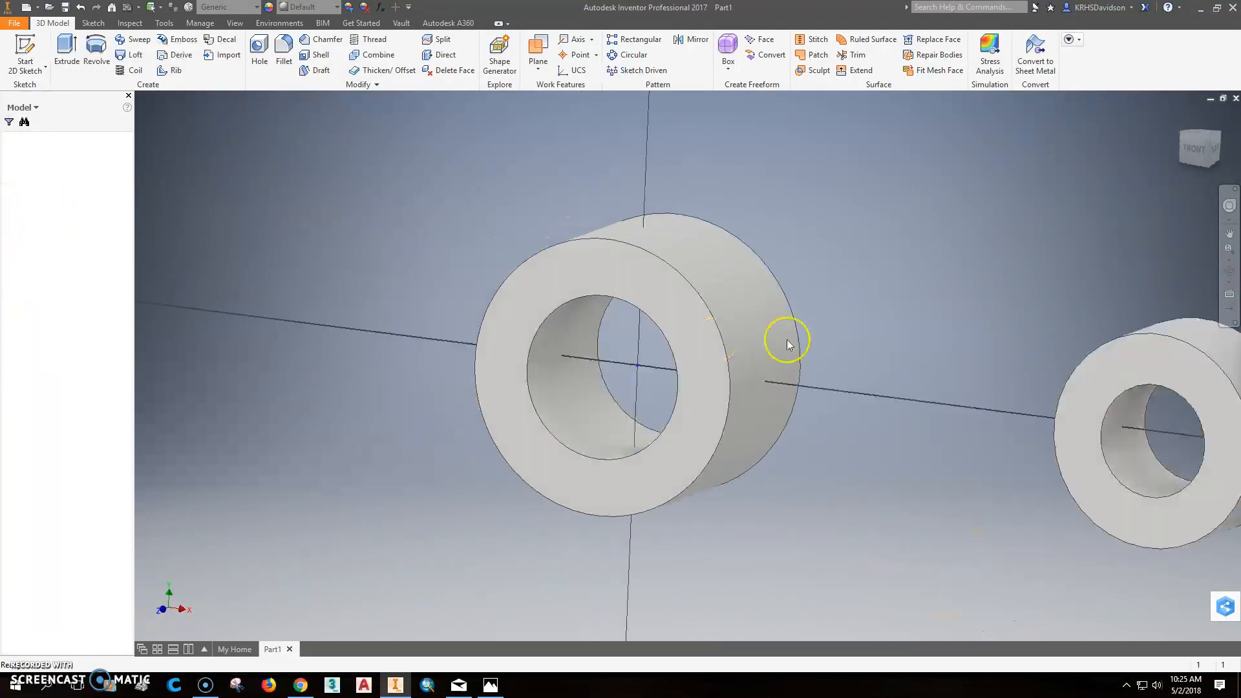
pyautogui.click(92, 22)
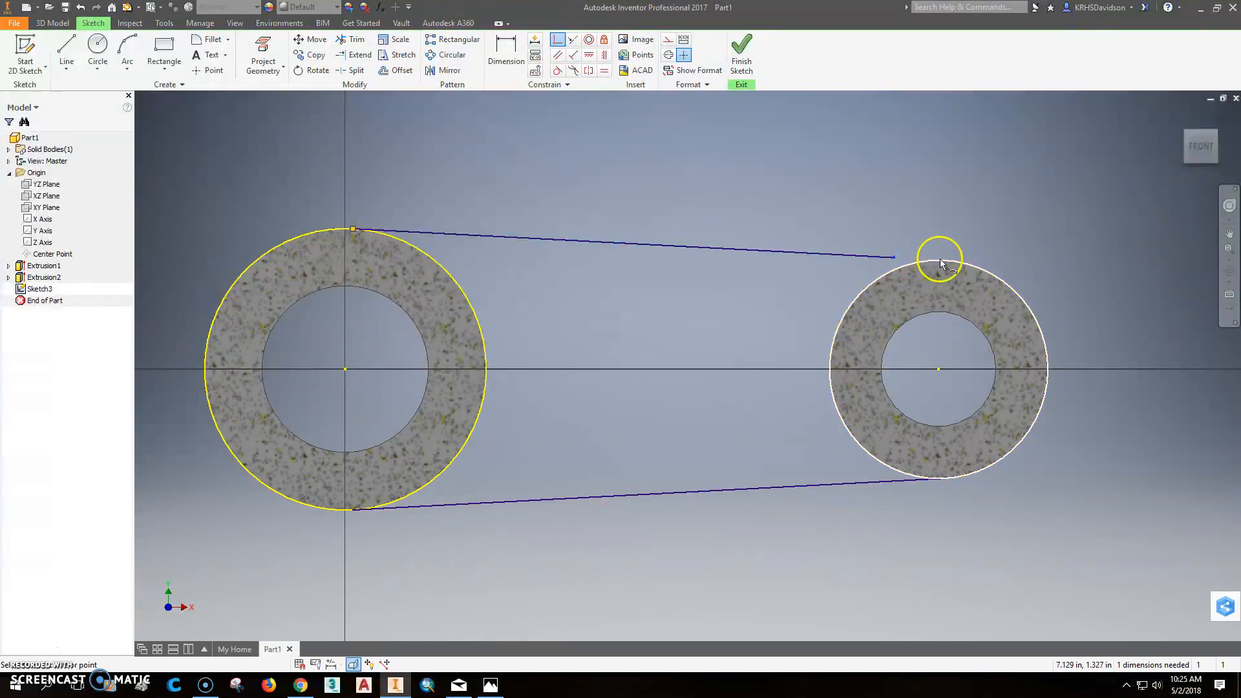
pyautogui.click(942, 261)
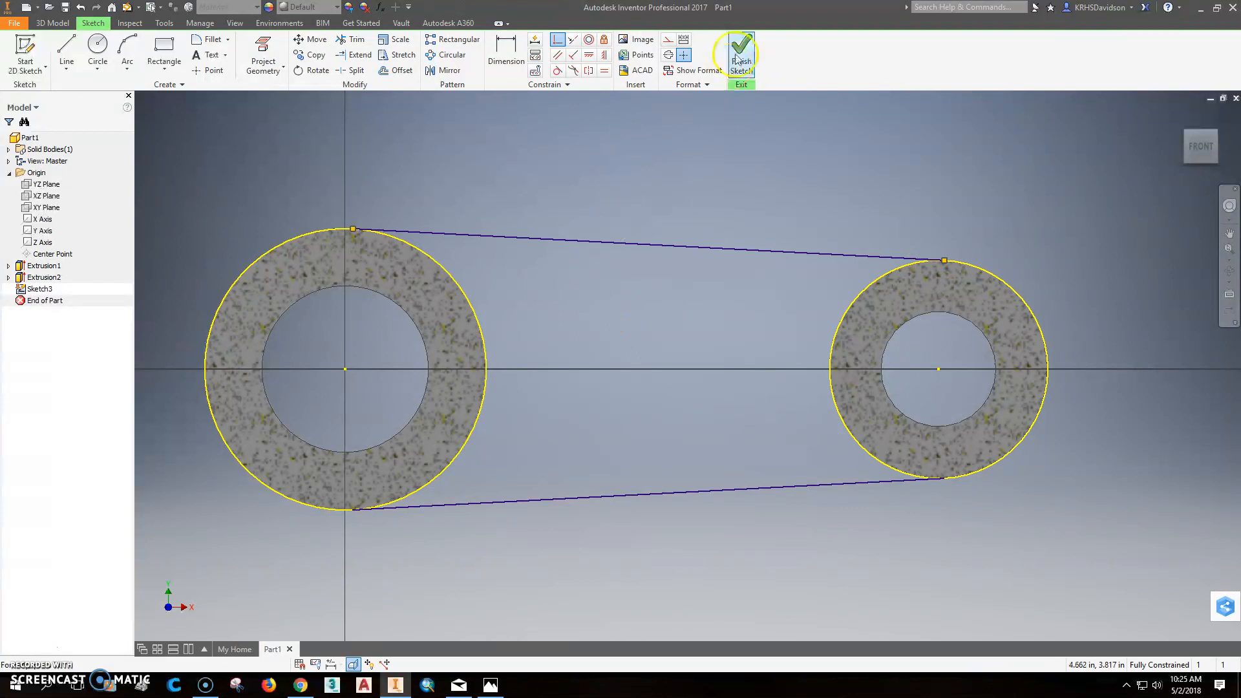
pyautogui.click(740, 47)
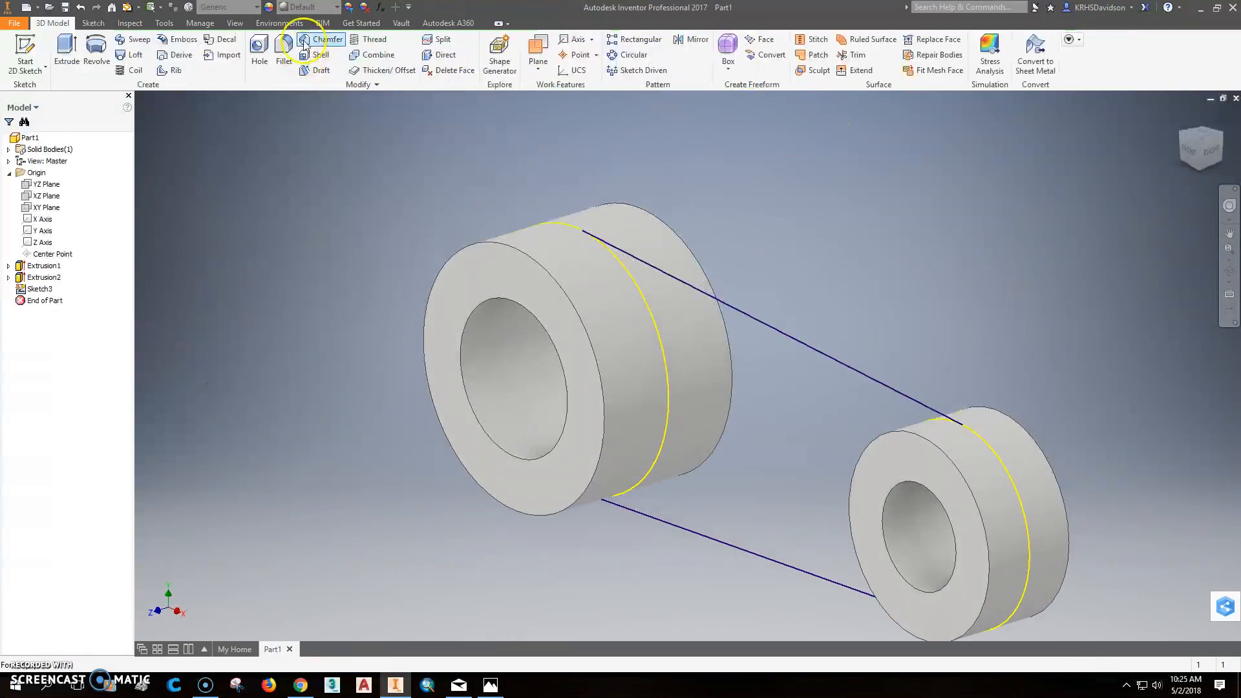
pyautogui.click(66, 48)
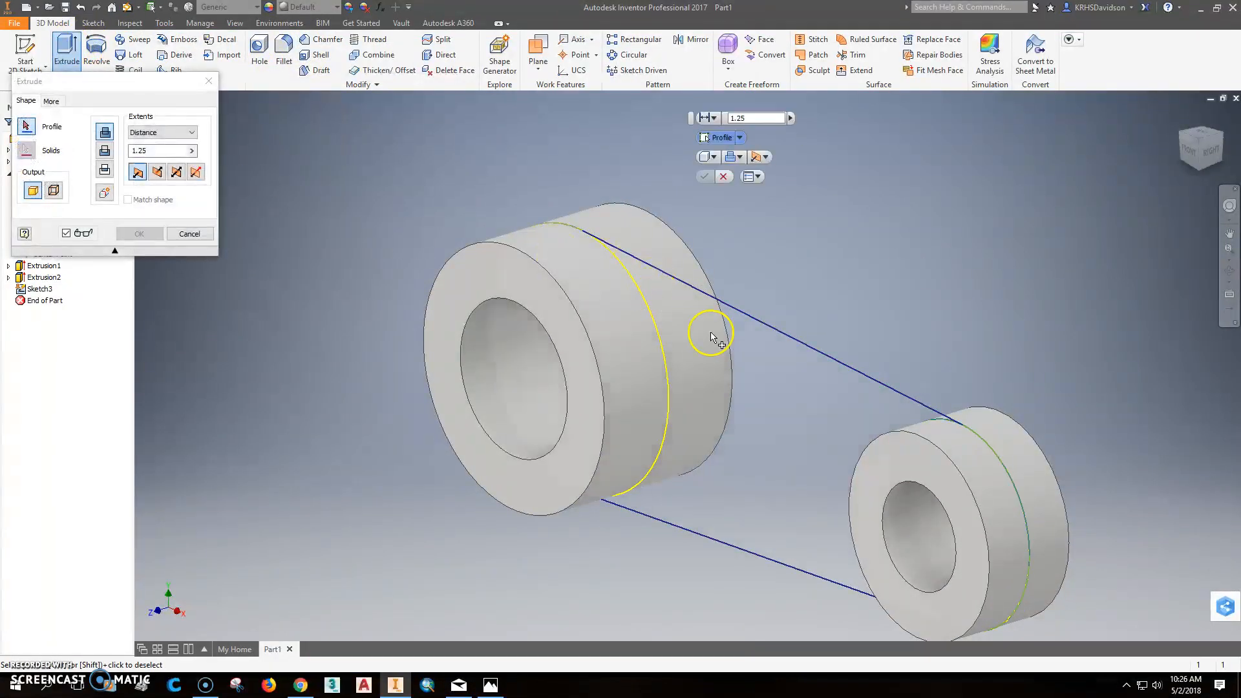
pyautogui.moveTo(500, 336)
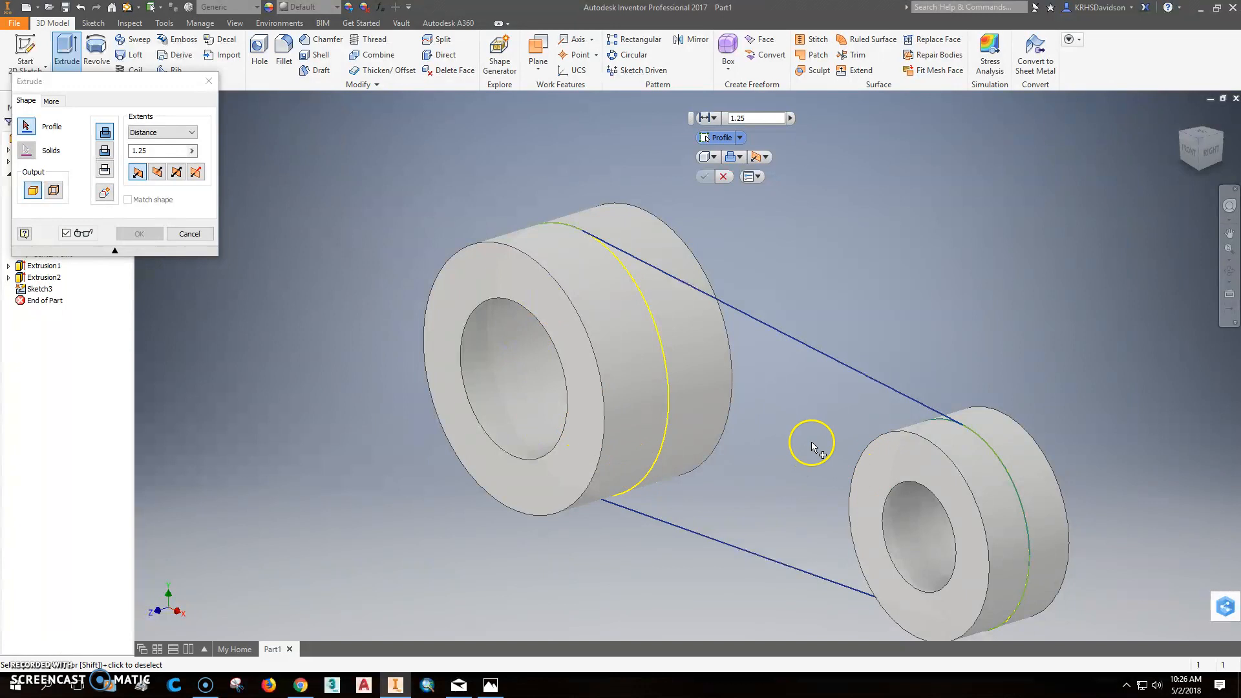
pyautogui.moveTo(816, 457)
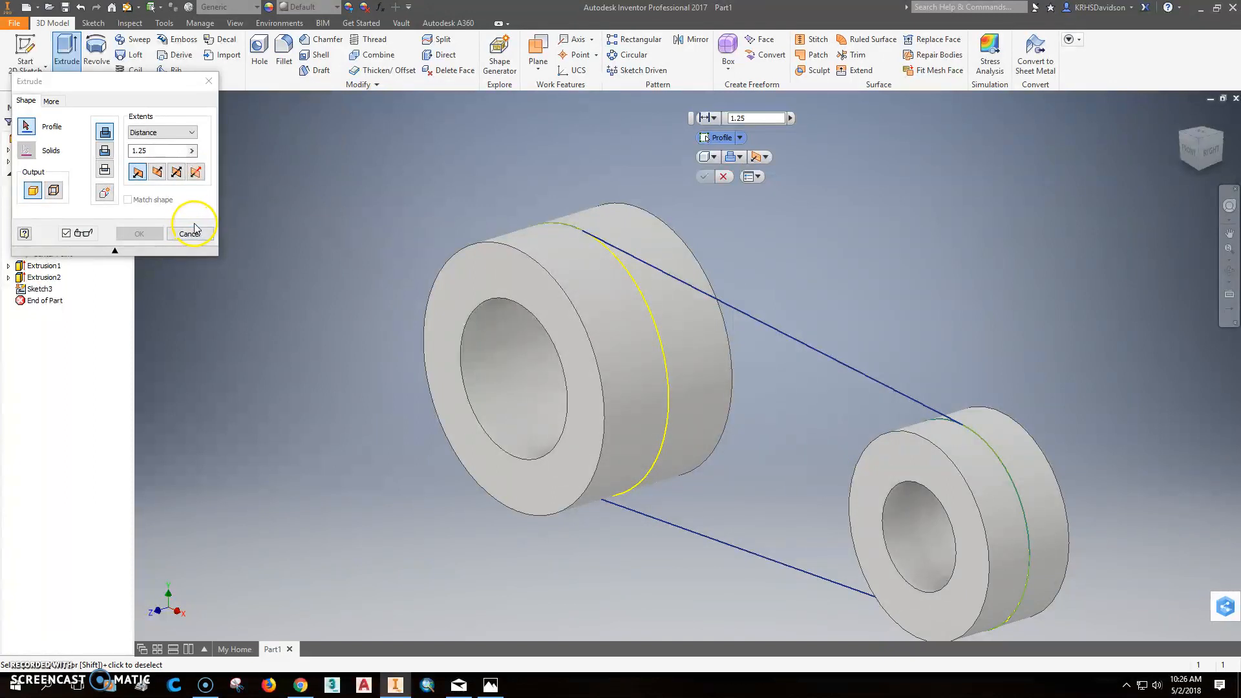
pyautogui.rightClick(38, 289)
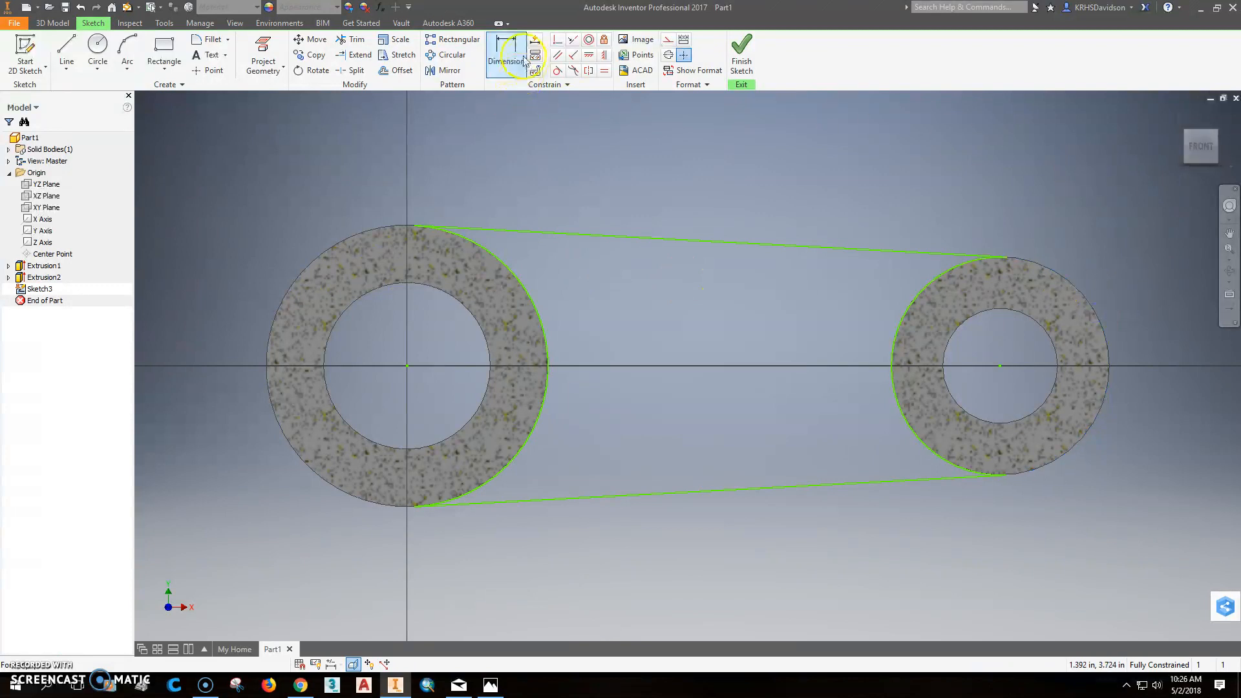
# Add 1.690 and 1.310 radius dimensions and tangent constraints to Sketch3, then finish it.
pyautogui.click(505, 60)
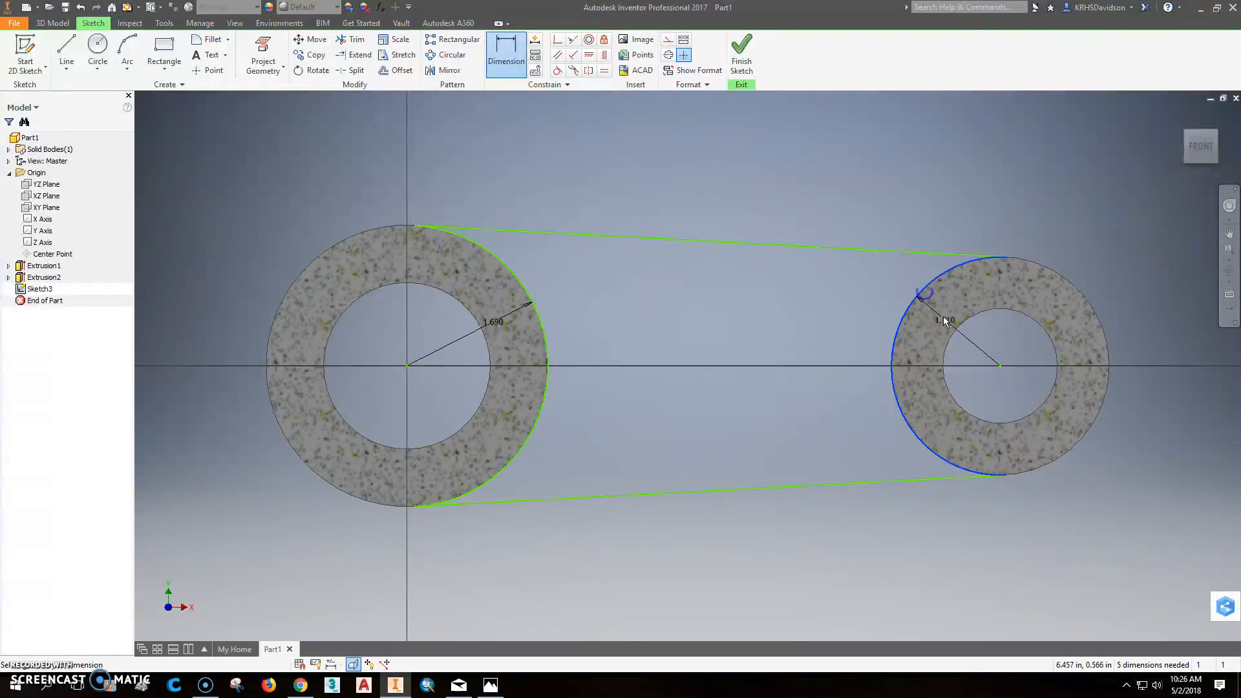
pyautogui.click(966, 339)
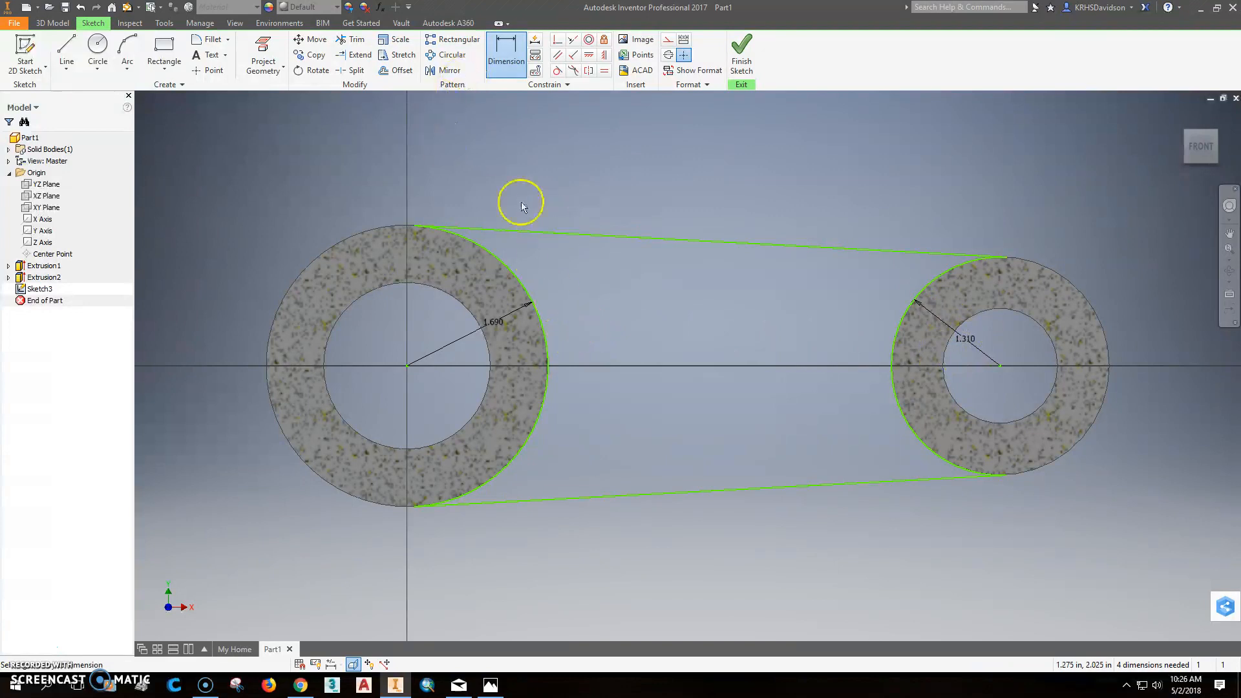
pyautogui.moveTo(584, 83)
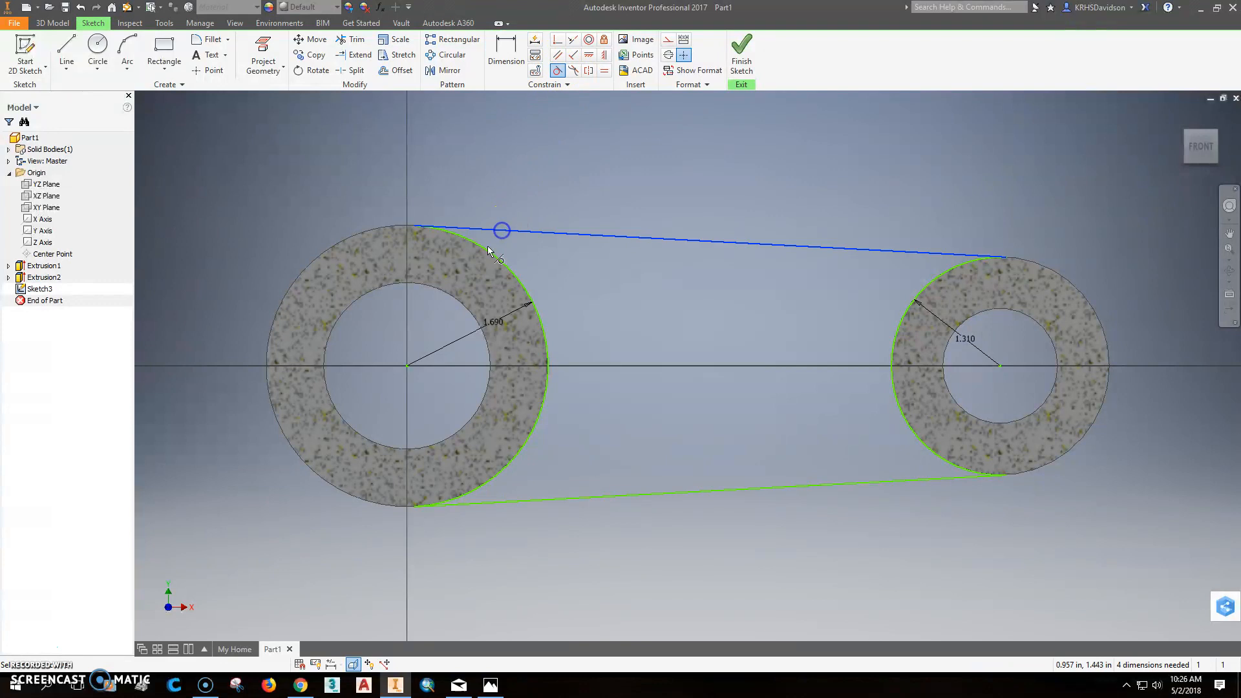
pyautogui.click(500, 230)
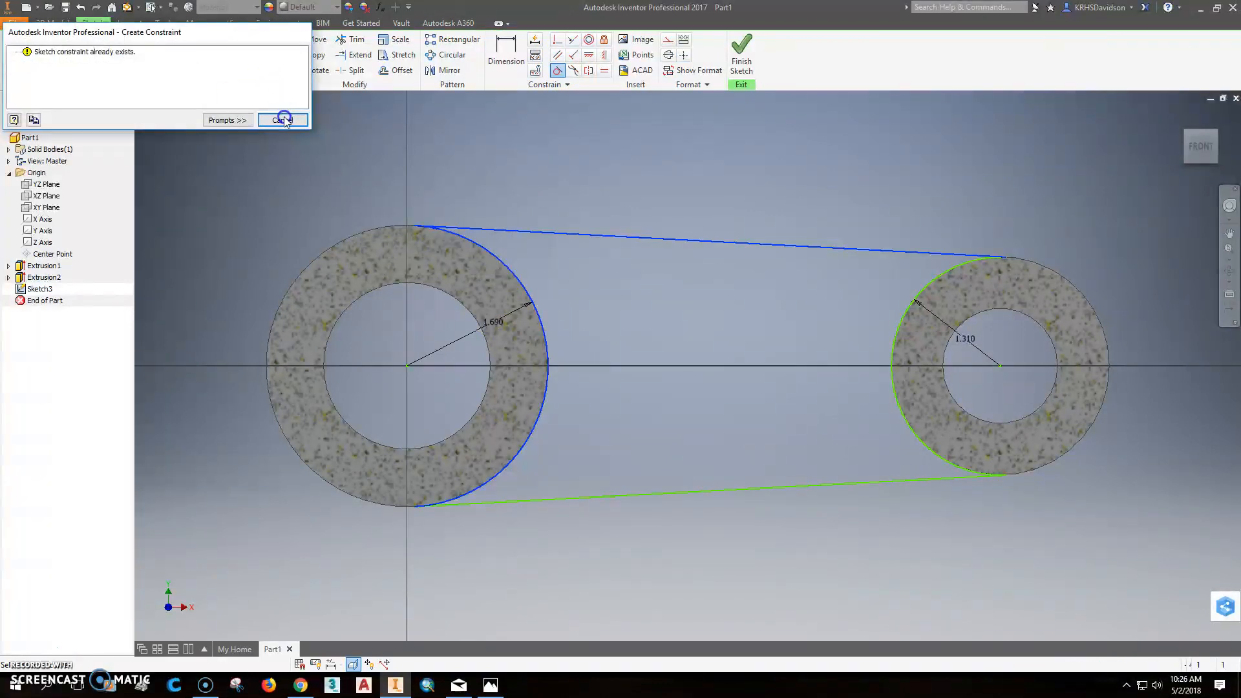
pyautogui.click(283, 120)
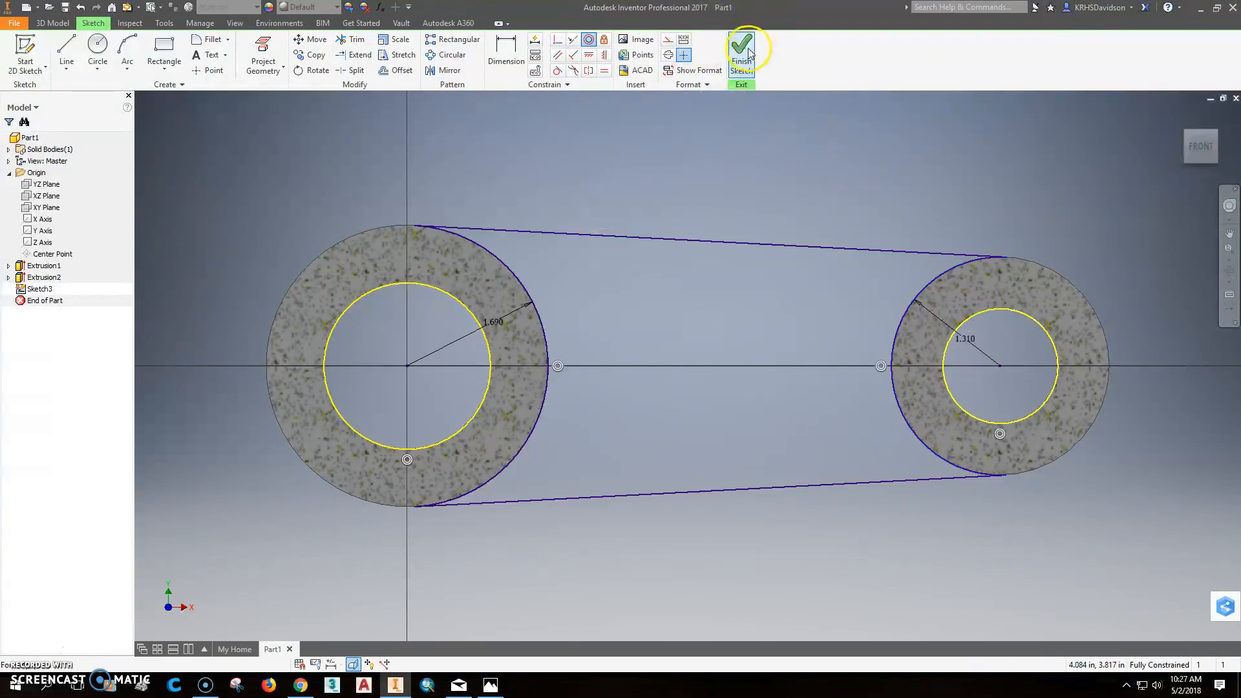
pyautogui.click(740, 46)
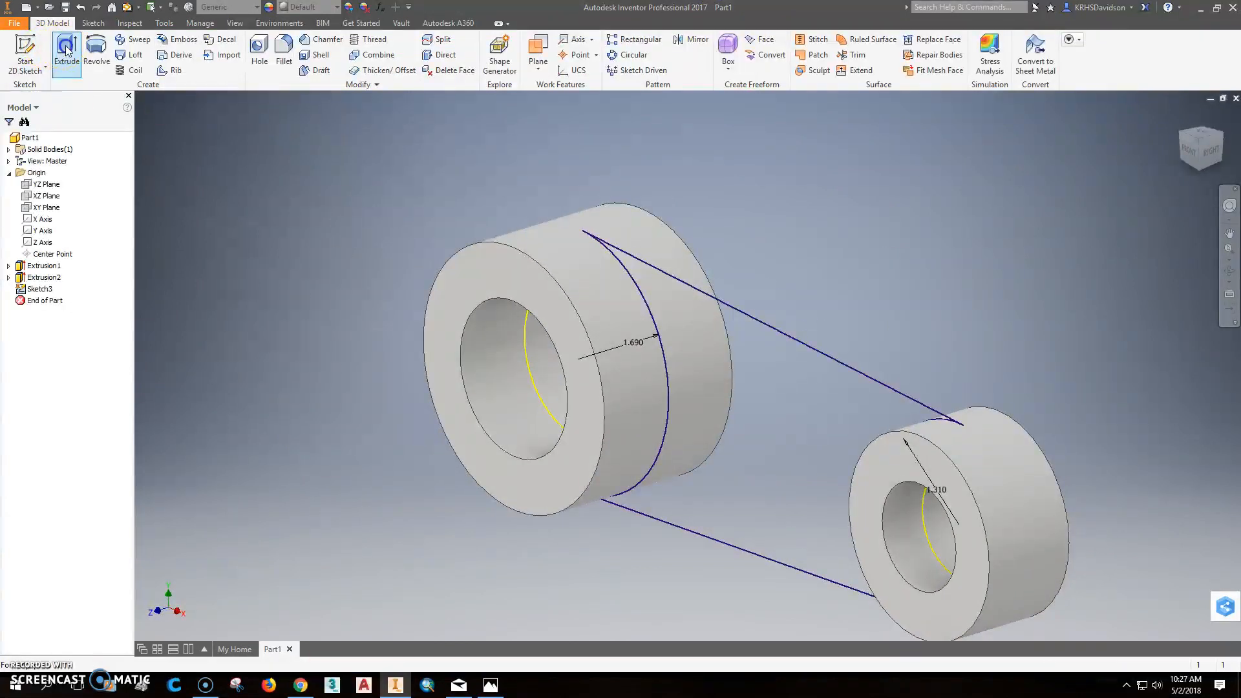
# Extrude the link profile .75 in symmetrically to join the bosses.
pyautogui.click(67, 48)
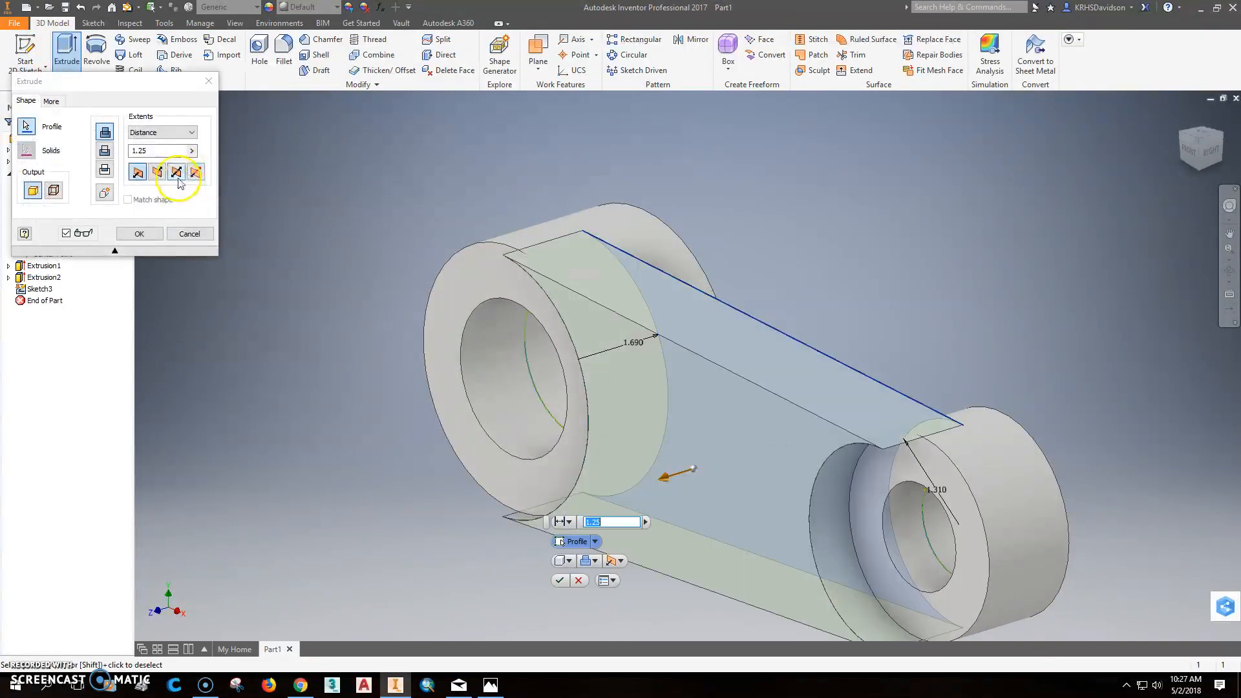
pyautogui.click(176, 172)
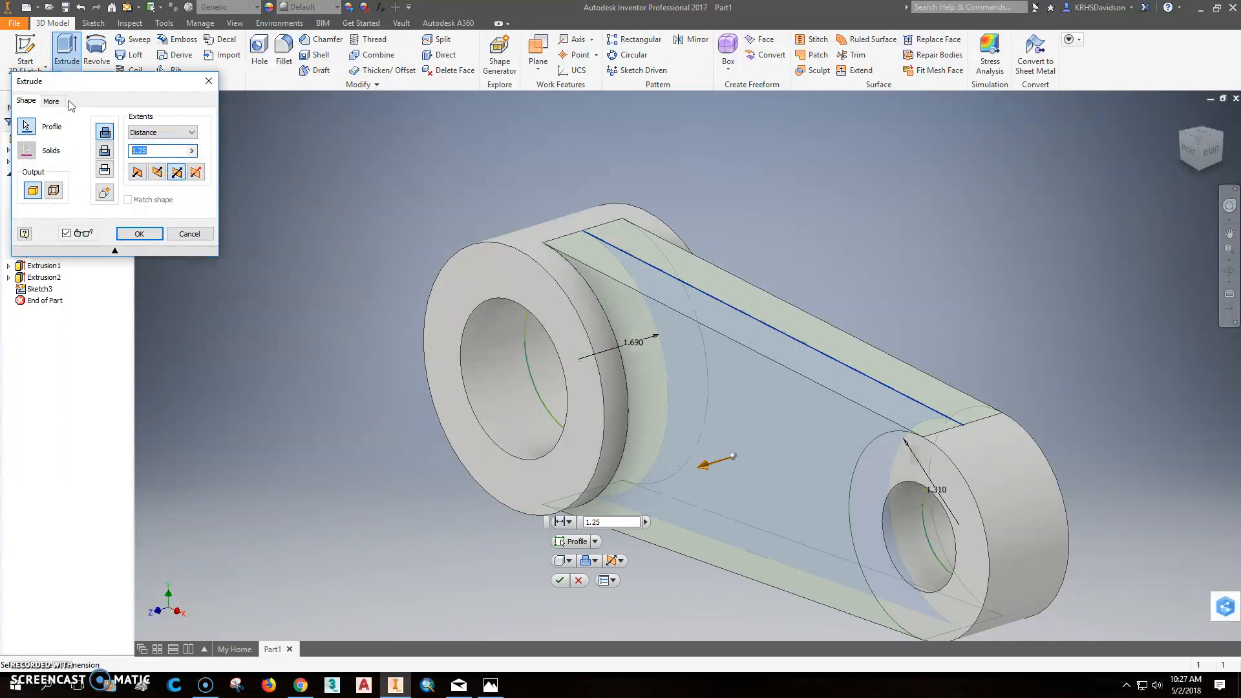
pyautogui.write('.75')
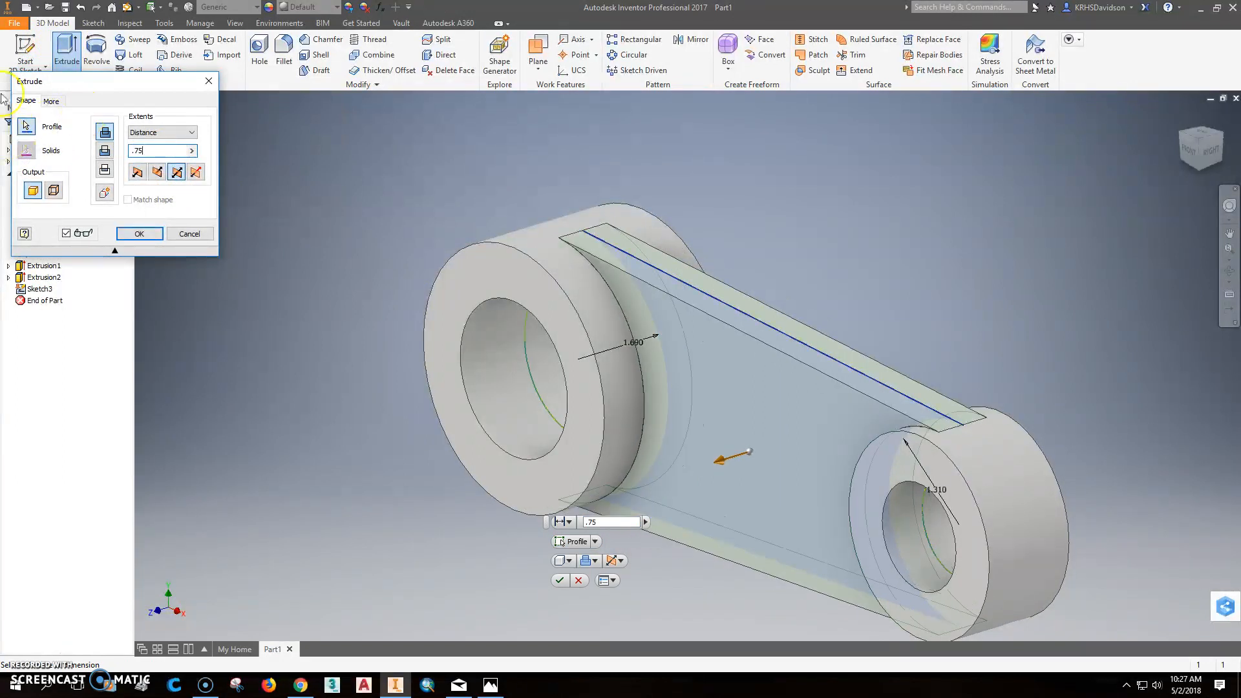
pyautogui.click(140, 233)
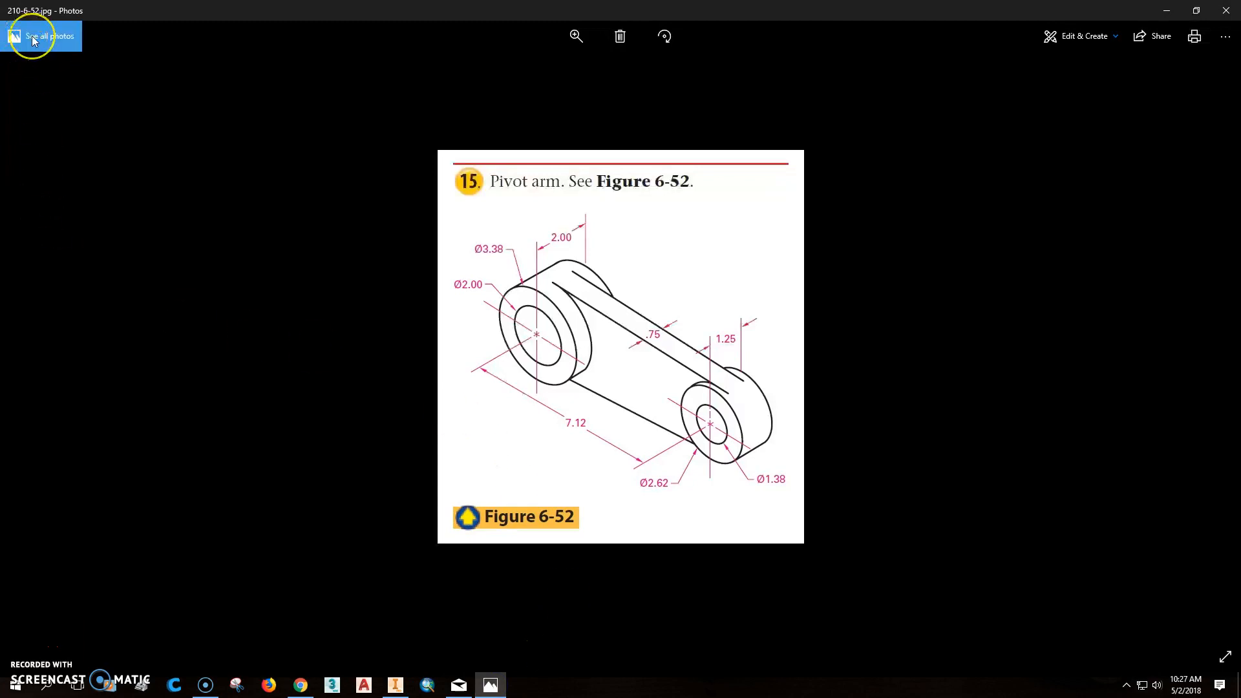
pyautogui.moveTo(41, 36)
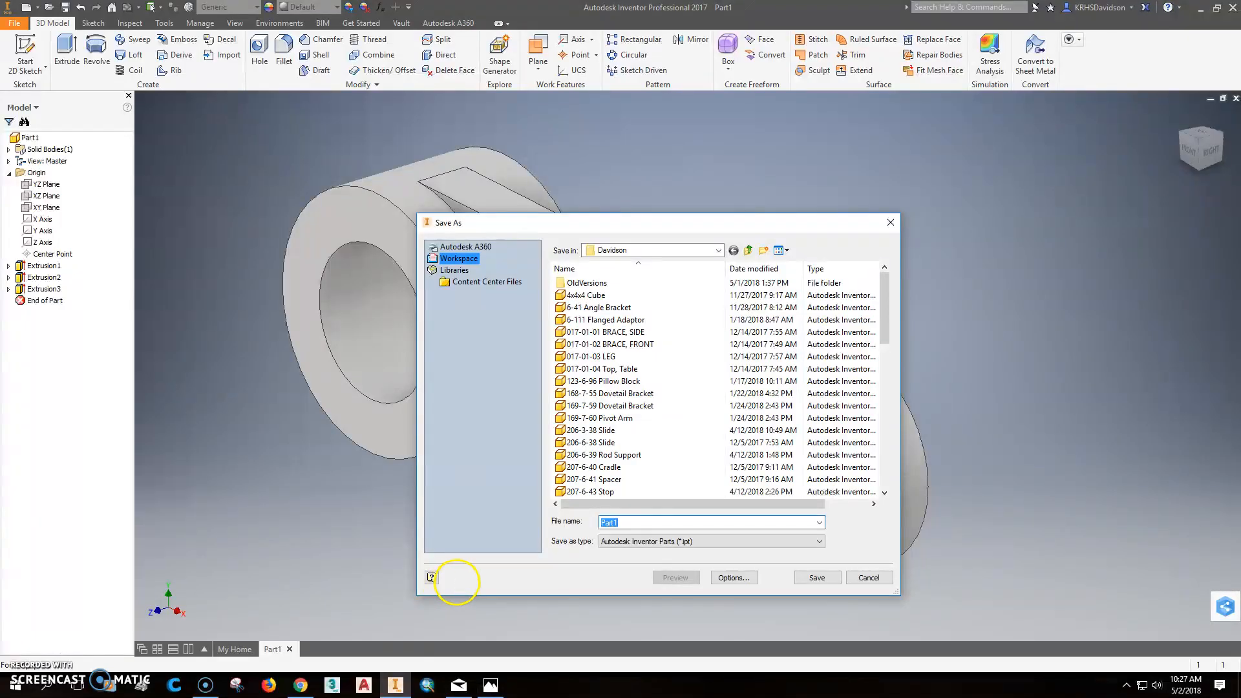
# Save the part as '210-6-52 Pivot Arm'.
pyautogui.write('210-6-52 Pivot Arm')
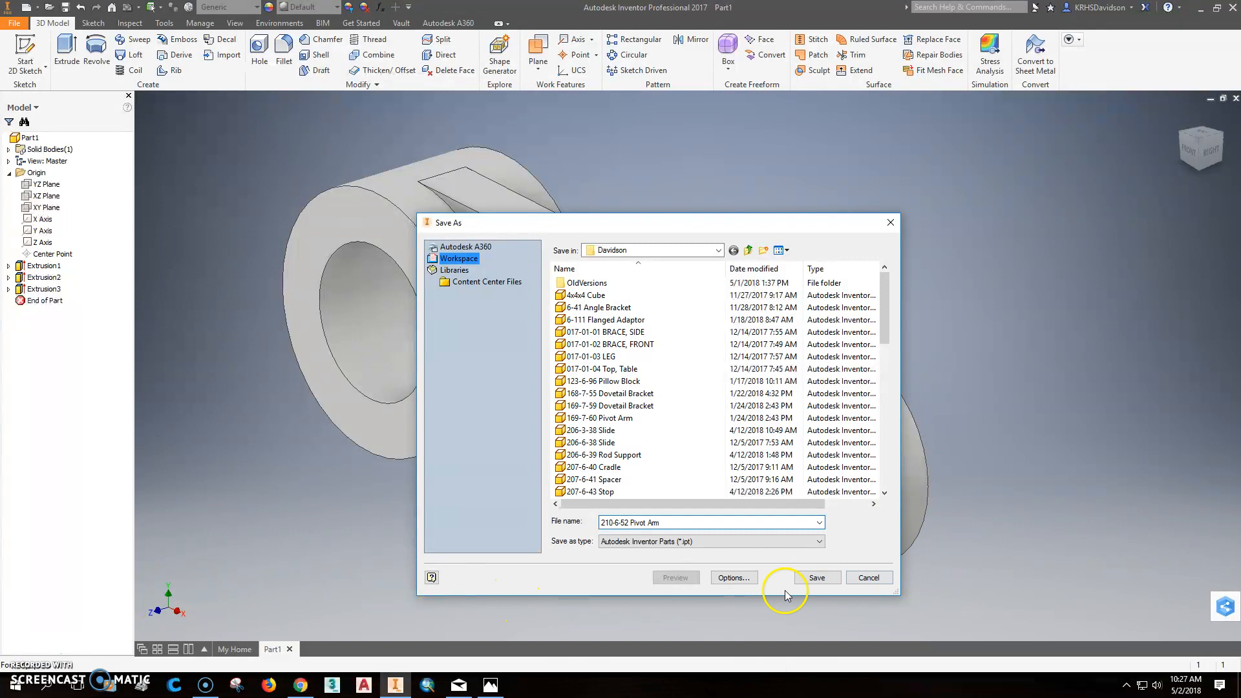
pyautogui.click(817, 577)
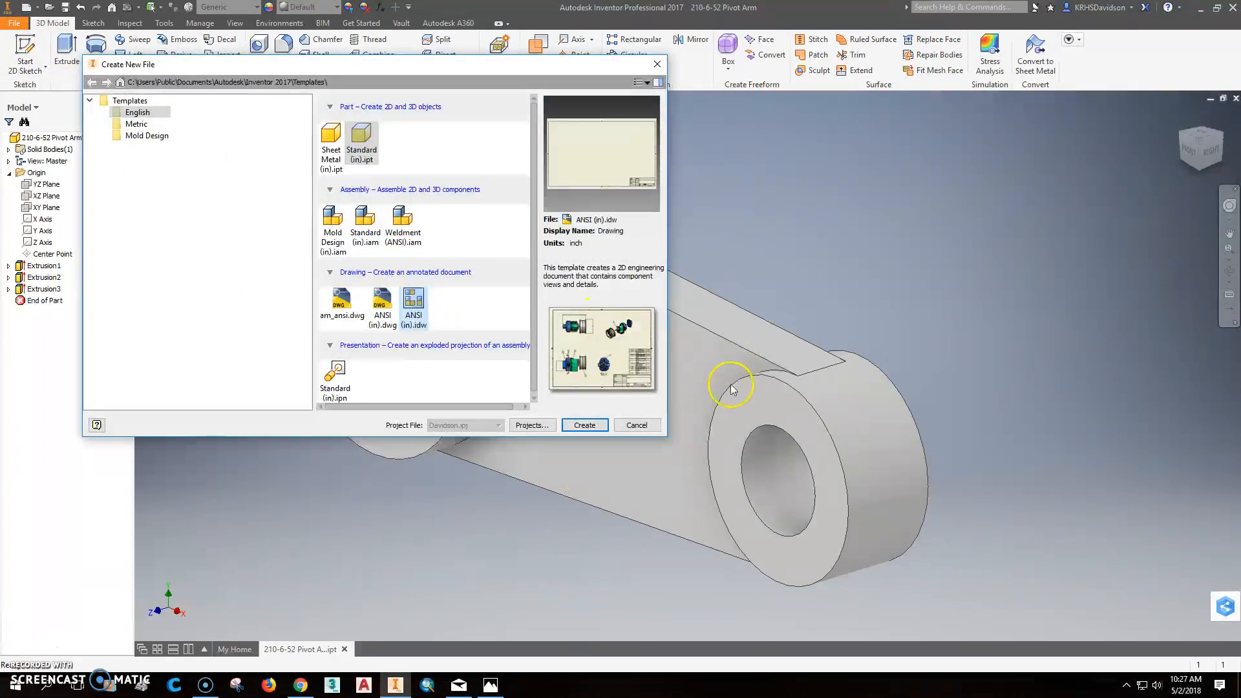
# Create a new ANSI (in) drawing and apply a C sheet size.
pyautogui.click(635, 426)
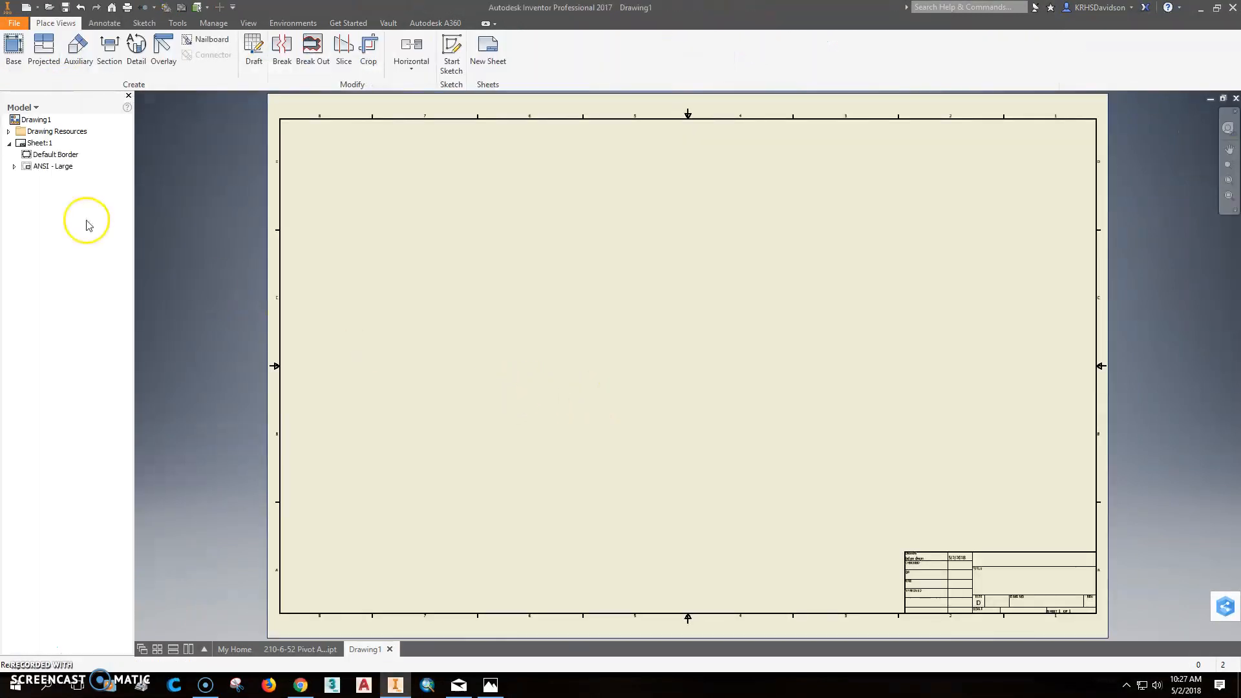
pyautogui.rightClick(39, 143)
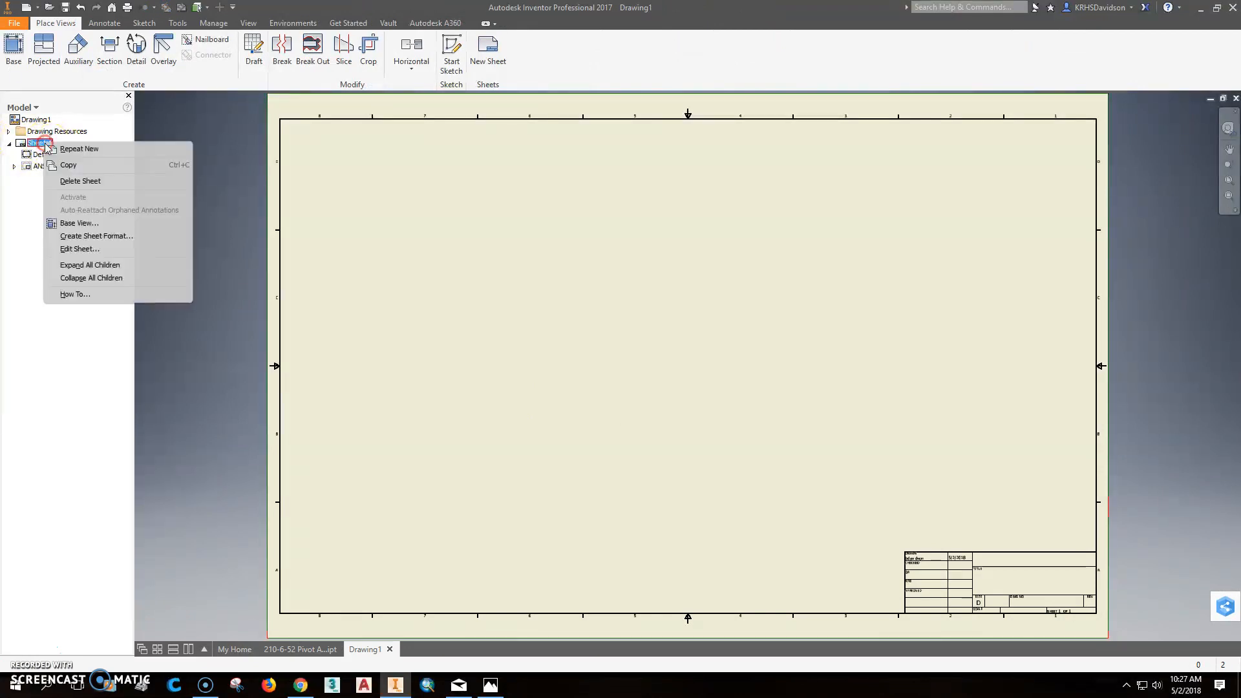
pyautogui.click(78, 248)
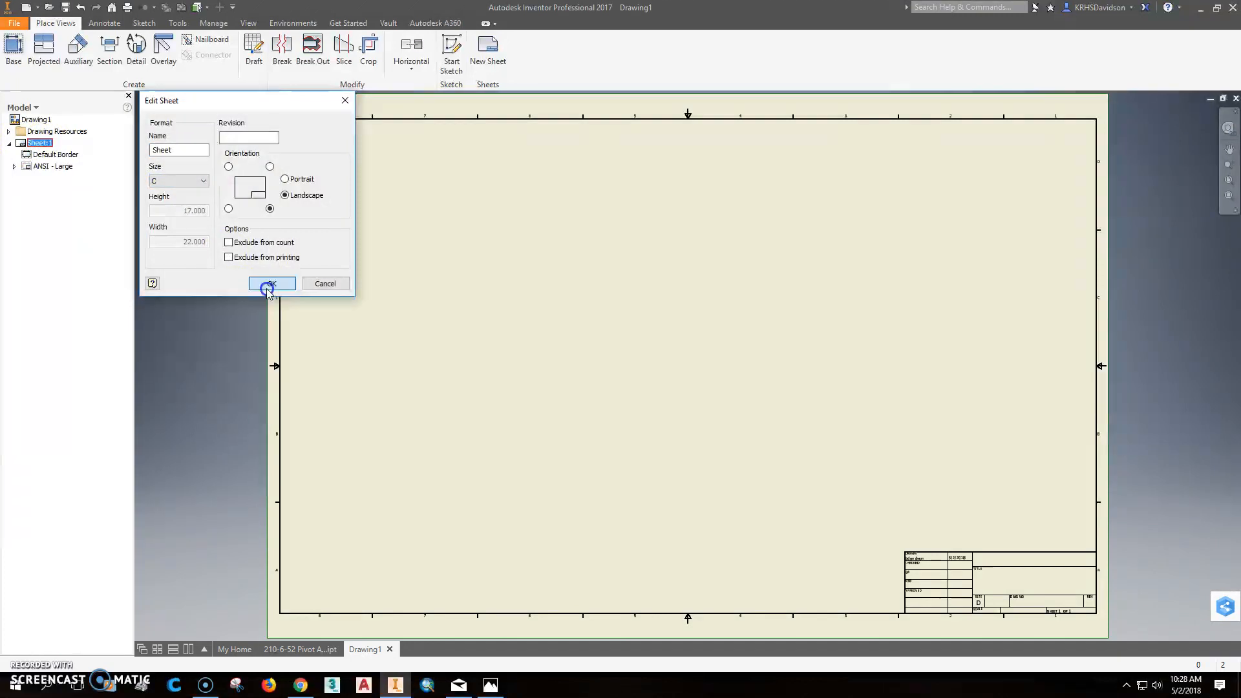
pyautogui.click(271, 283)
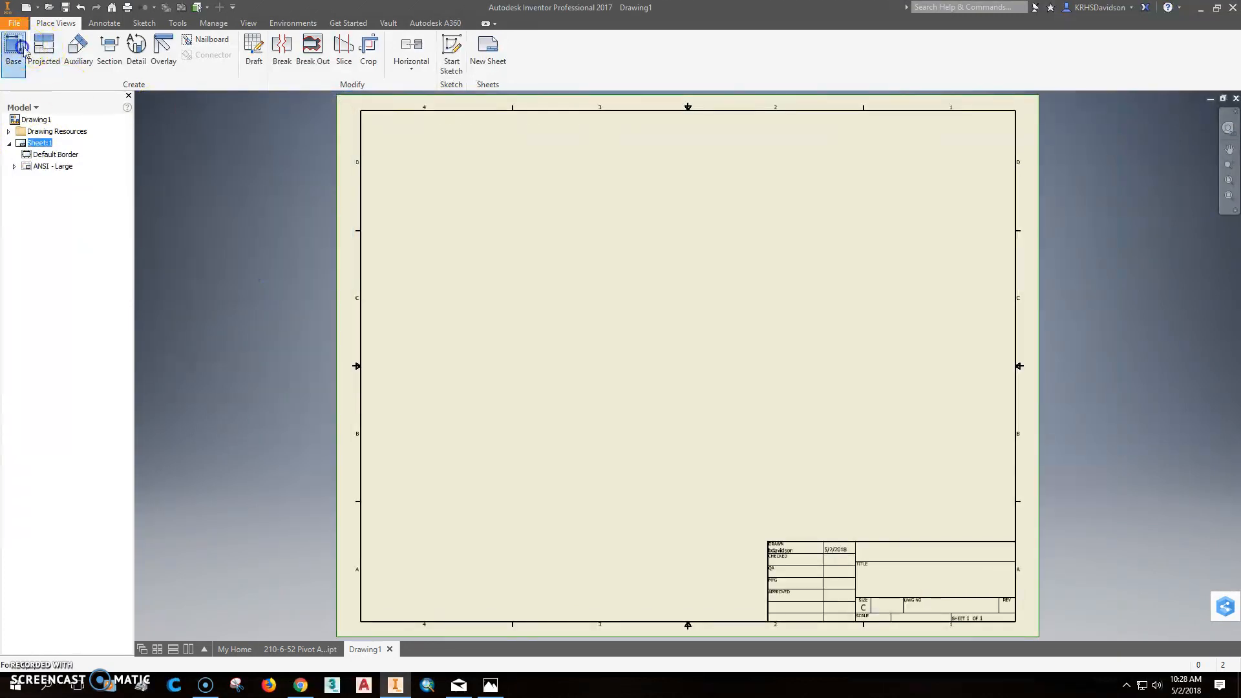
# Cancel the base view and change the sheet size to B.
pyautogui.click(13, 49)
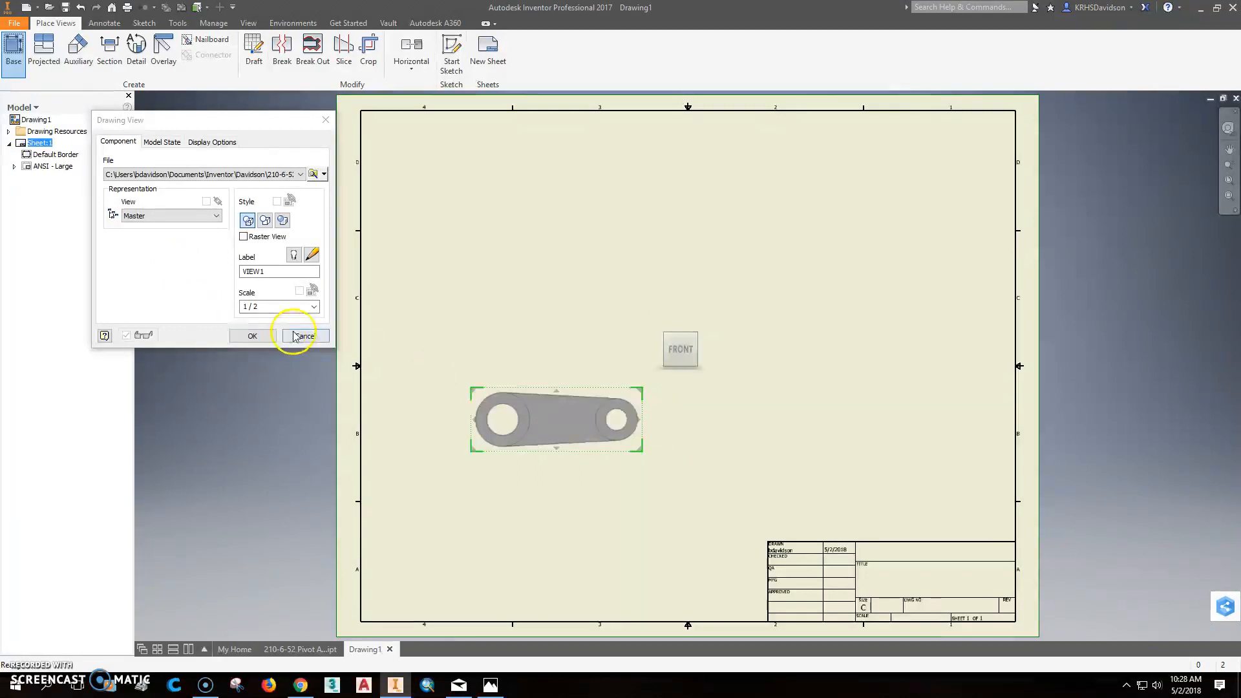
pyautogui.click(303, 336)
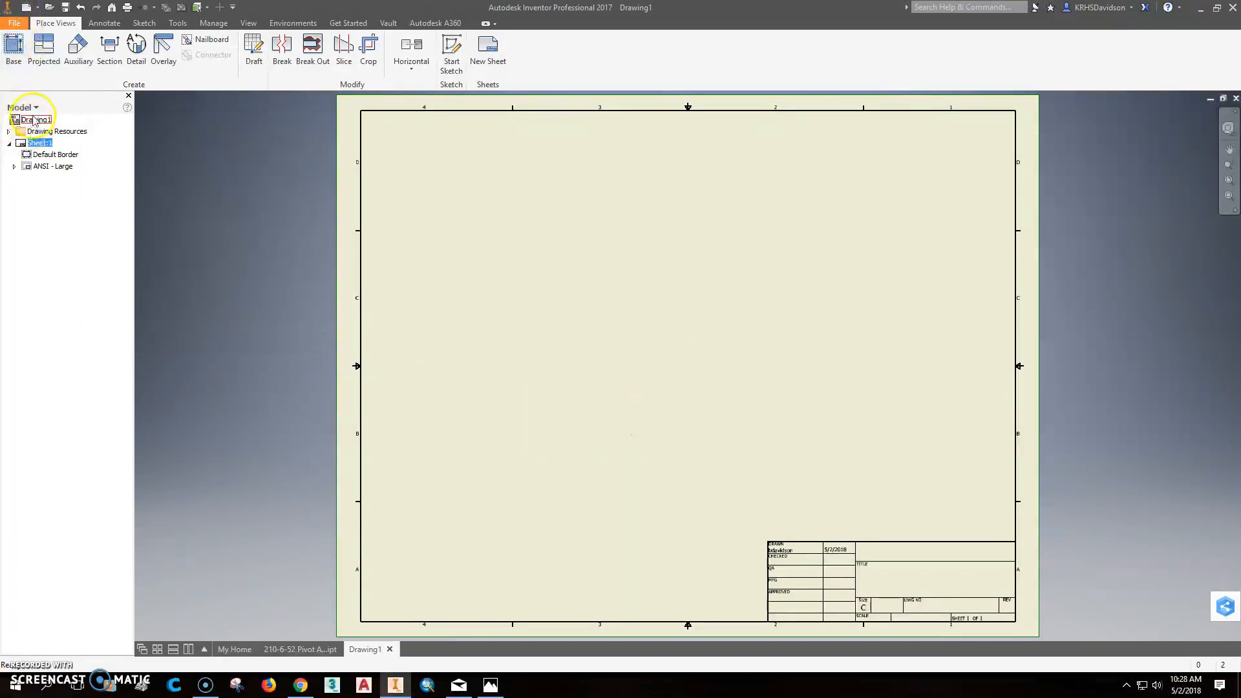
pyautogui.rightClick(39, 142)
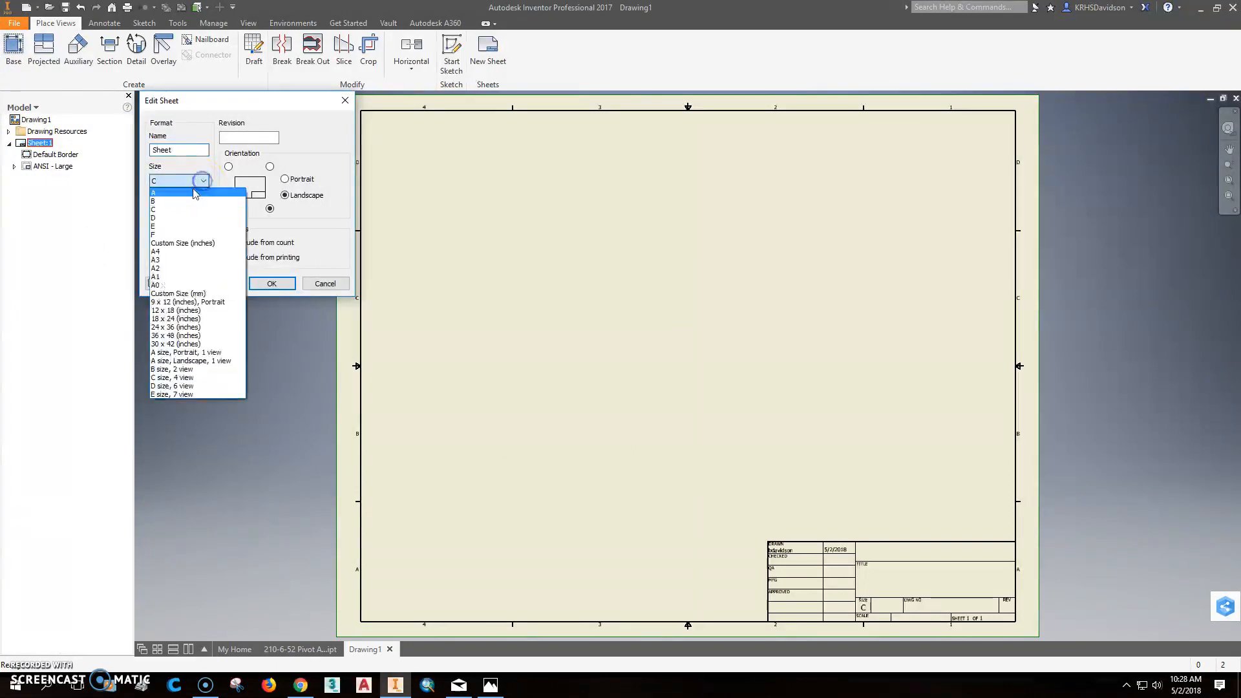
pyautogui.click(154, 201)
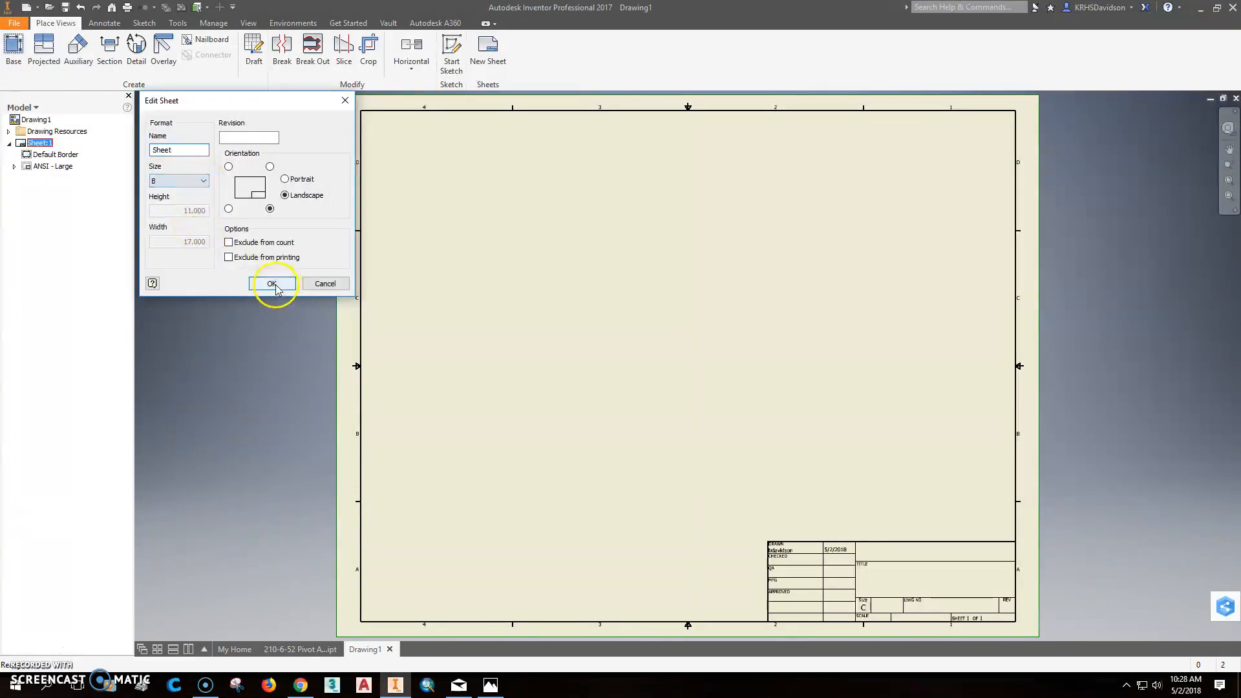
pyautogui.click(272, 283)
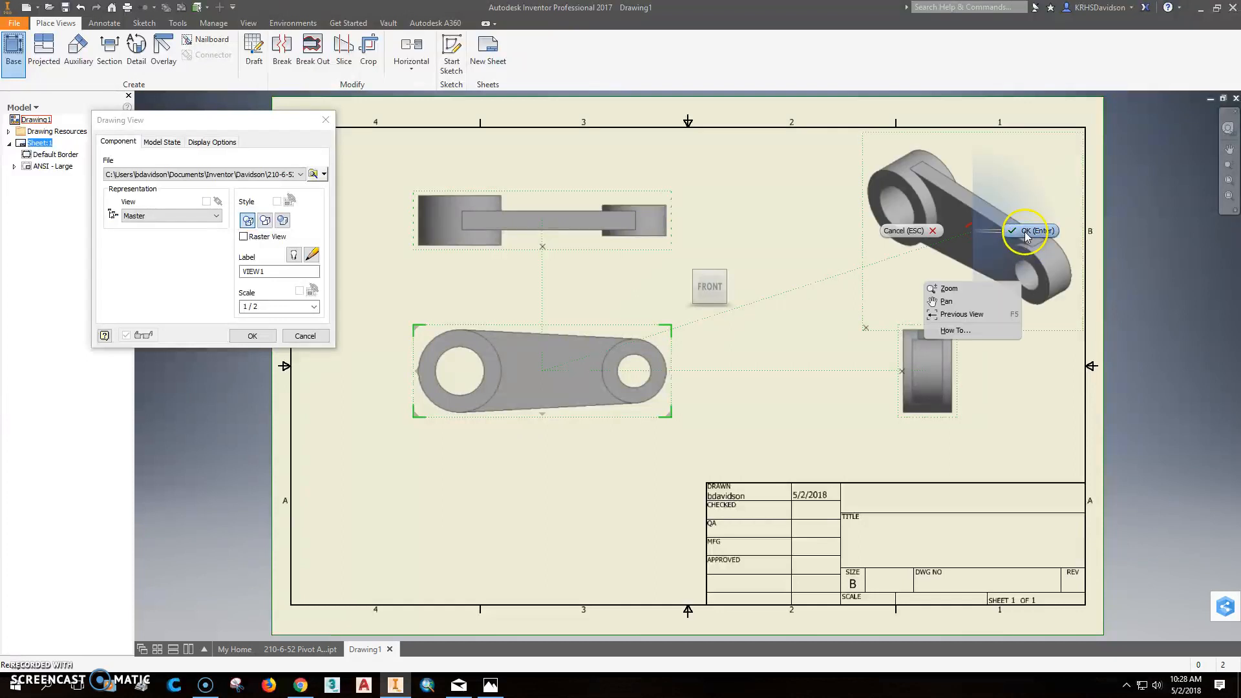
# Finish the projected top, side and isometric views of the pivot arm.
pyautogui.click(1032, 230)
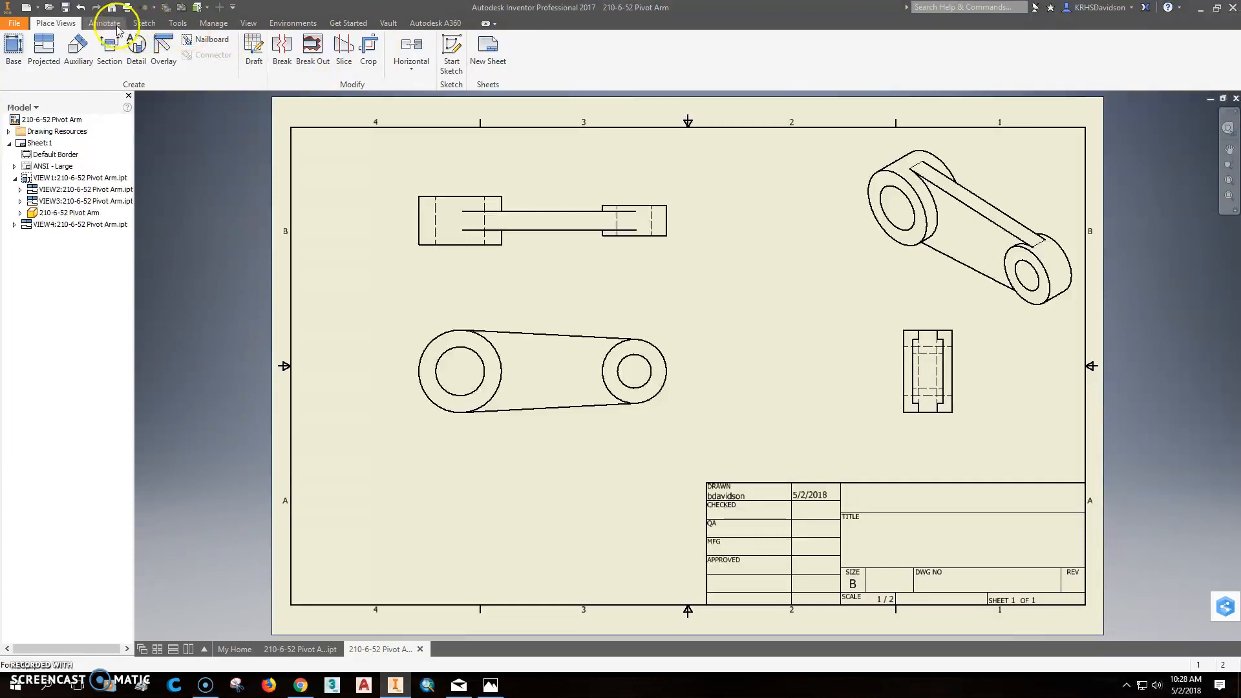
# Add centre marks to the left and right holes and a hole centreline in the top view.
pyautogui.click(103, 22)
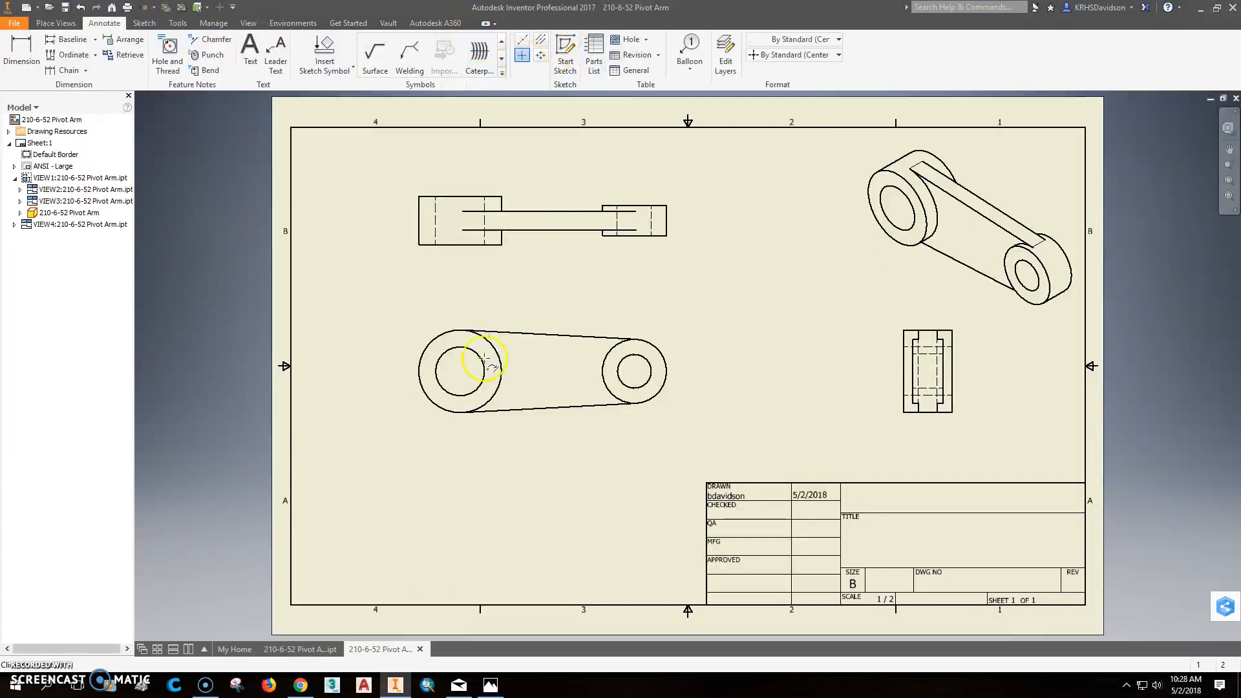
pyautogui.click(522, 54)
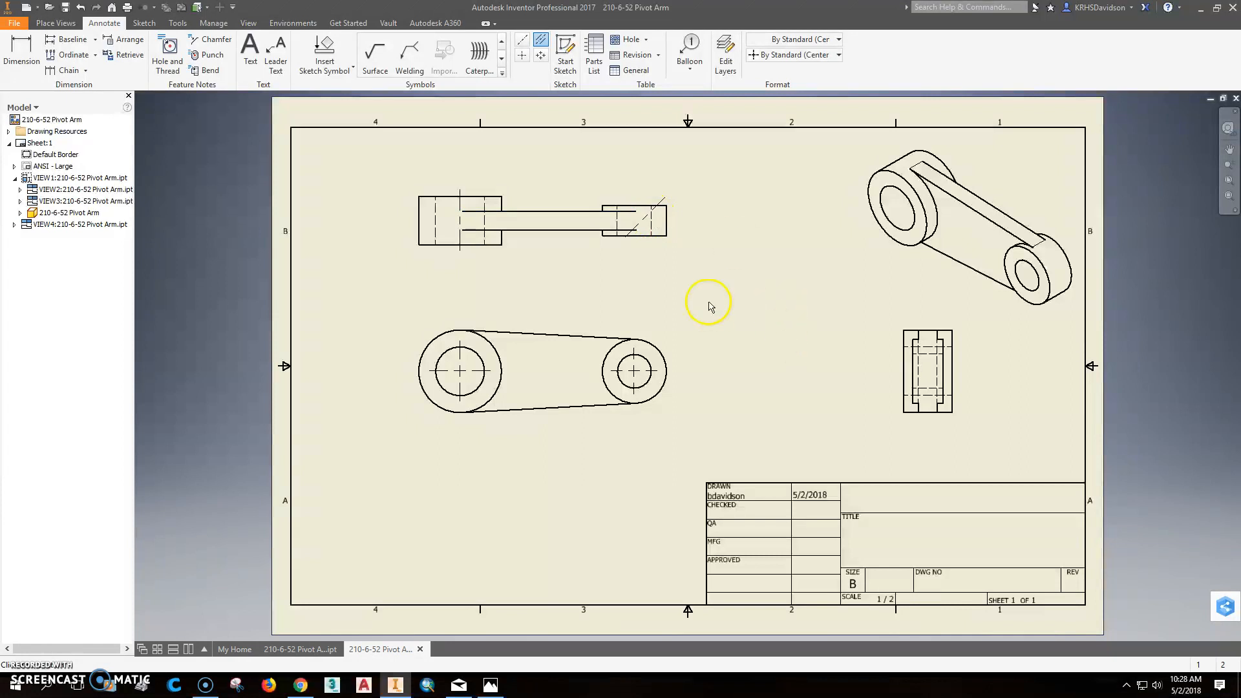
pyautogui.moveTo(633, 186)
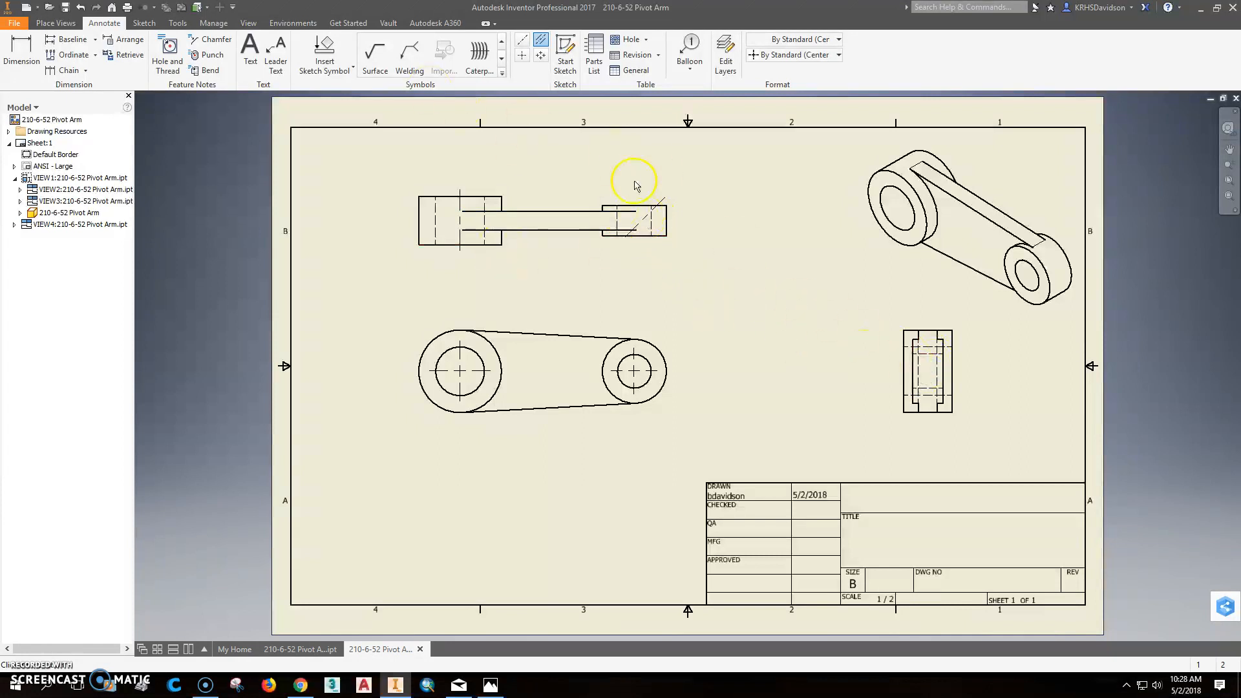
pyautogui.click(660, 207)
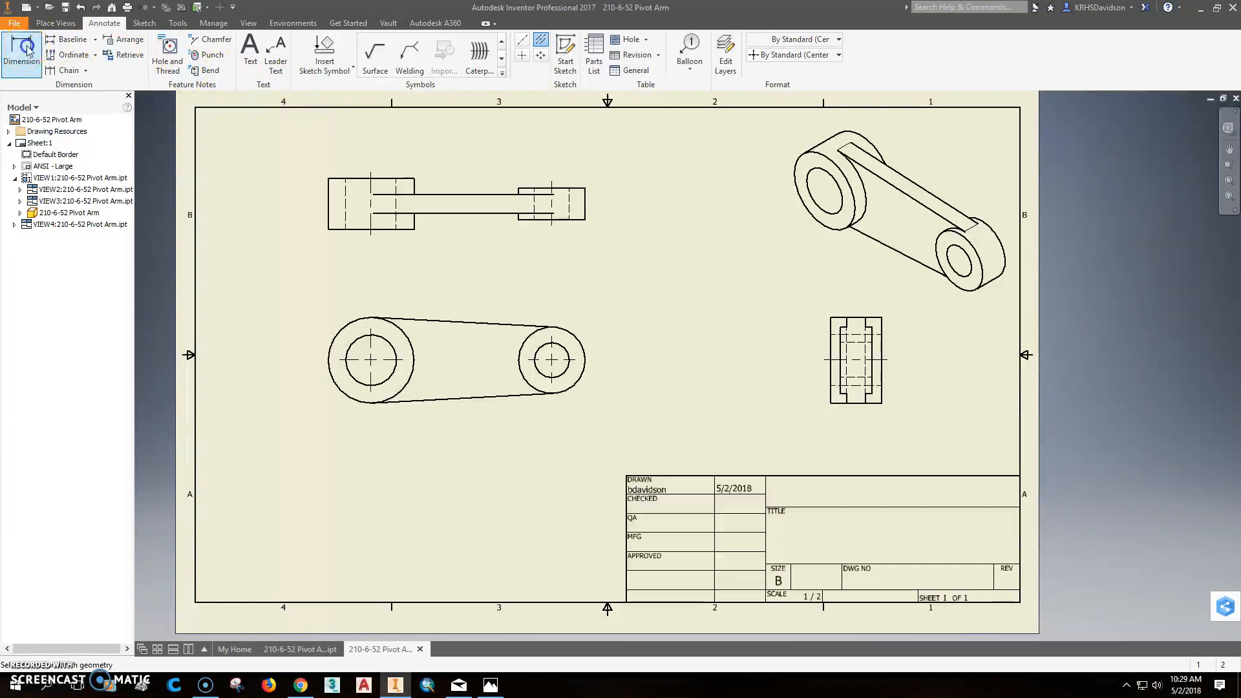
# Dimension the Ø2.00 THRU and Ø1.38 THRU holes, a boss diameter, and the 7.12 centre distance.
pyautogui.click(370, 360)
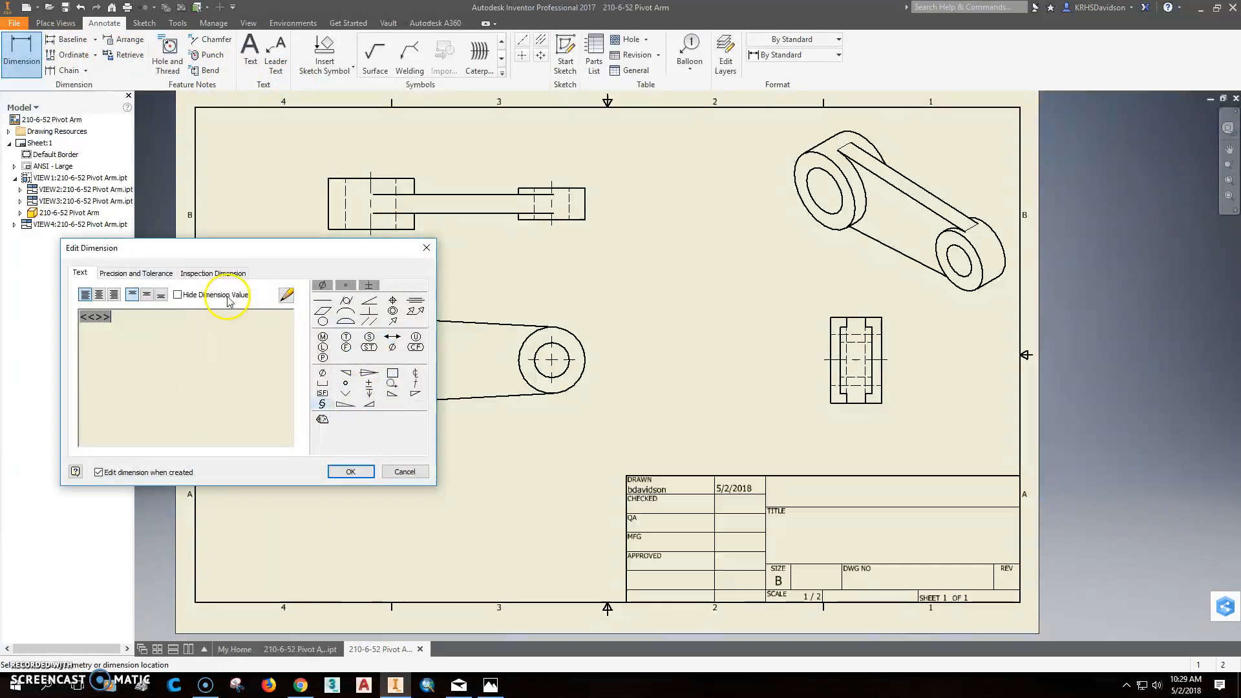
pyautogui.write('thru')
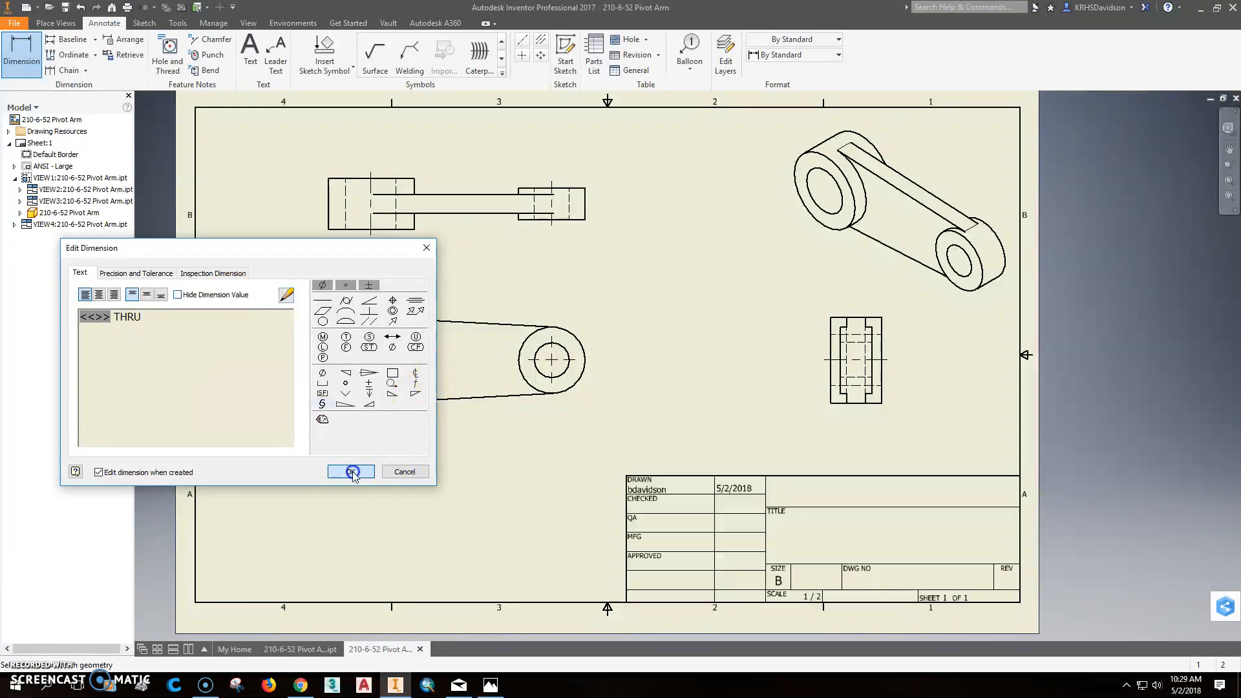
pyautogui.click(350, 472)
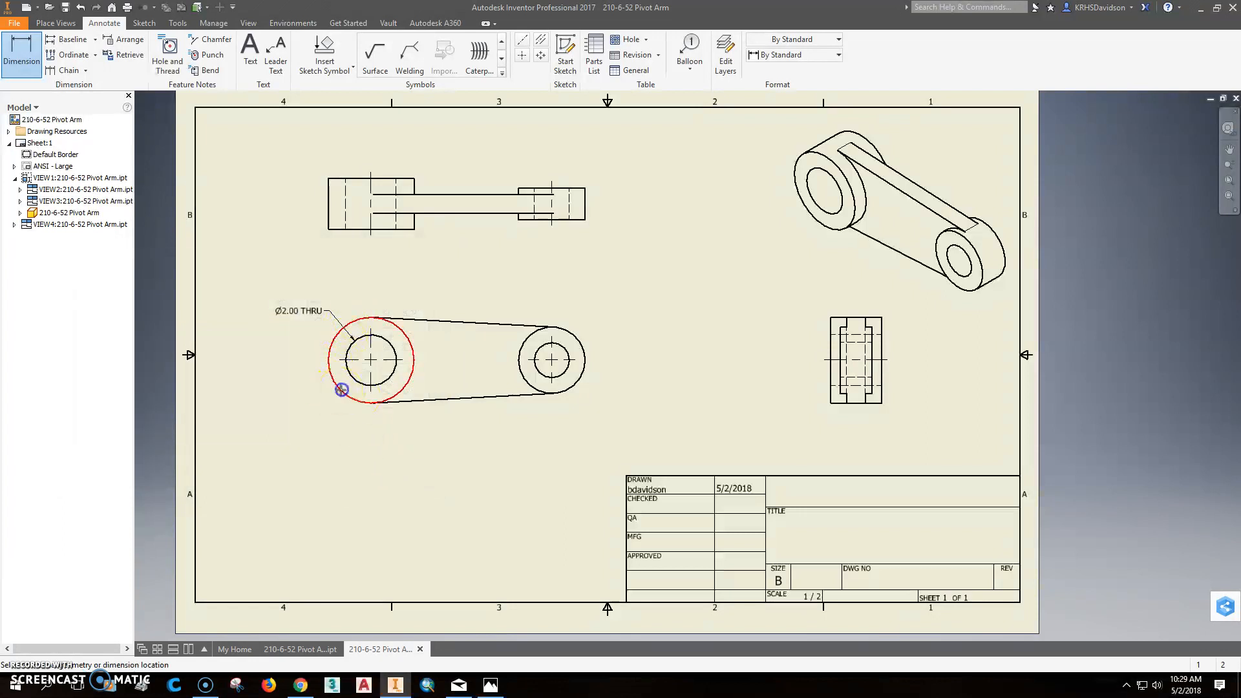
pyautogui.click(340, 389)
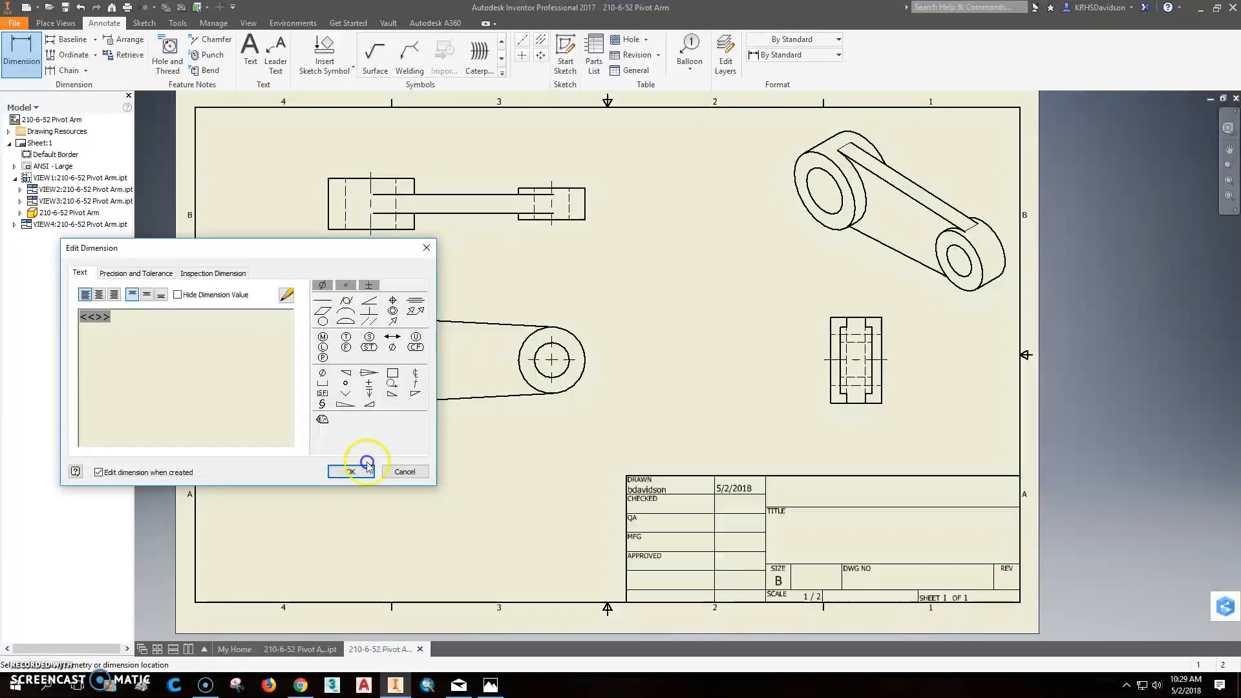
pyautogui.click(350, 471)
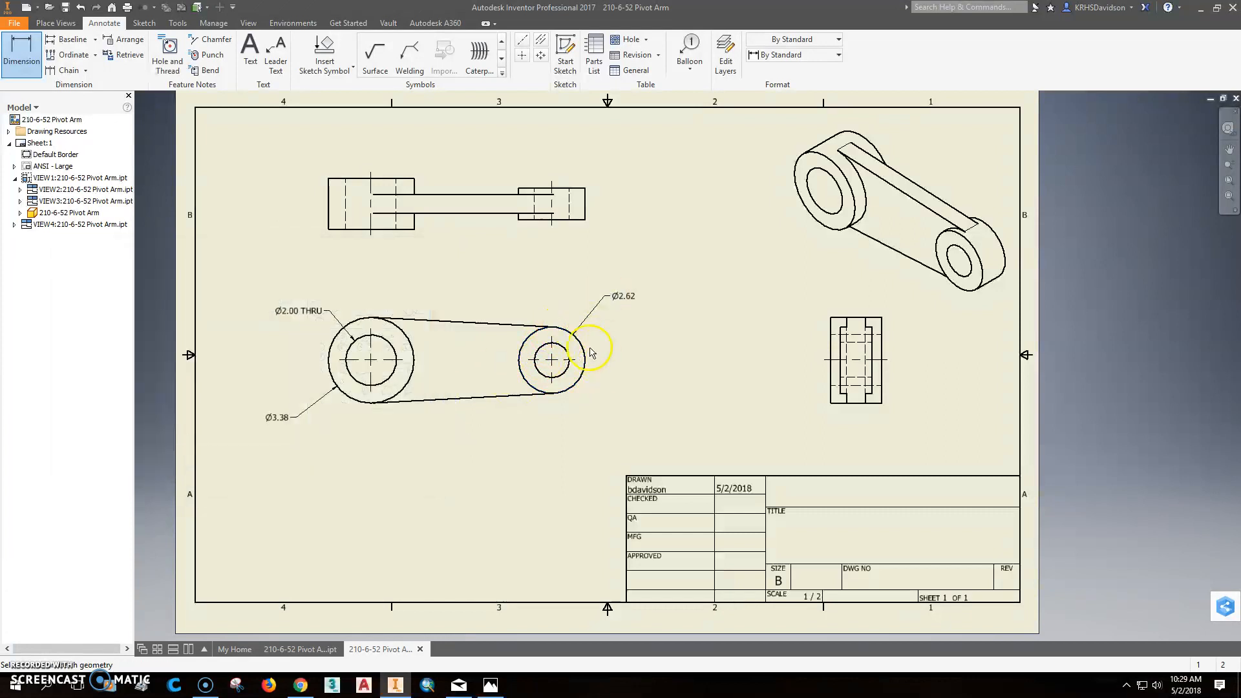
pyautogui.click(566, 341)
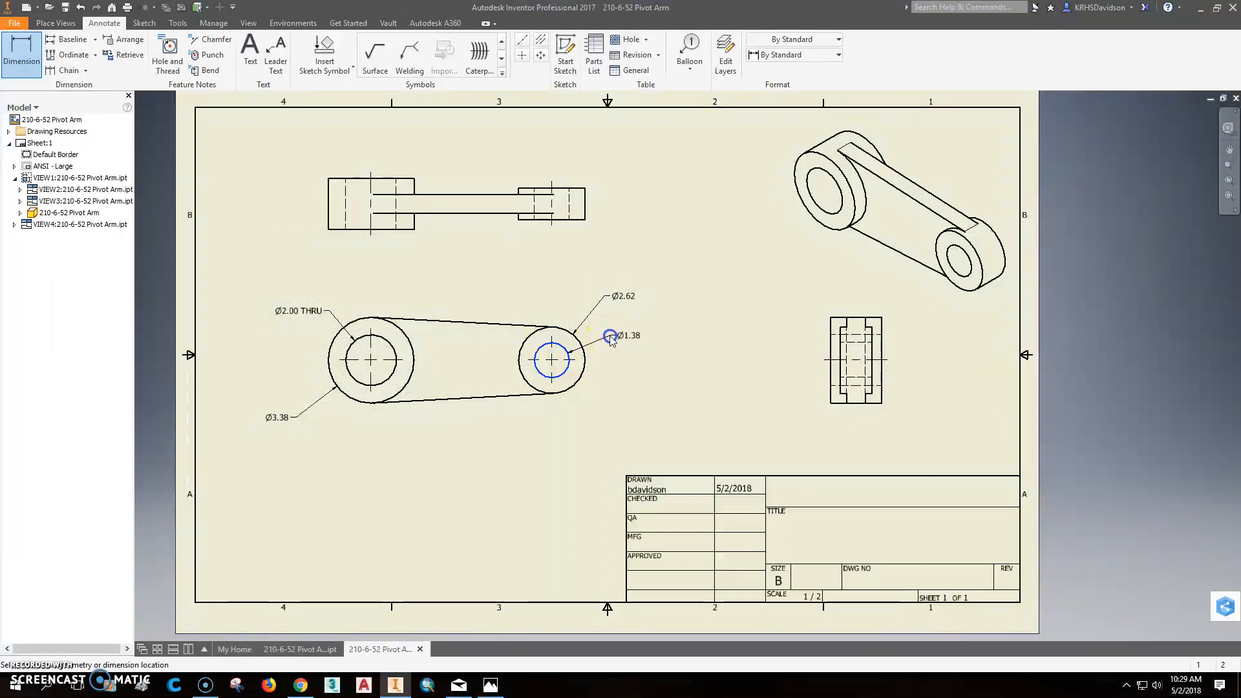
pyautogui.write('TH')
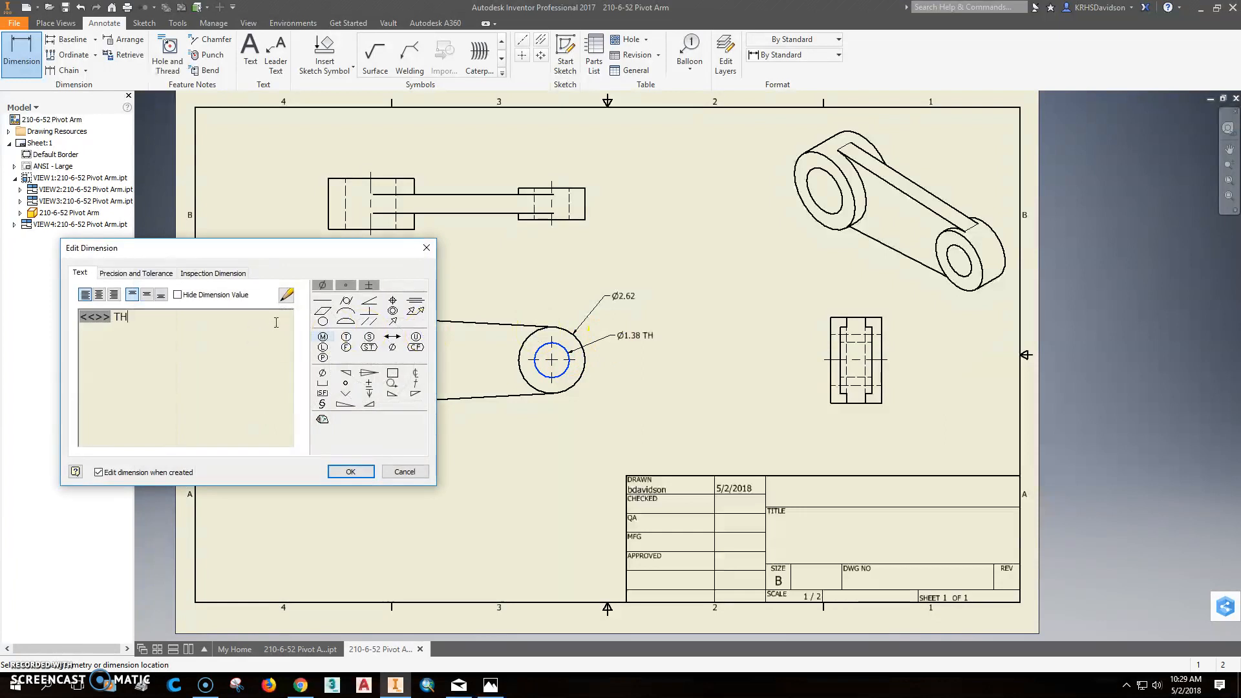
pyautogui.click(350, 471)
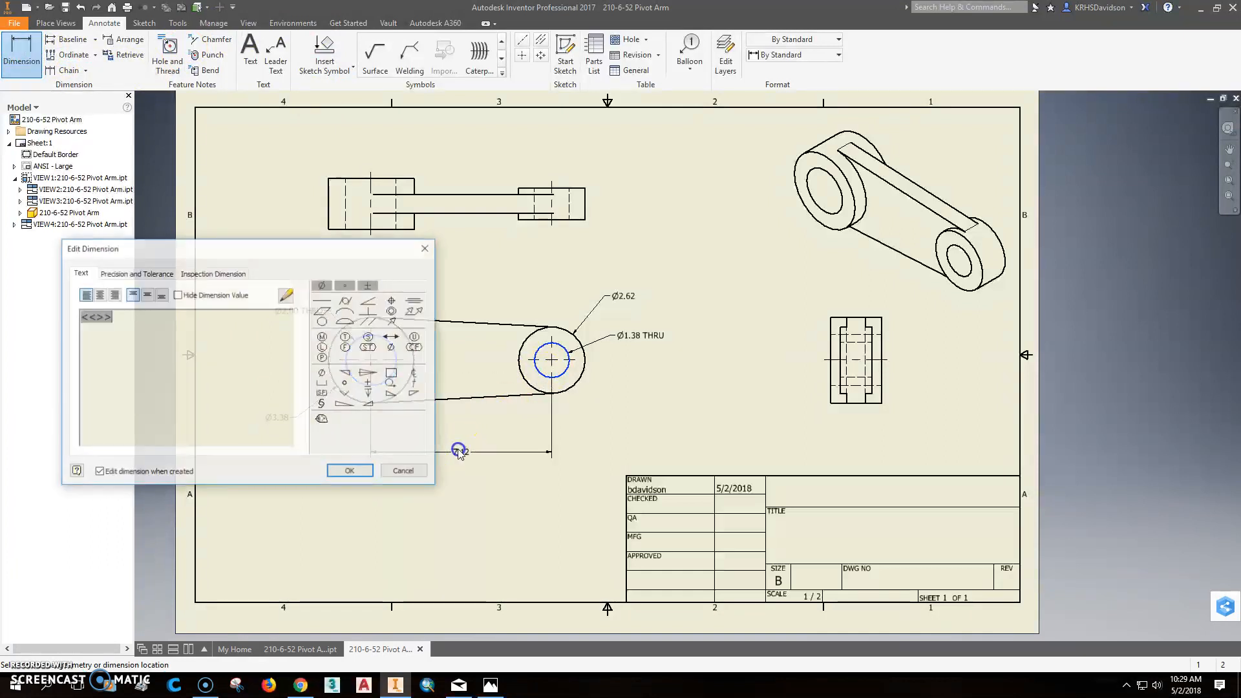
pyautogui.click(348, 470)
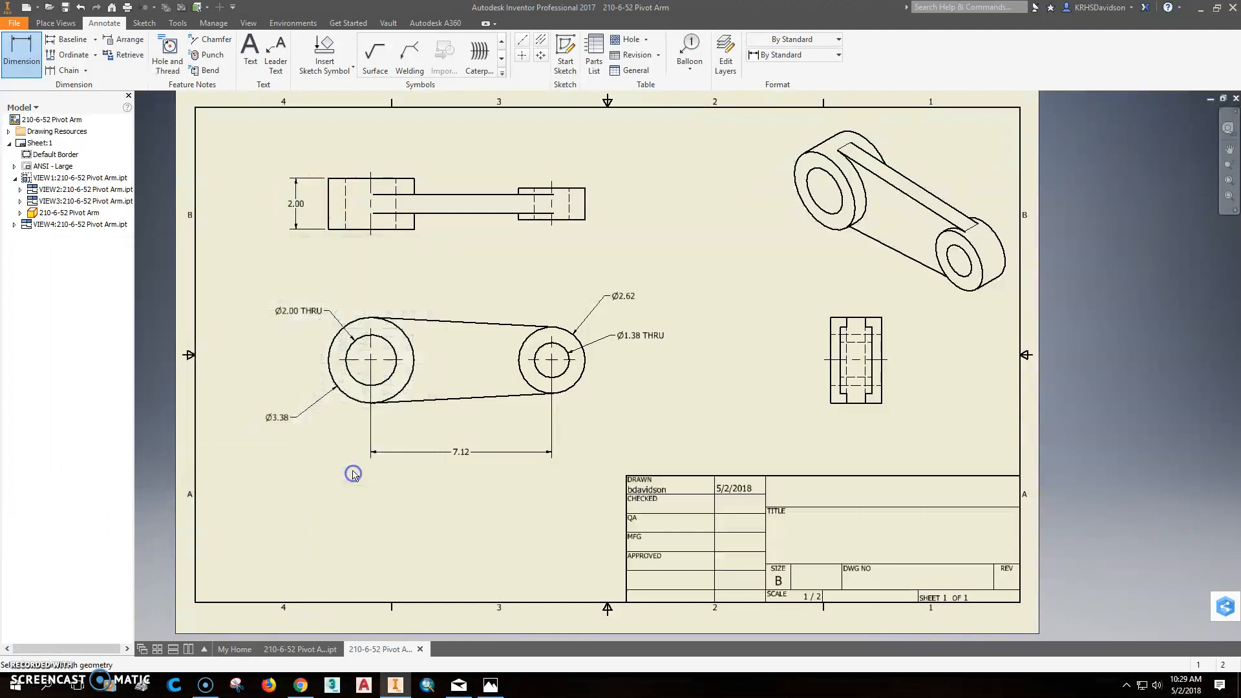
# Add the 1.25 and .75 top-view dimensions and save the drawing as 210-6-52 Pivot Arm.
pyautogui.click(629, 203)
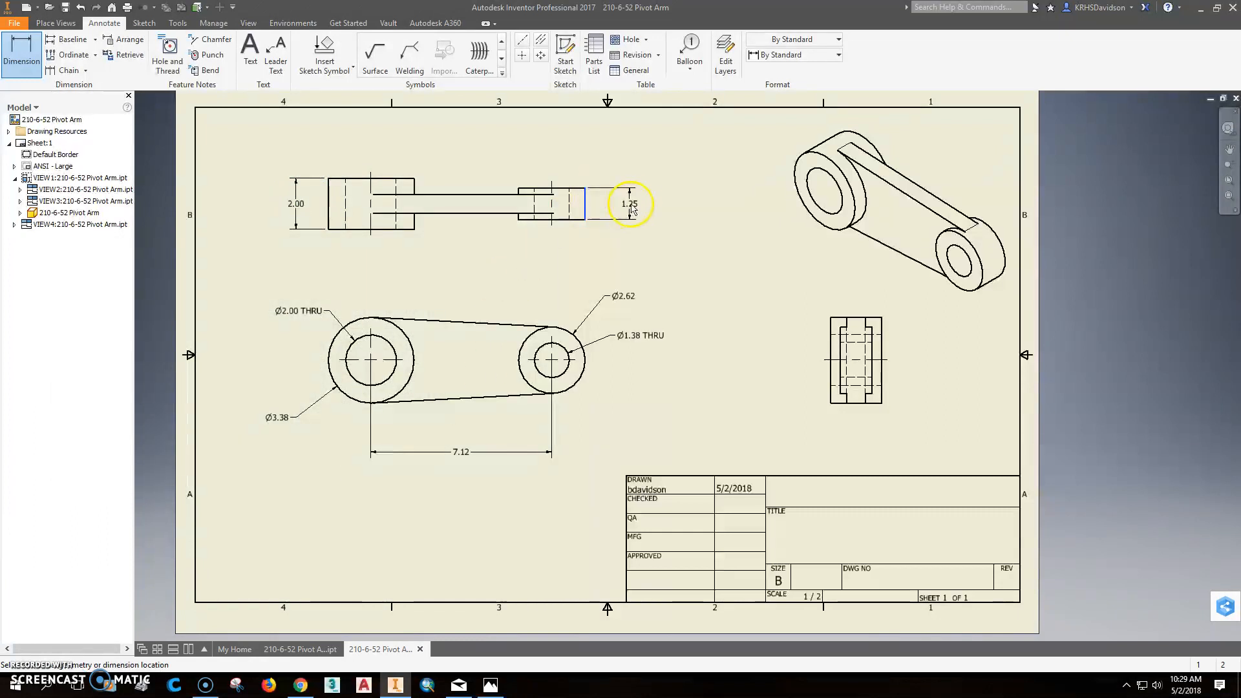
pyautogui.moveTo(629, 204); pyautogui.dragTo(667, 203)
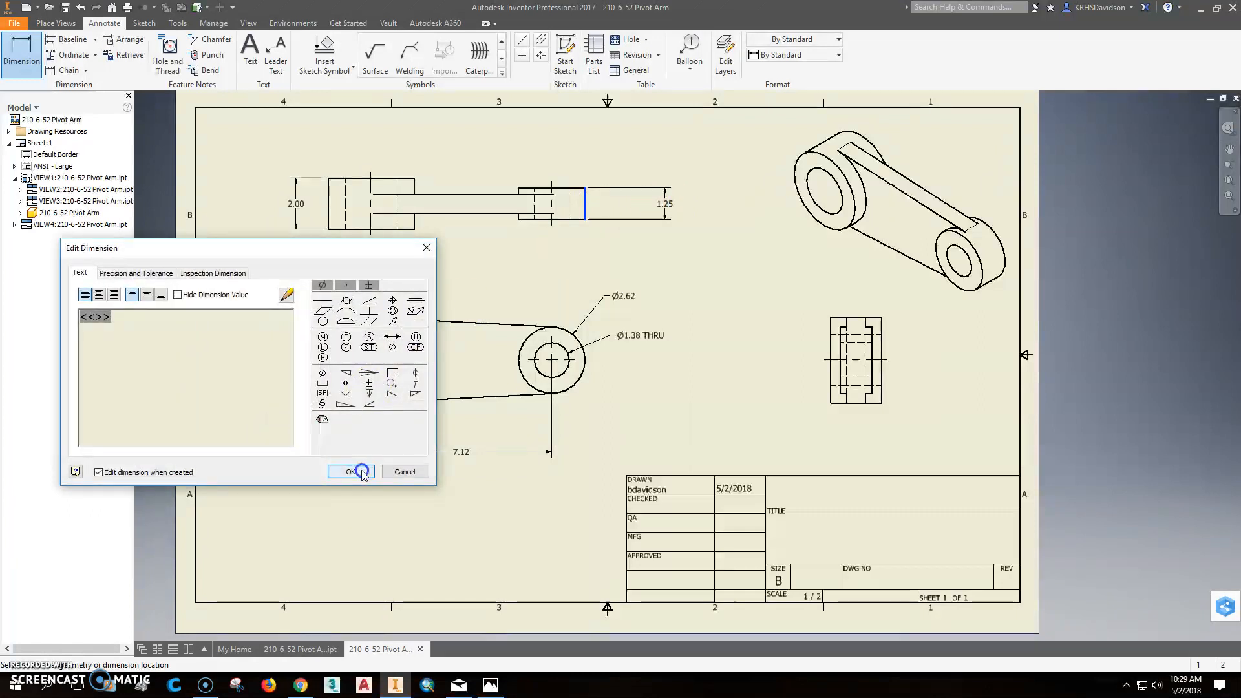
pyautogui.click(351, 471)
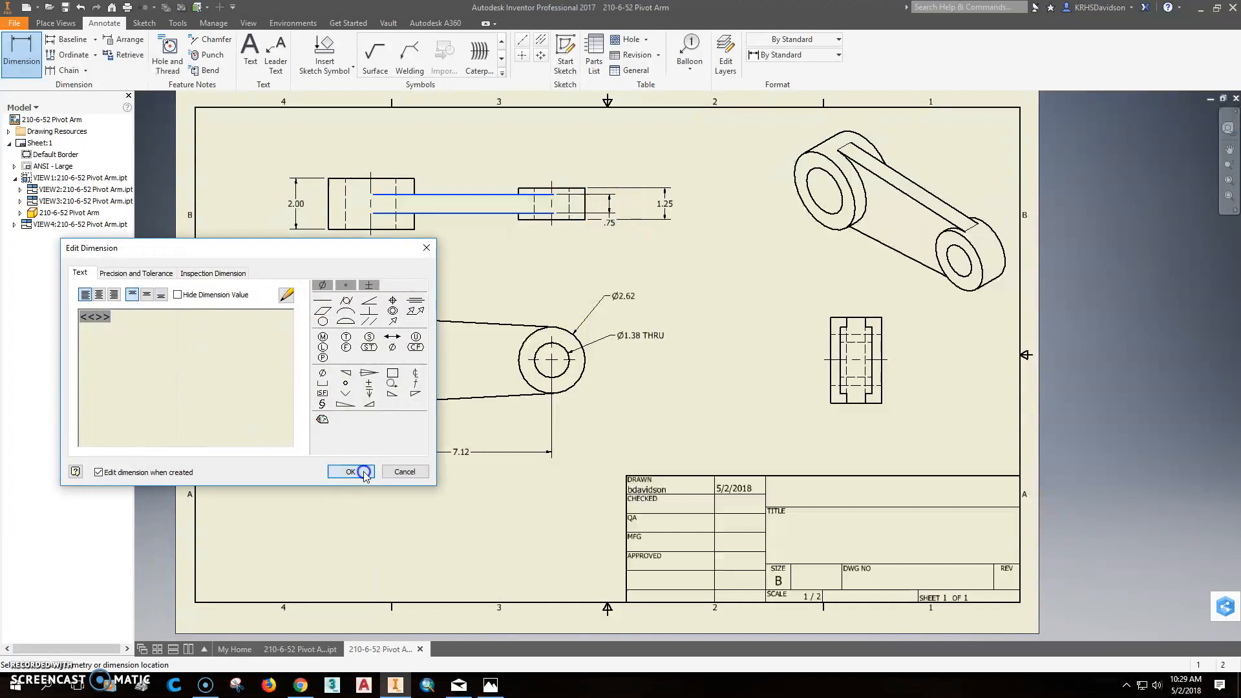
pyautogui.click(350, 472)
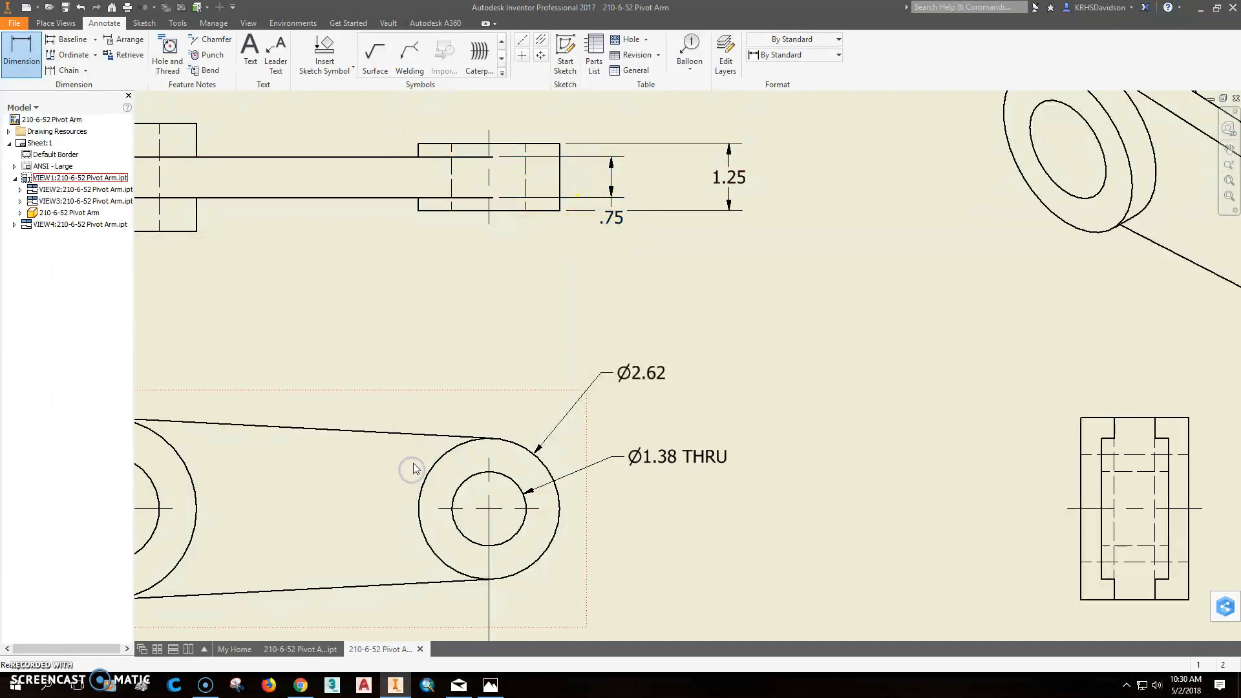
pyautogui.click(612, 219)
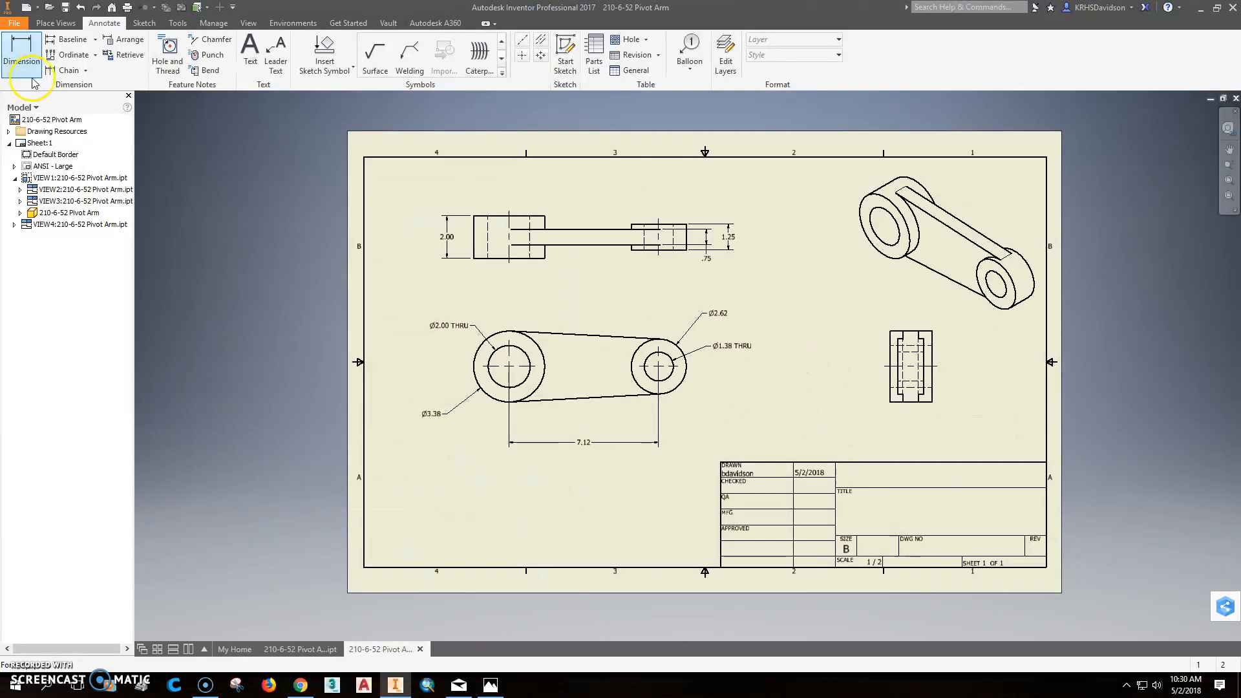
pyautogui.click(63, 7)
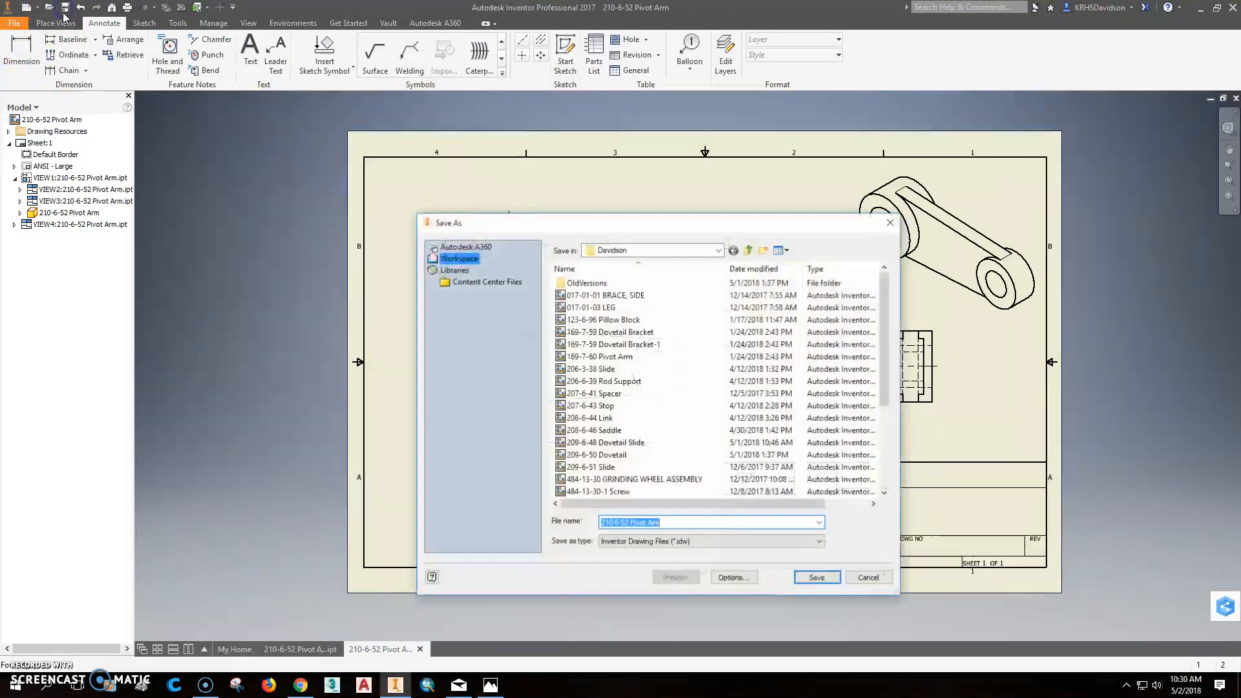
pyautogui.click(815, 577)
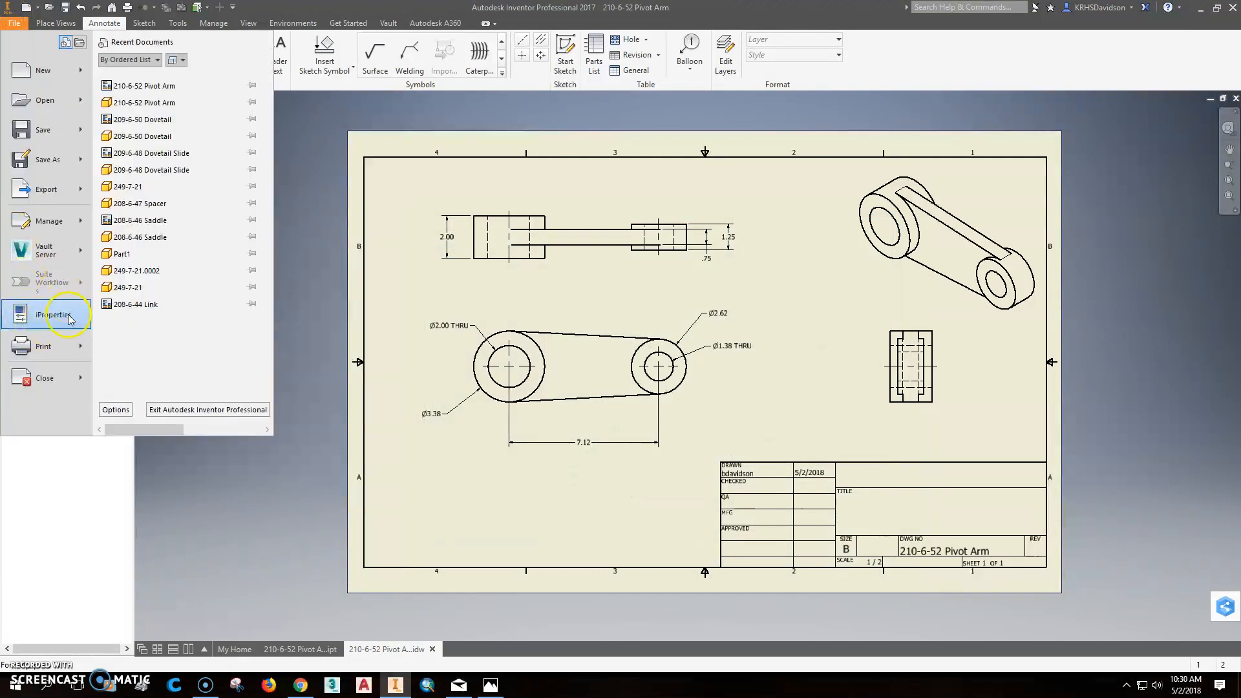
# Fill the Summary iProperties with title PIVOT ARM and company KETTLE RUN ENGINEERING.
pyautogui.click(56, 314)
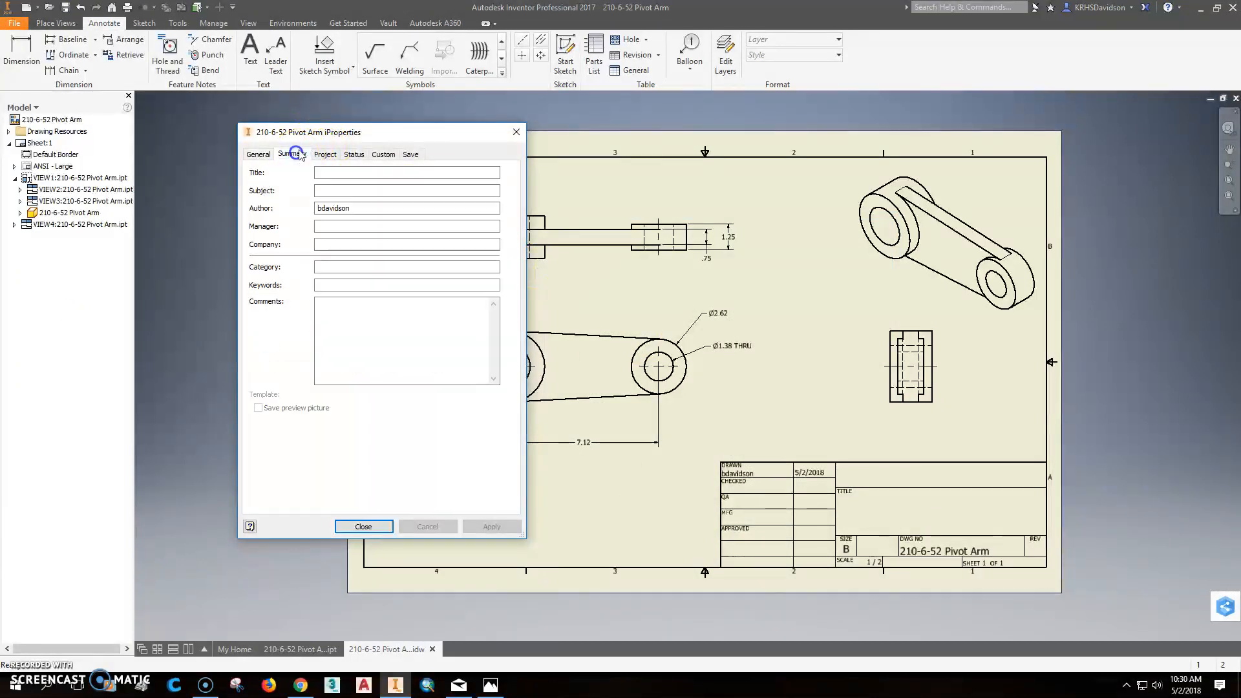
pyautogui.click(291, 153)
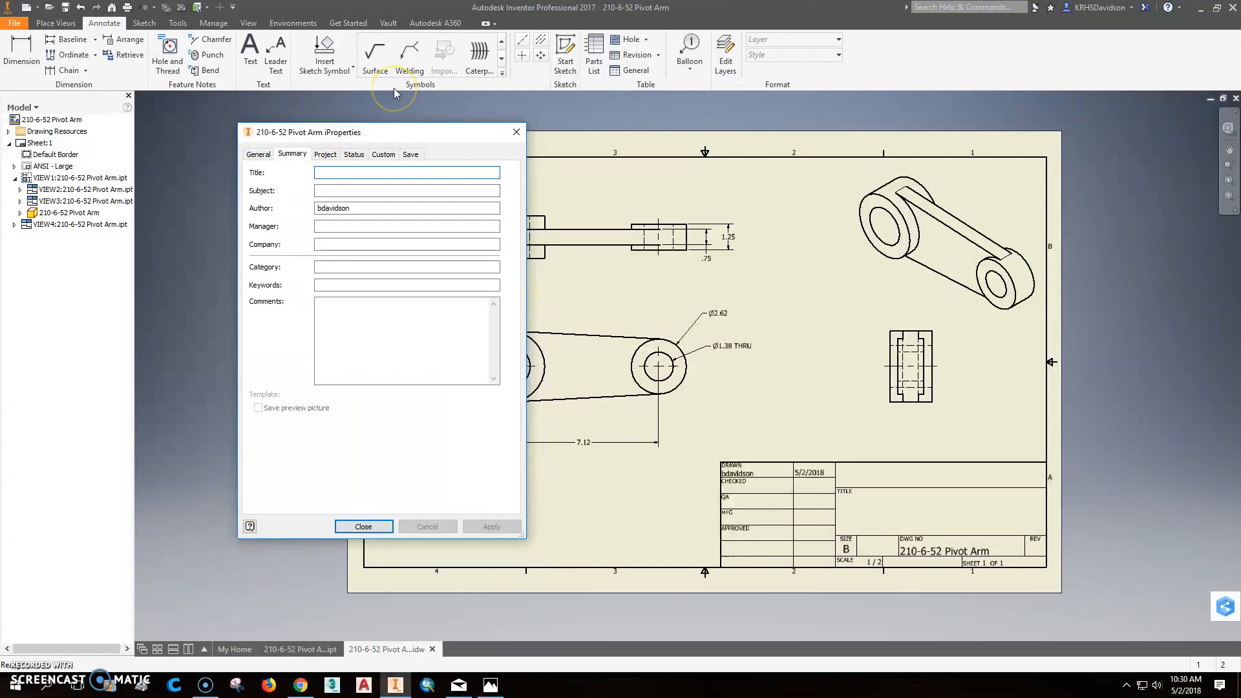
pyautogui.write('PIVOT ARM')
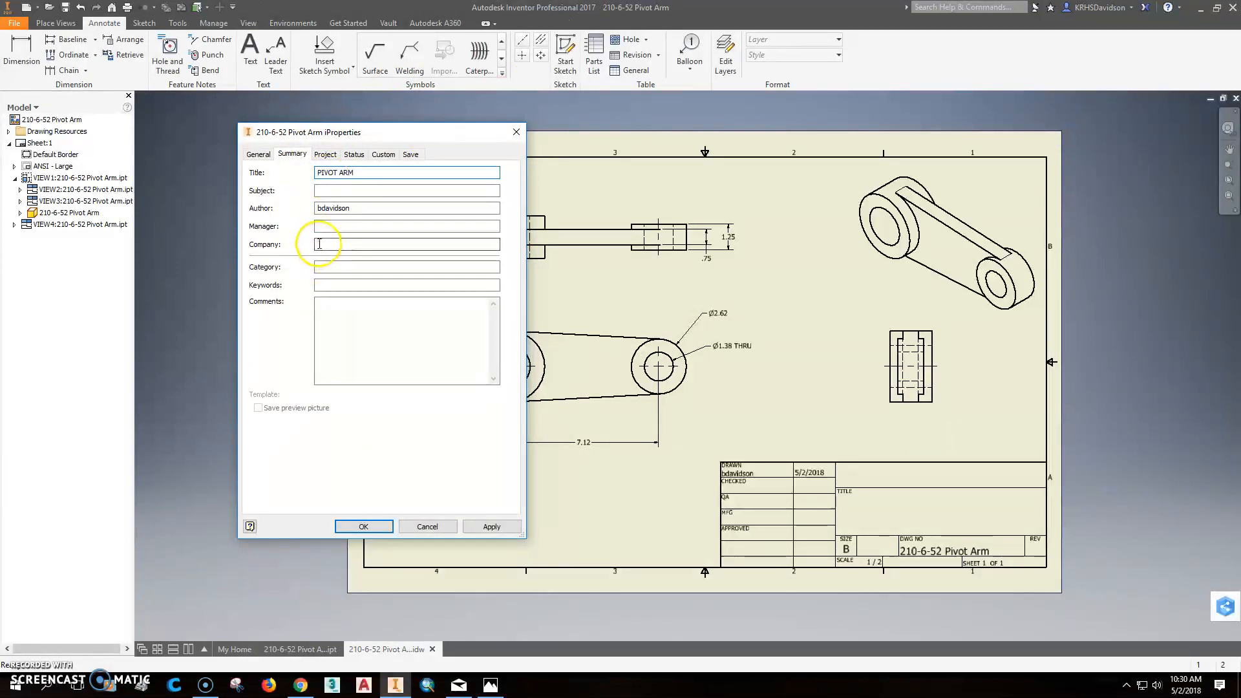
pyautogui.write('KETTLE RUN')
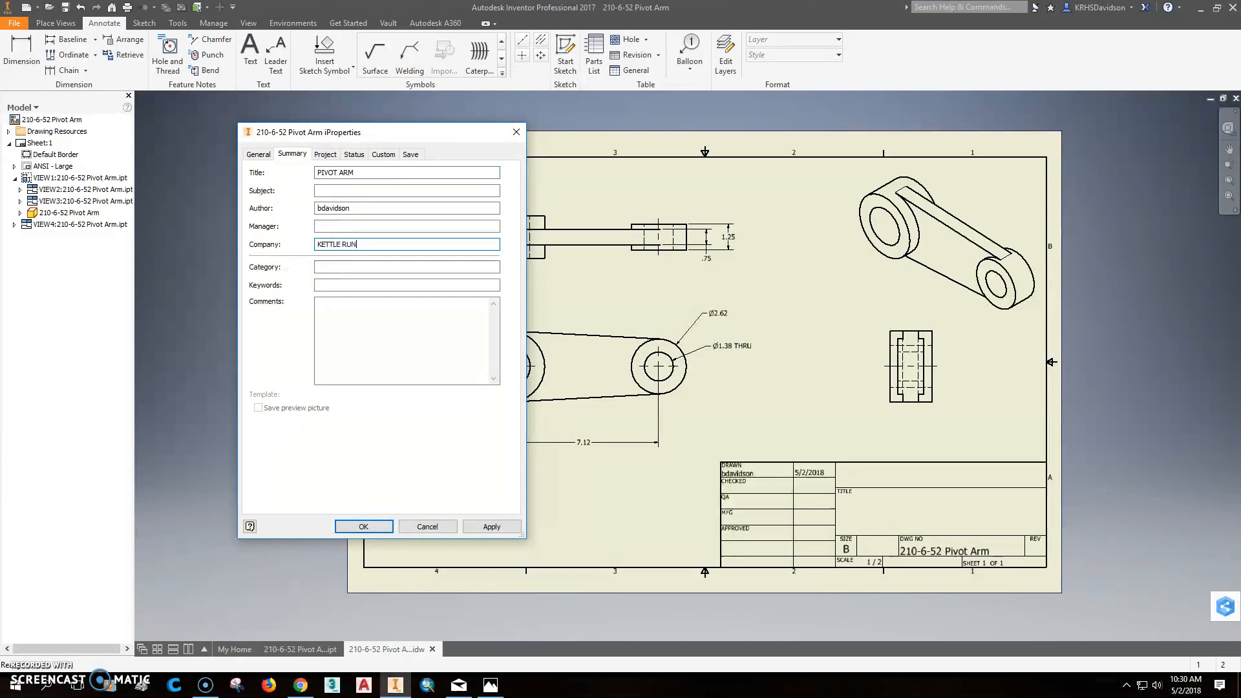
pyautogui.write('HIGH')
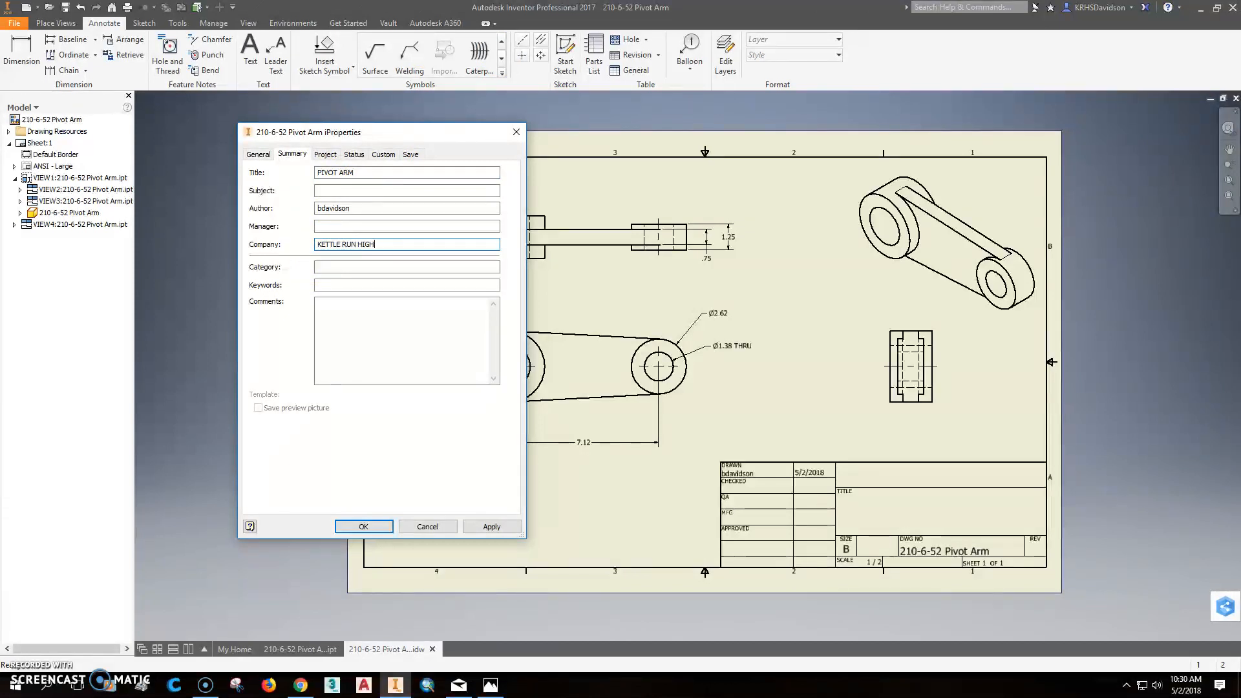
pyautogui.write('ENGINE')
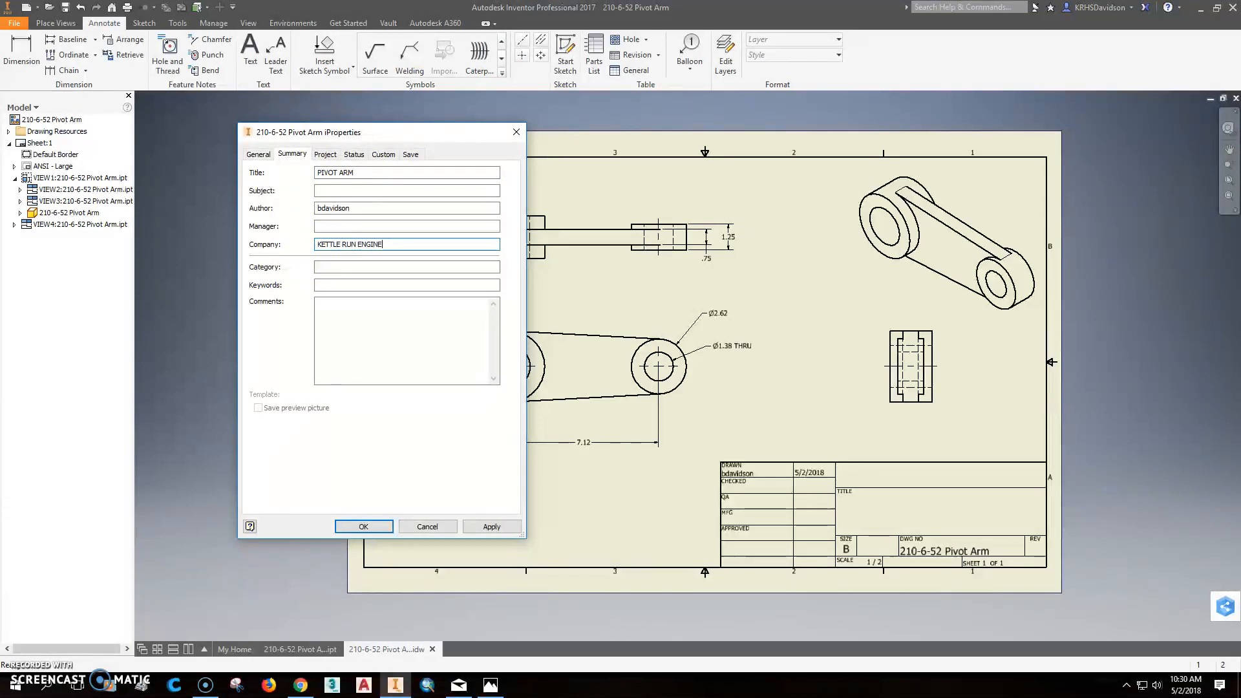
# Enter PIVOT ARM on the Project tab, apply it to the title block, and begin the PDF export.
pyautogui.click(325, 154)
pyautogui.write('P')
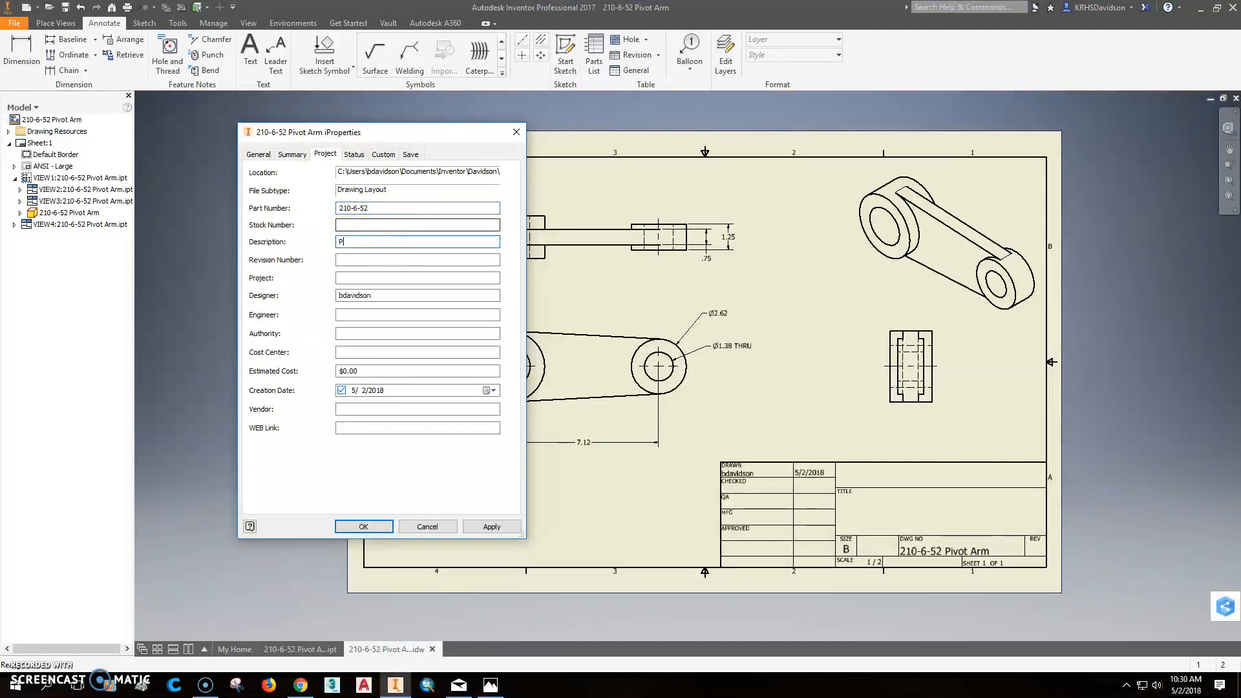
pyautogui.write('IVOT ARM')
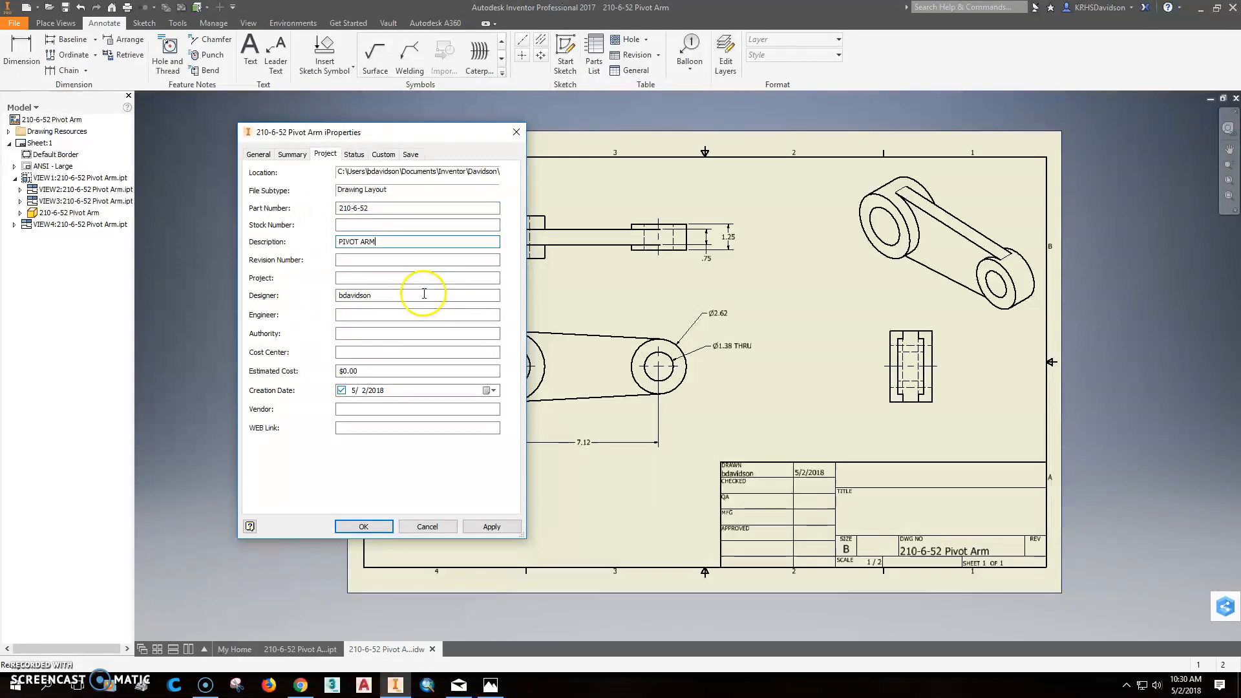
pyautogui.click(491, 526)
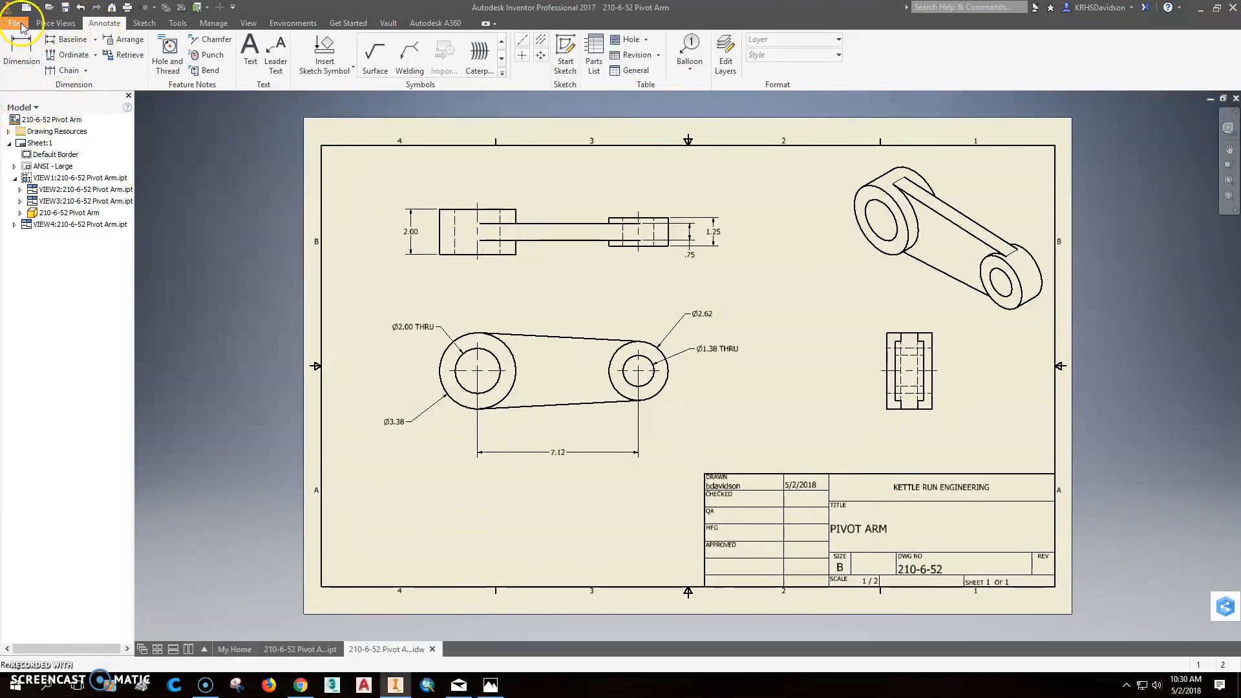
pyautogui.click(14, 22)
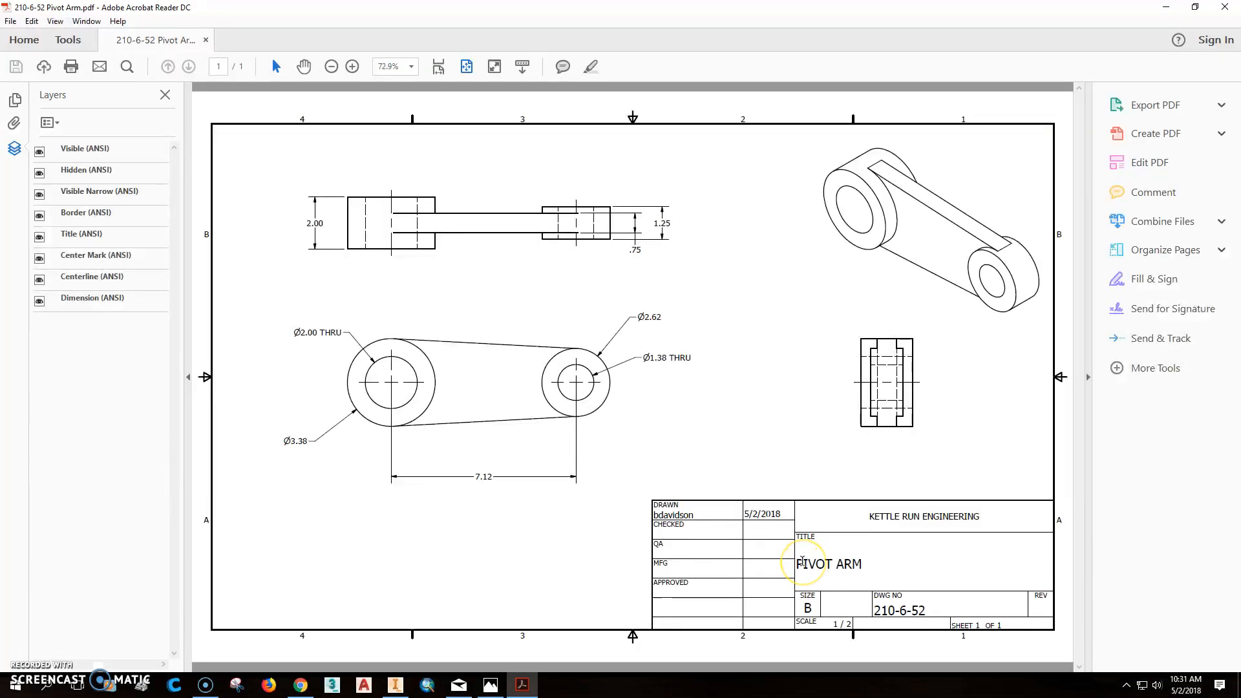
pyautogui.moveTo(518, 215)
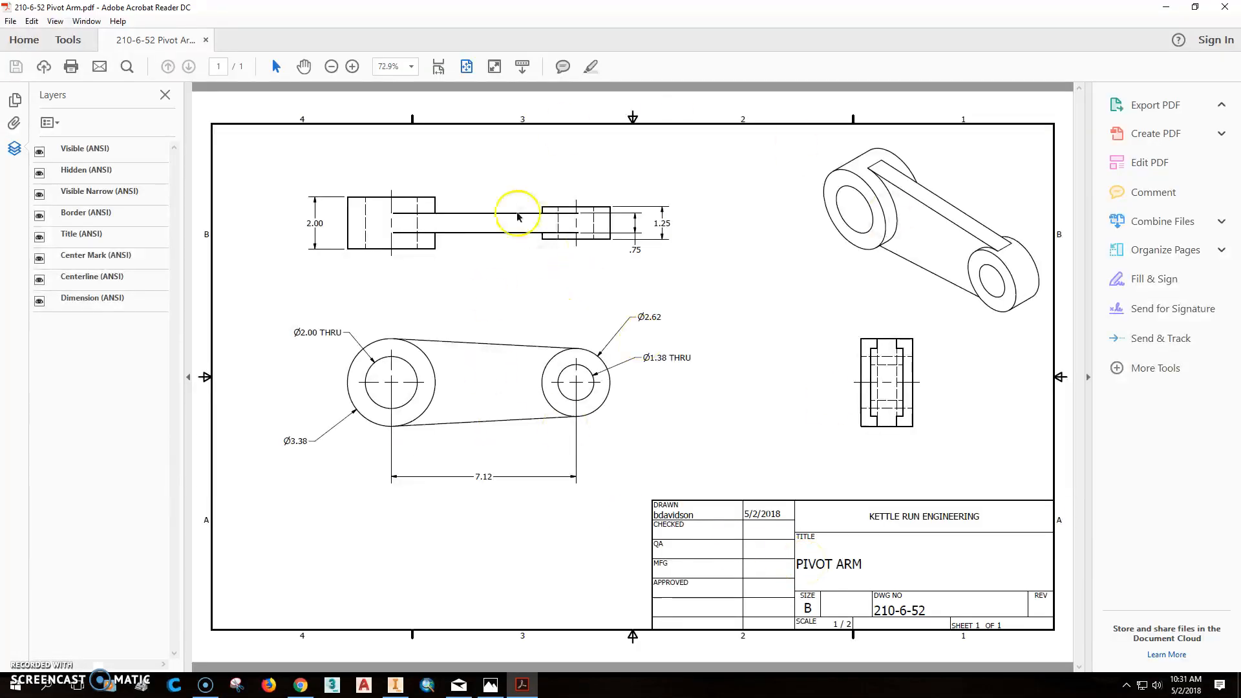